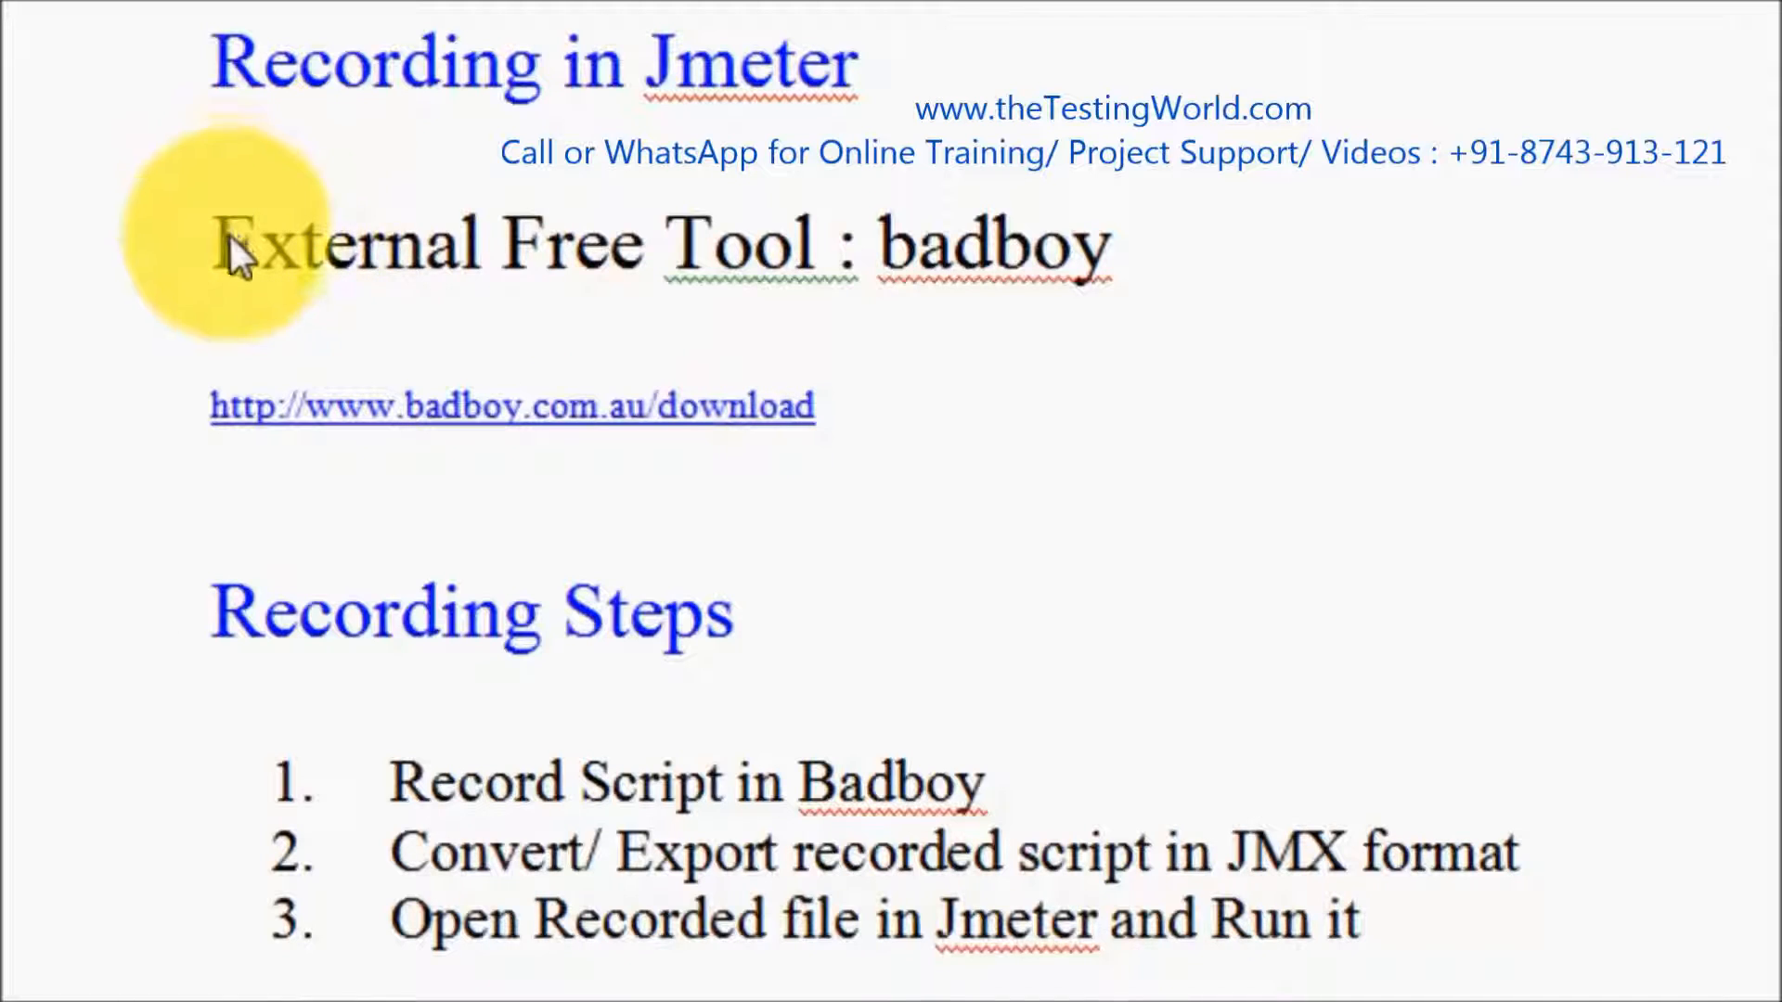
Search 'badboy' in the Start menu and launch Badboy.
{"action": "left_click_drag", "start_coordinate": [392, 852], "coordinate": [1006, 852]}
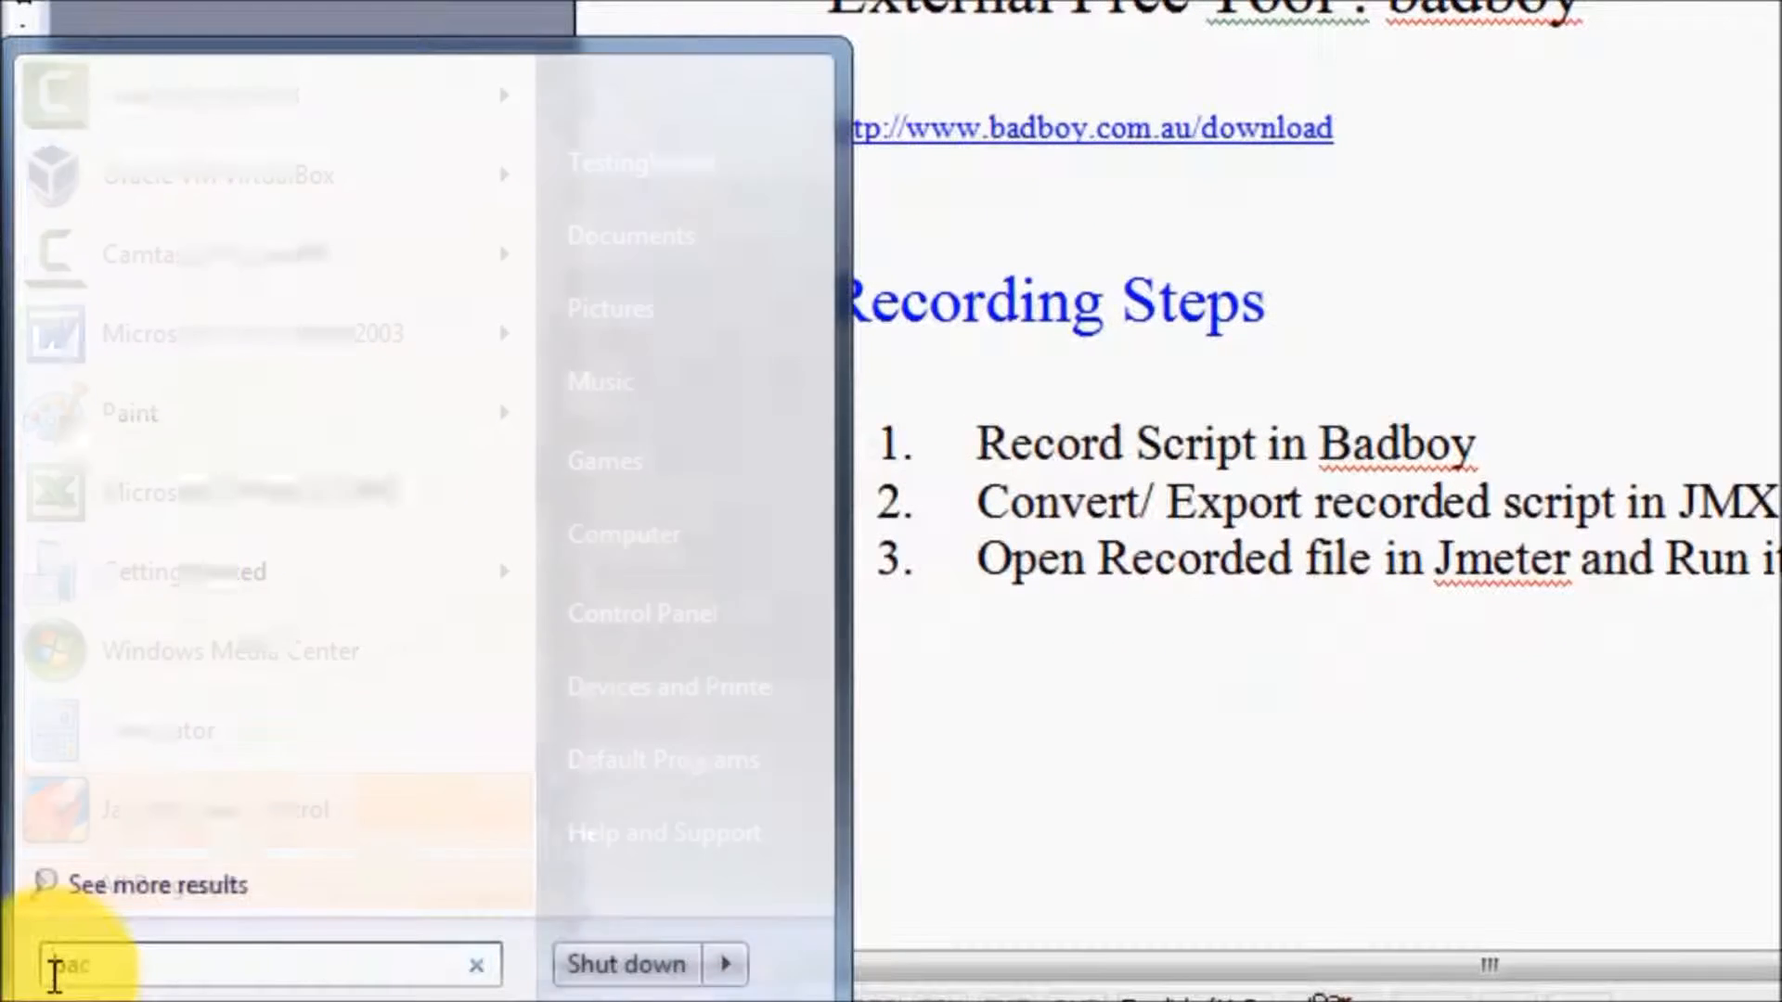
{"action": "type", "text": "badboy"}
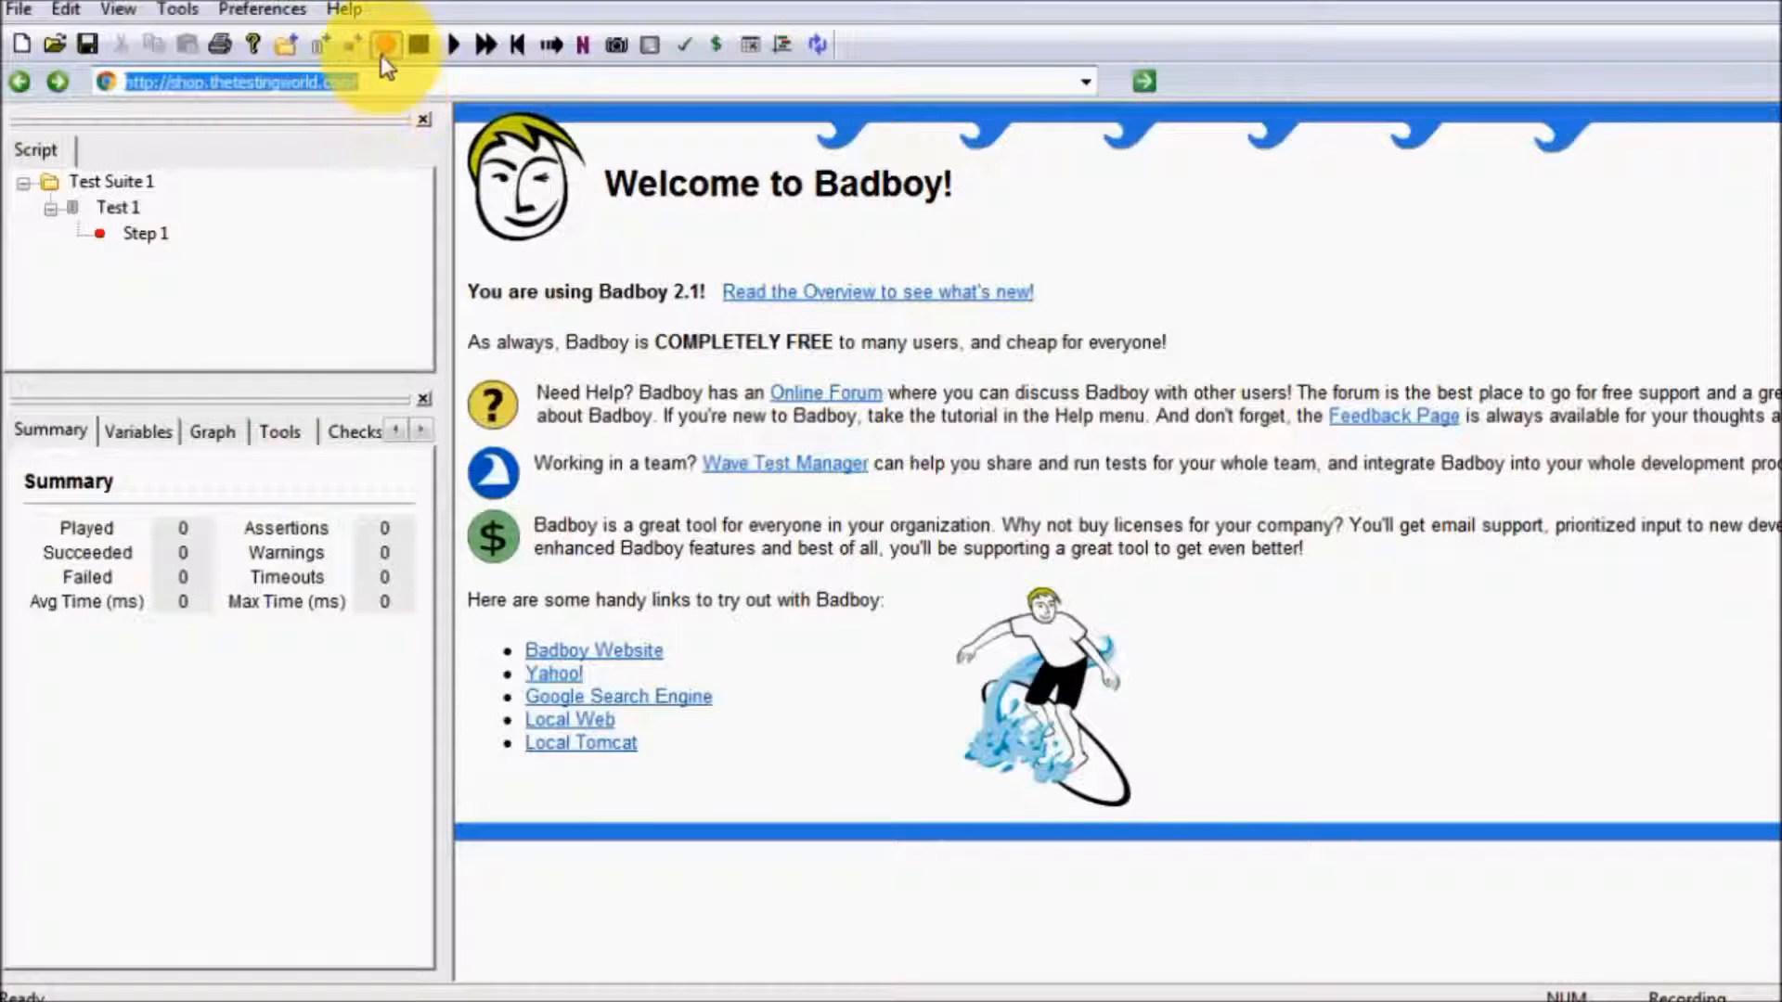
Record loading shop.thetestingworld.com and browsing to Components > Monitors.
{"action": "left_click", "coordinate": [386, 44]}
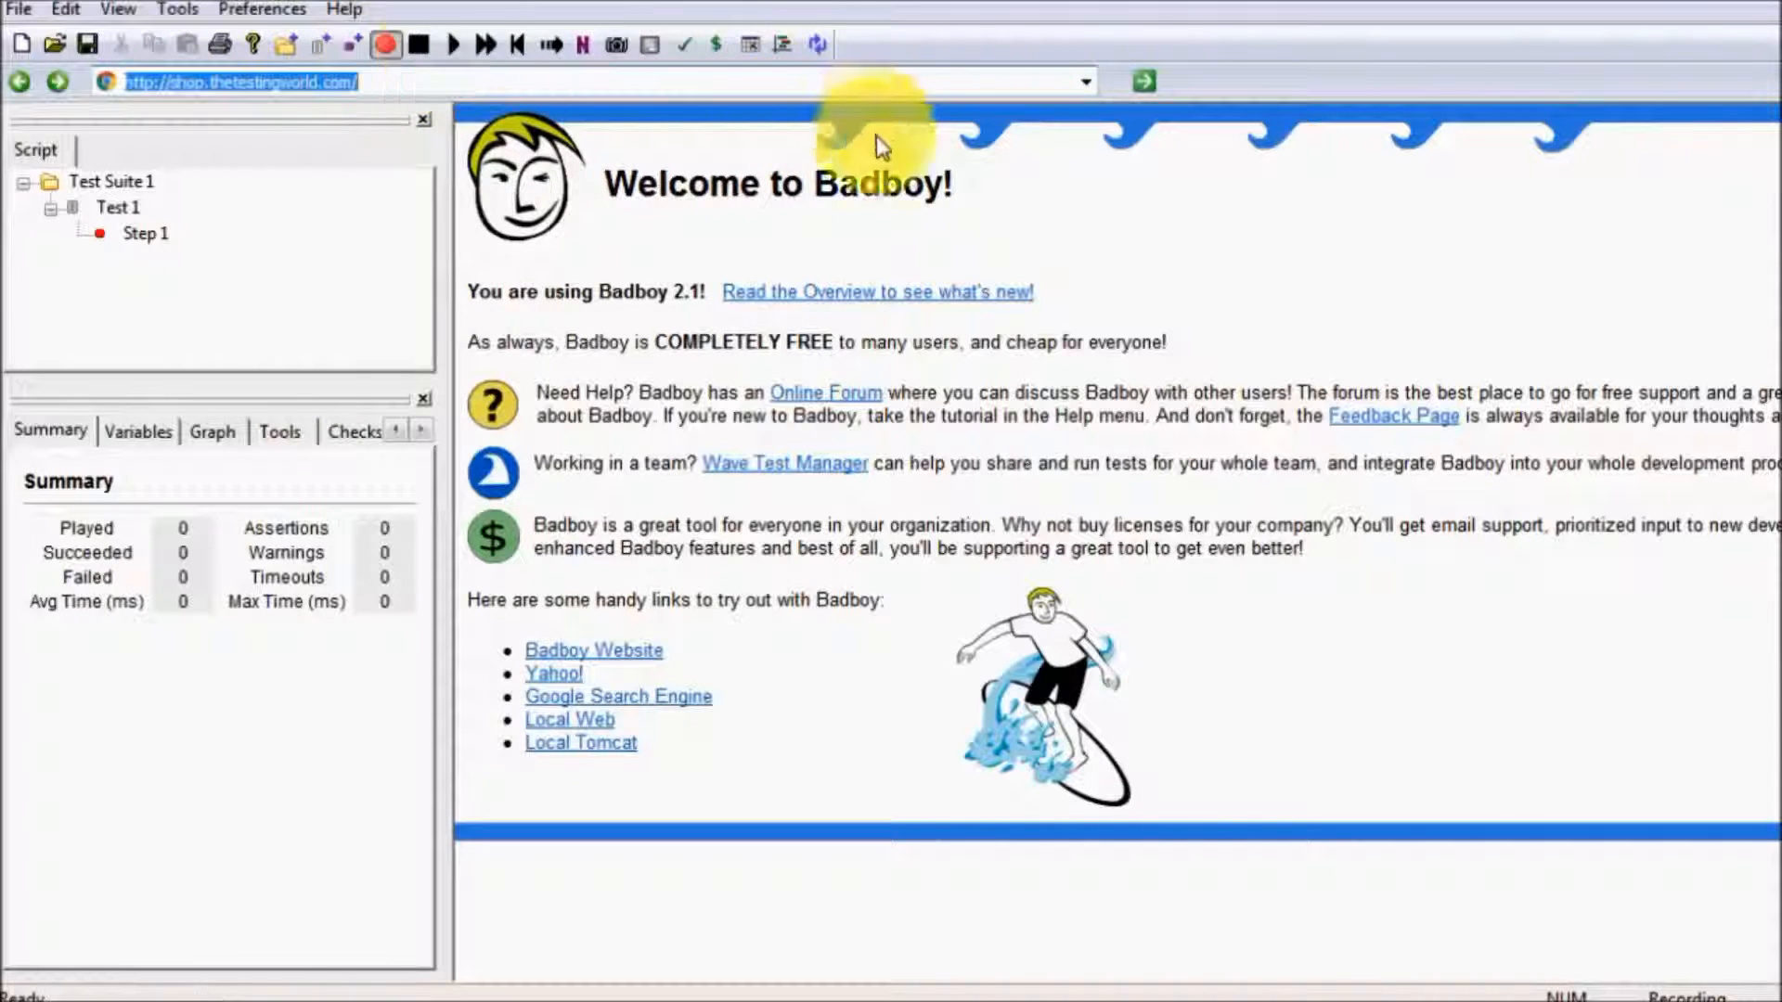
{"action": "left_click", "coordinate": [1140, 82]}
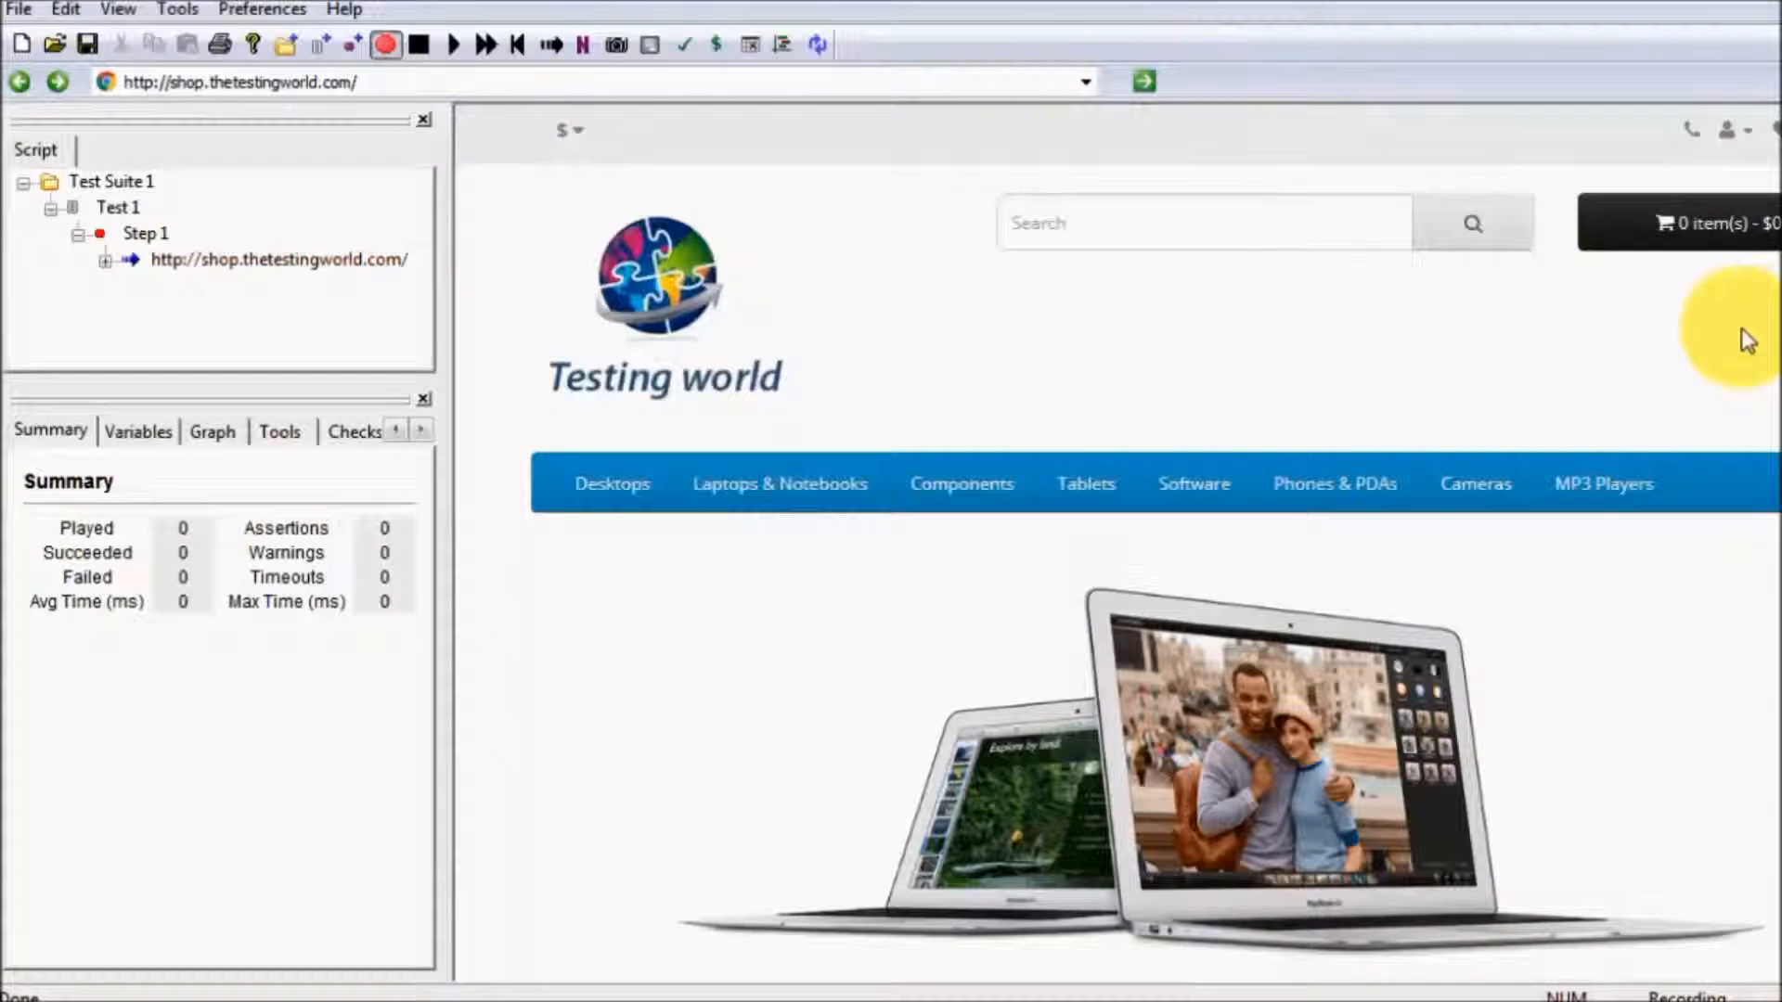
{"action": "scroll", "scroll_direction": "down", "scroll_amount": 3}
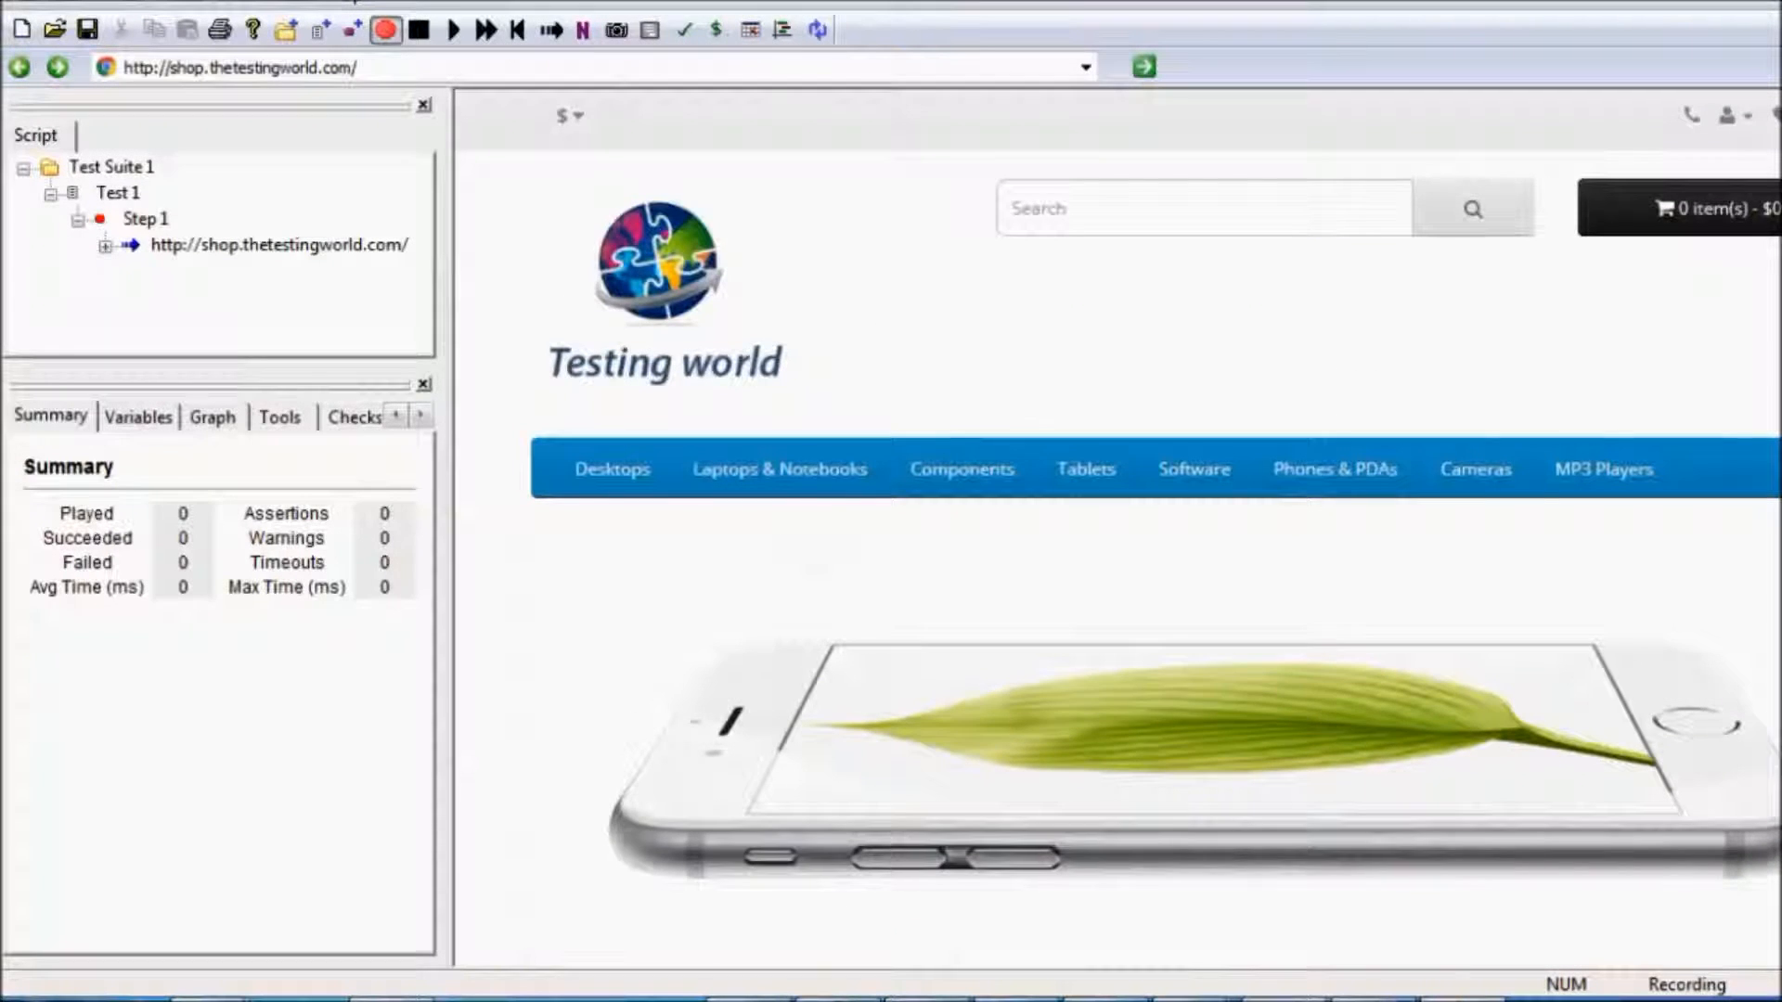
{"action": "left_click", "coordinate": [960, 467]}
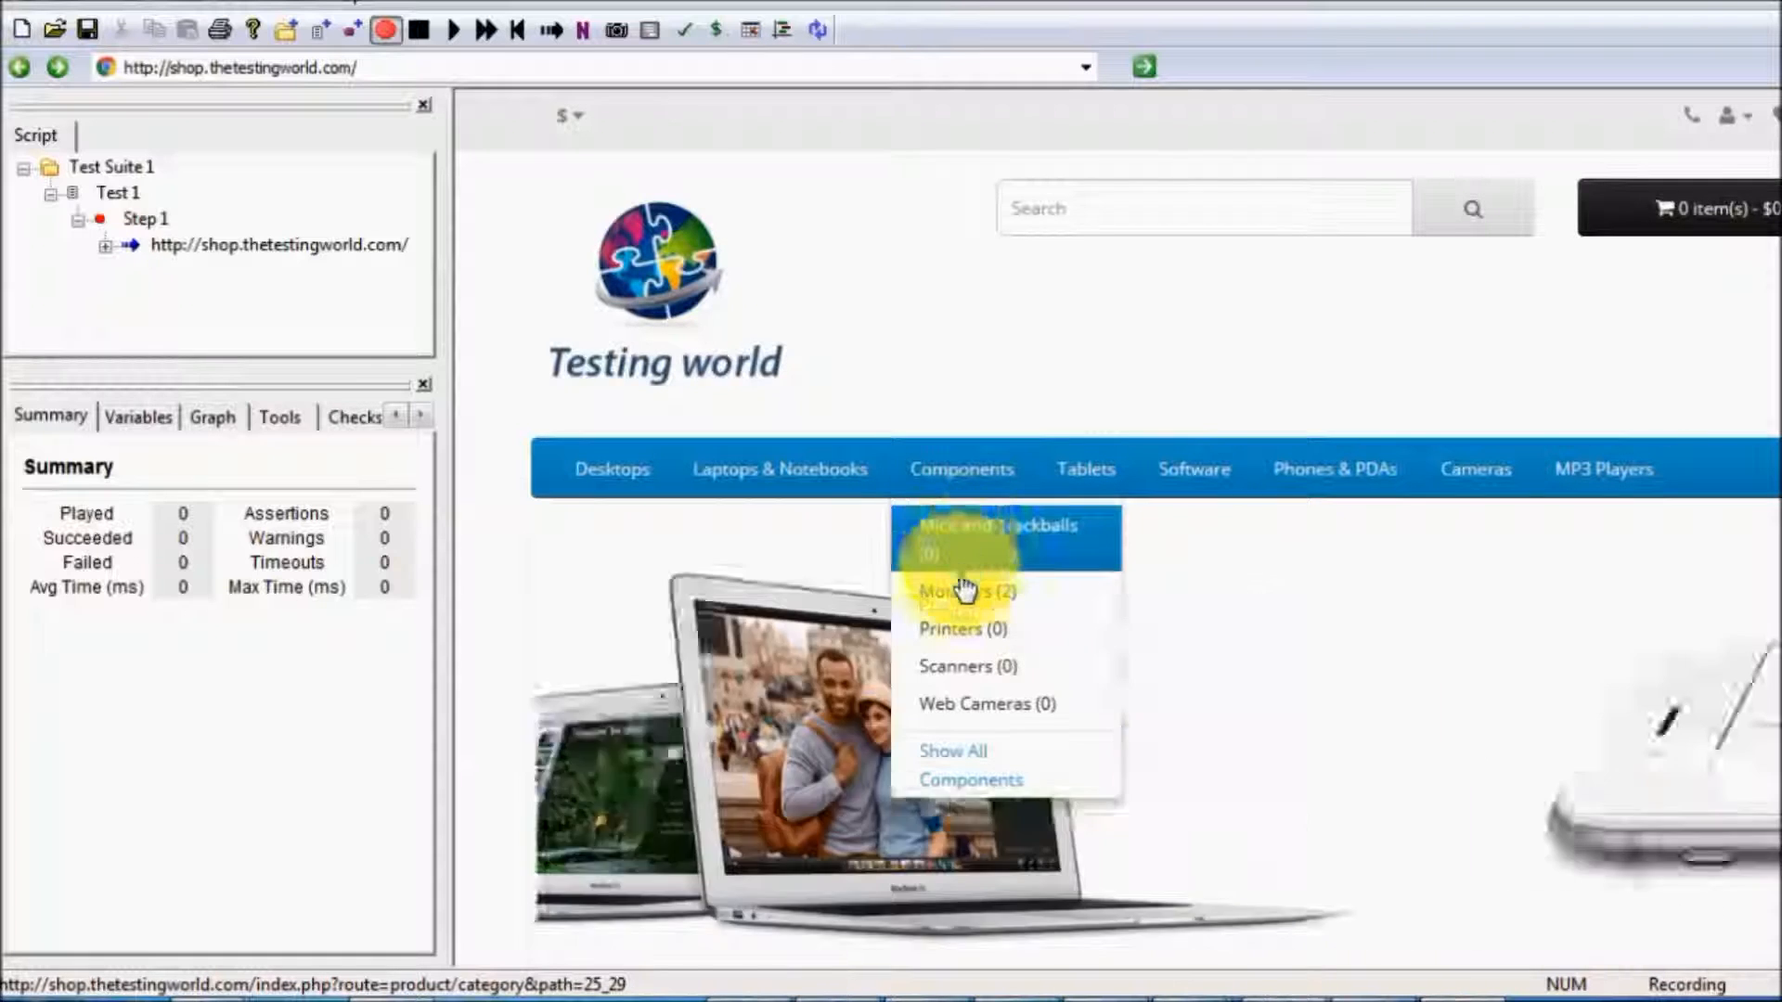
{"action": "left_click", "coordinate": [963, 591]}
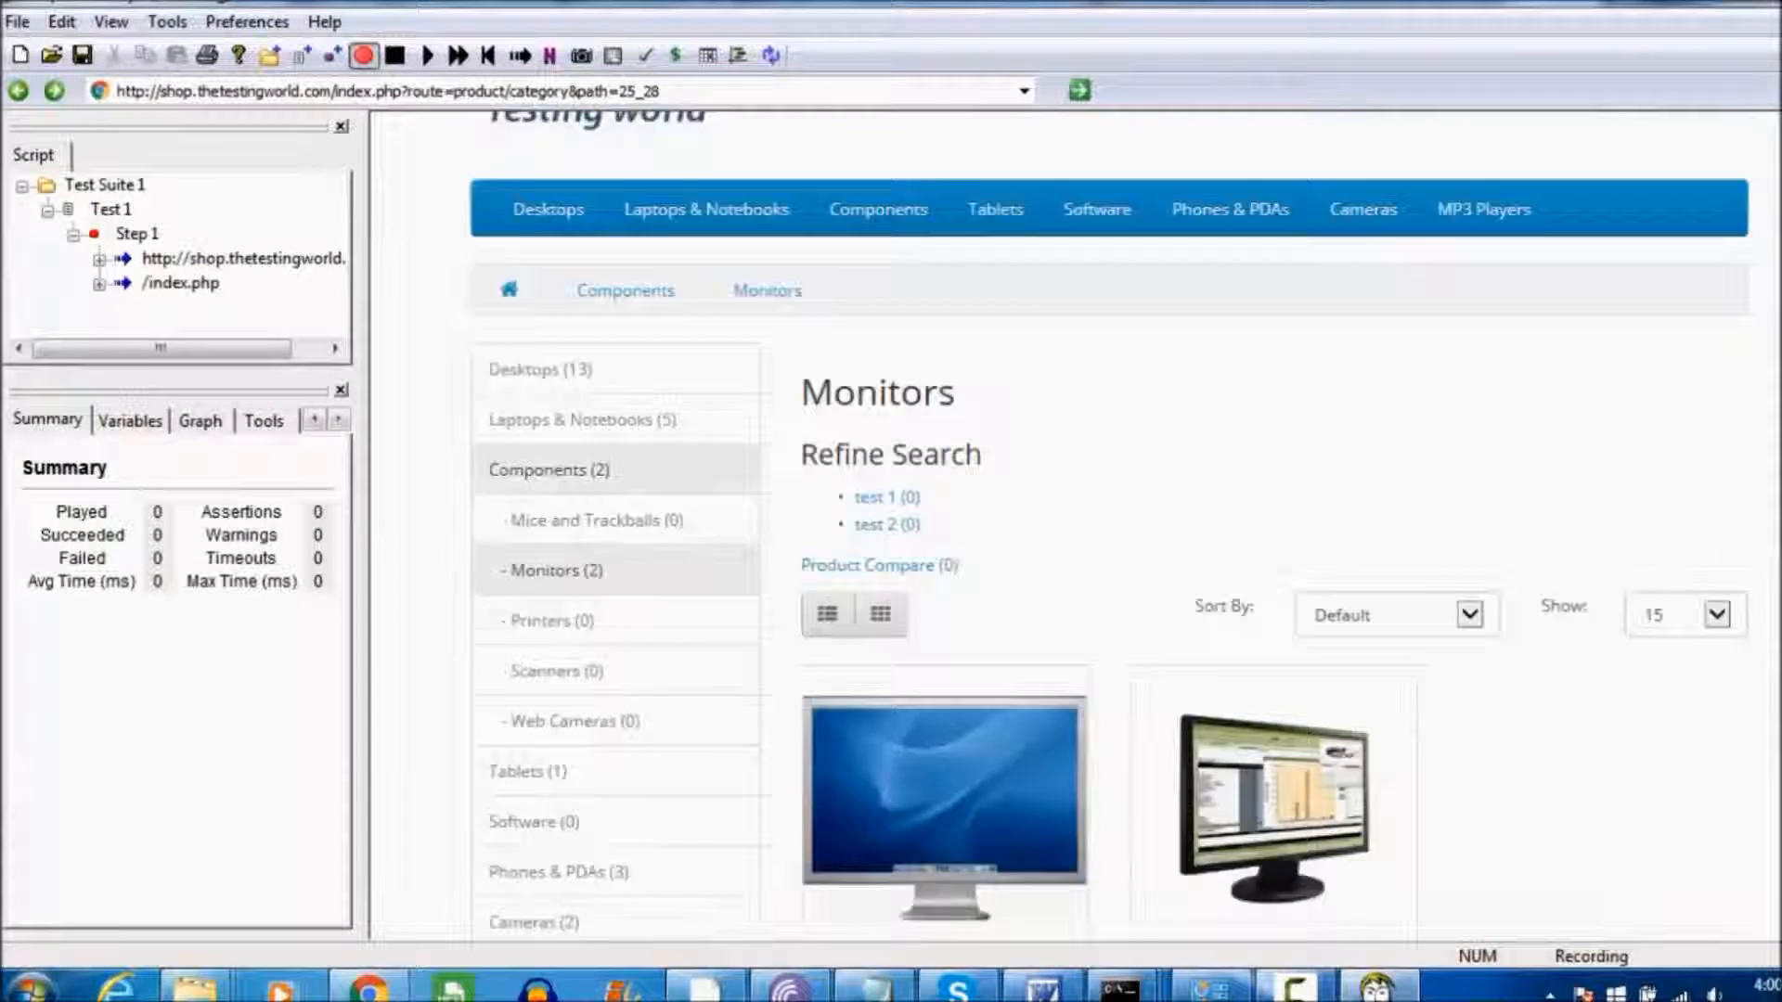
{"action": "scroll", "scroll_direction": "down", "scroll_amount": 3}
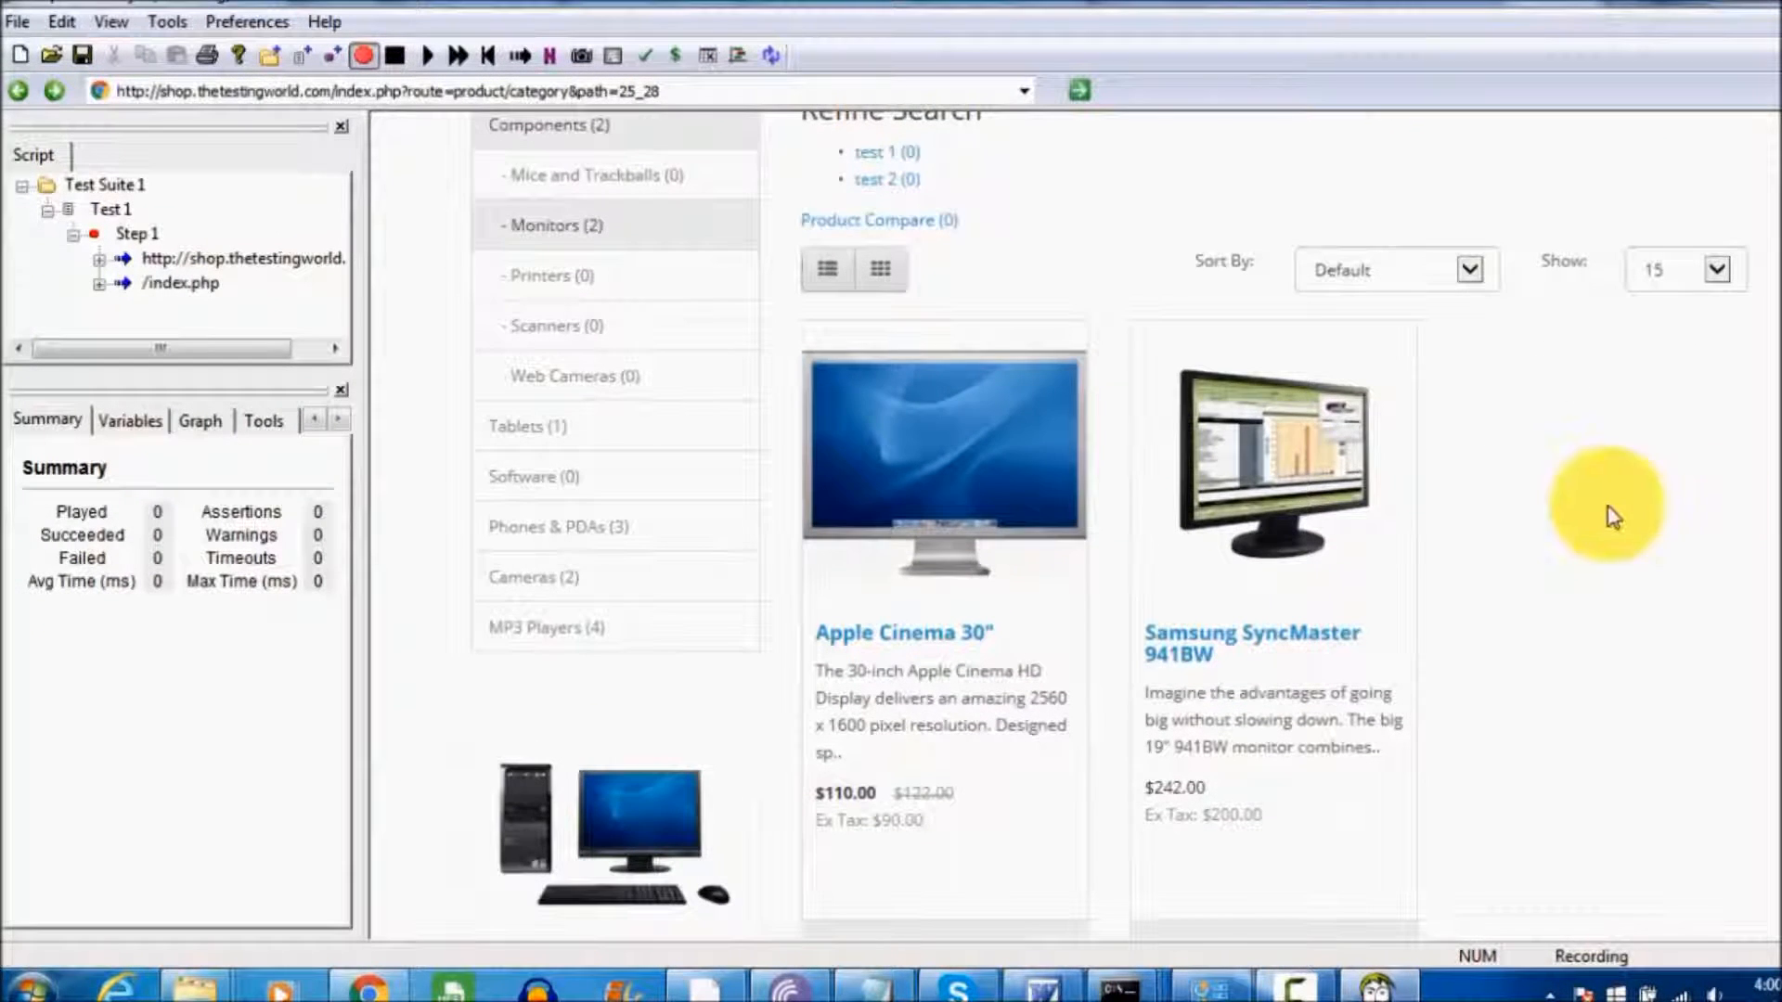
Open the Samsung SyncMaster 941BW product page while recording and scroll through it.
{"action": "left_click", "coordinate": [1272, 466]}
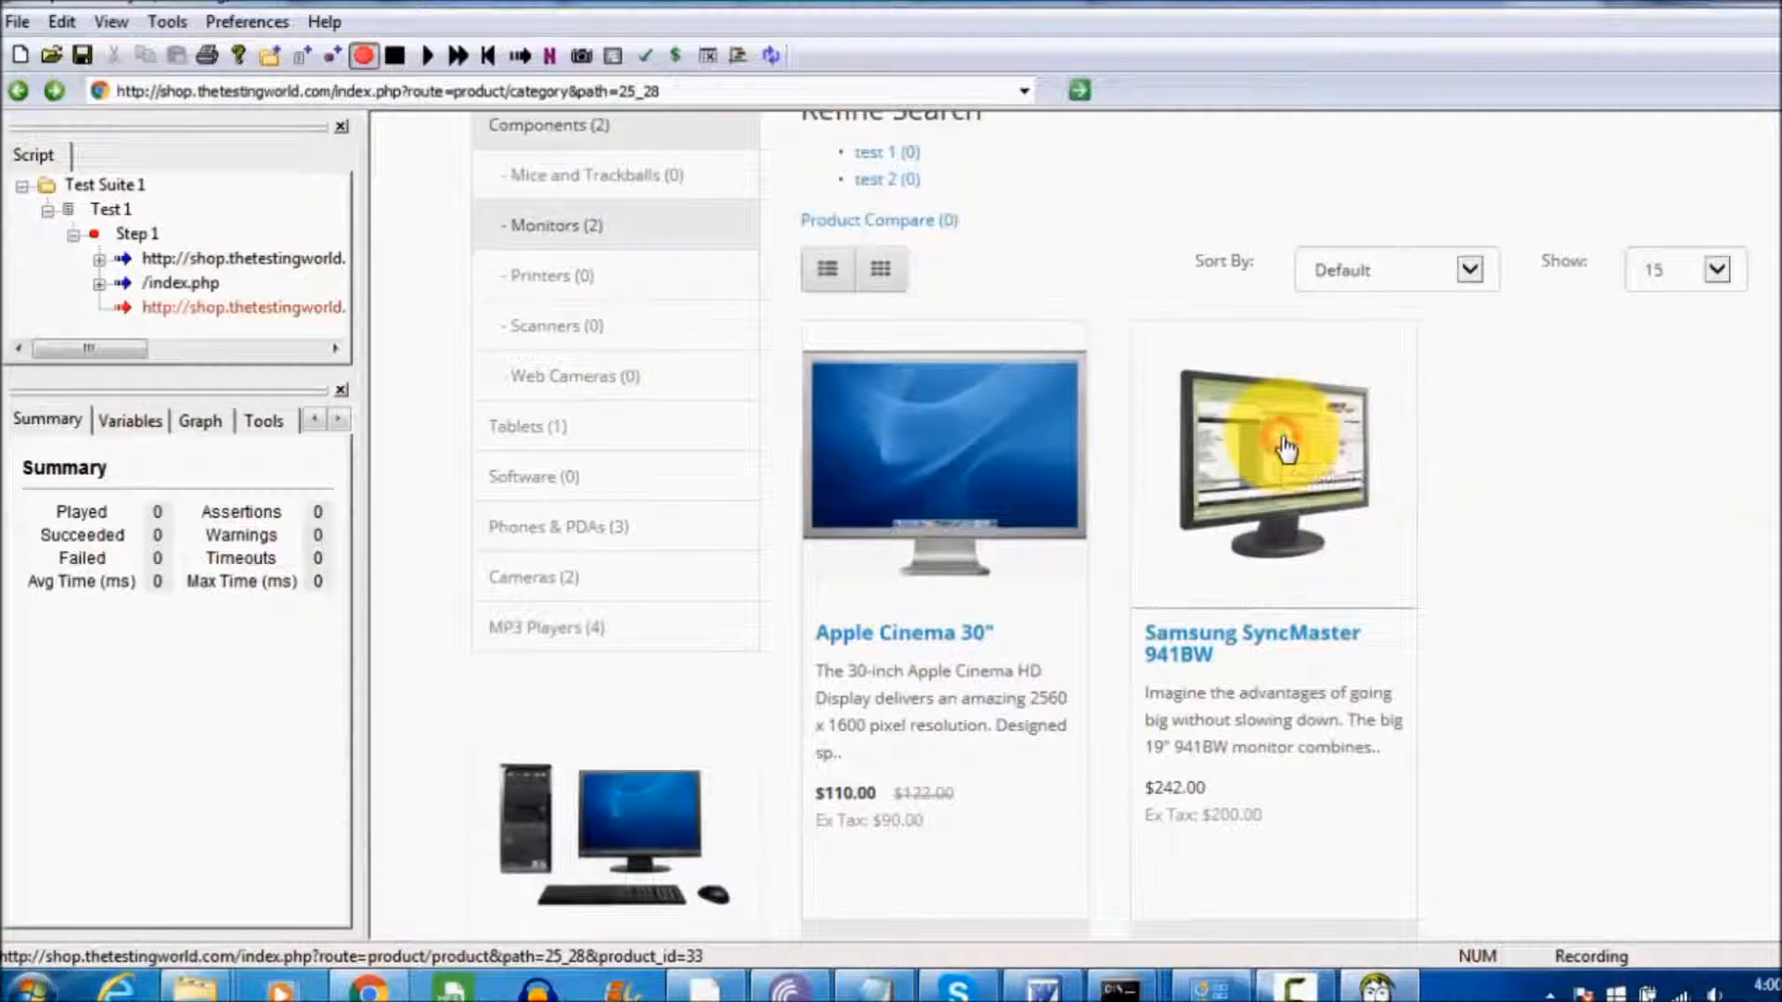
{"action": "left_click", "coordinate": [1271, 466]}
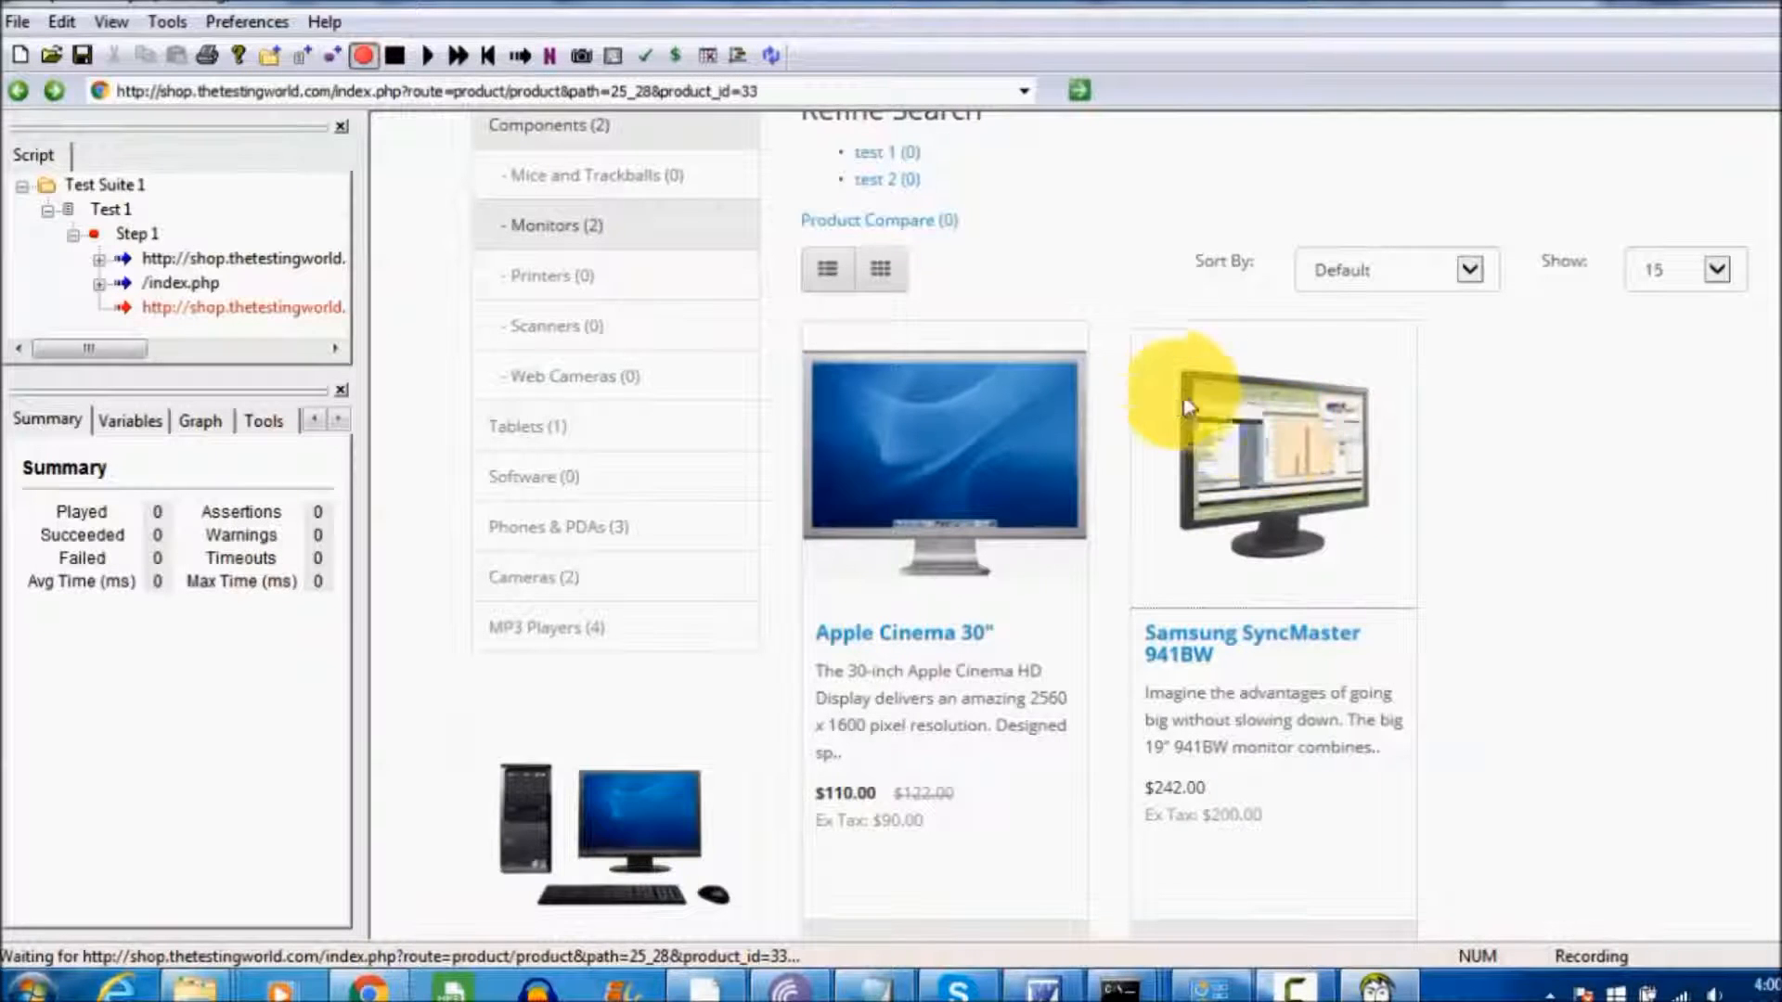
{"action": "left_click", "coordinate": [1272, 466]}
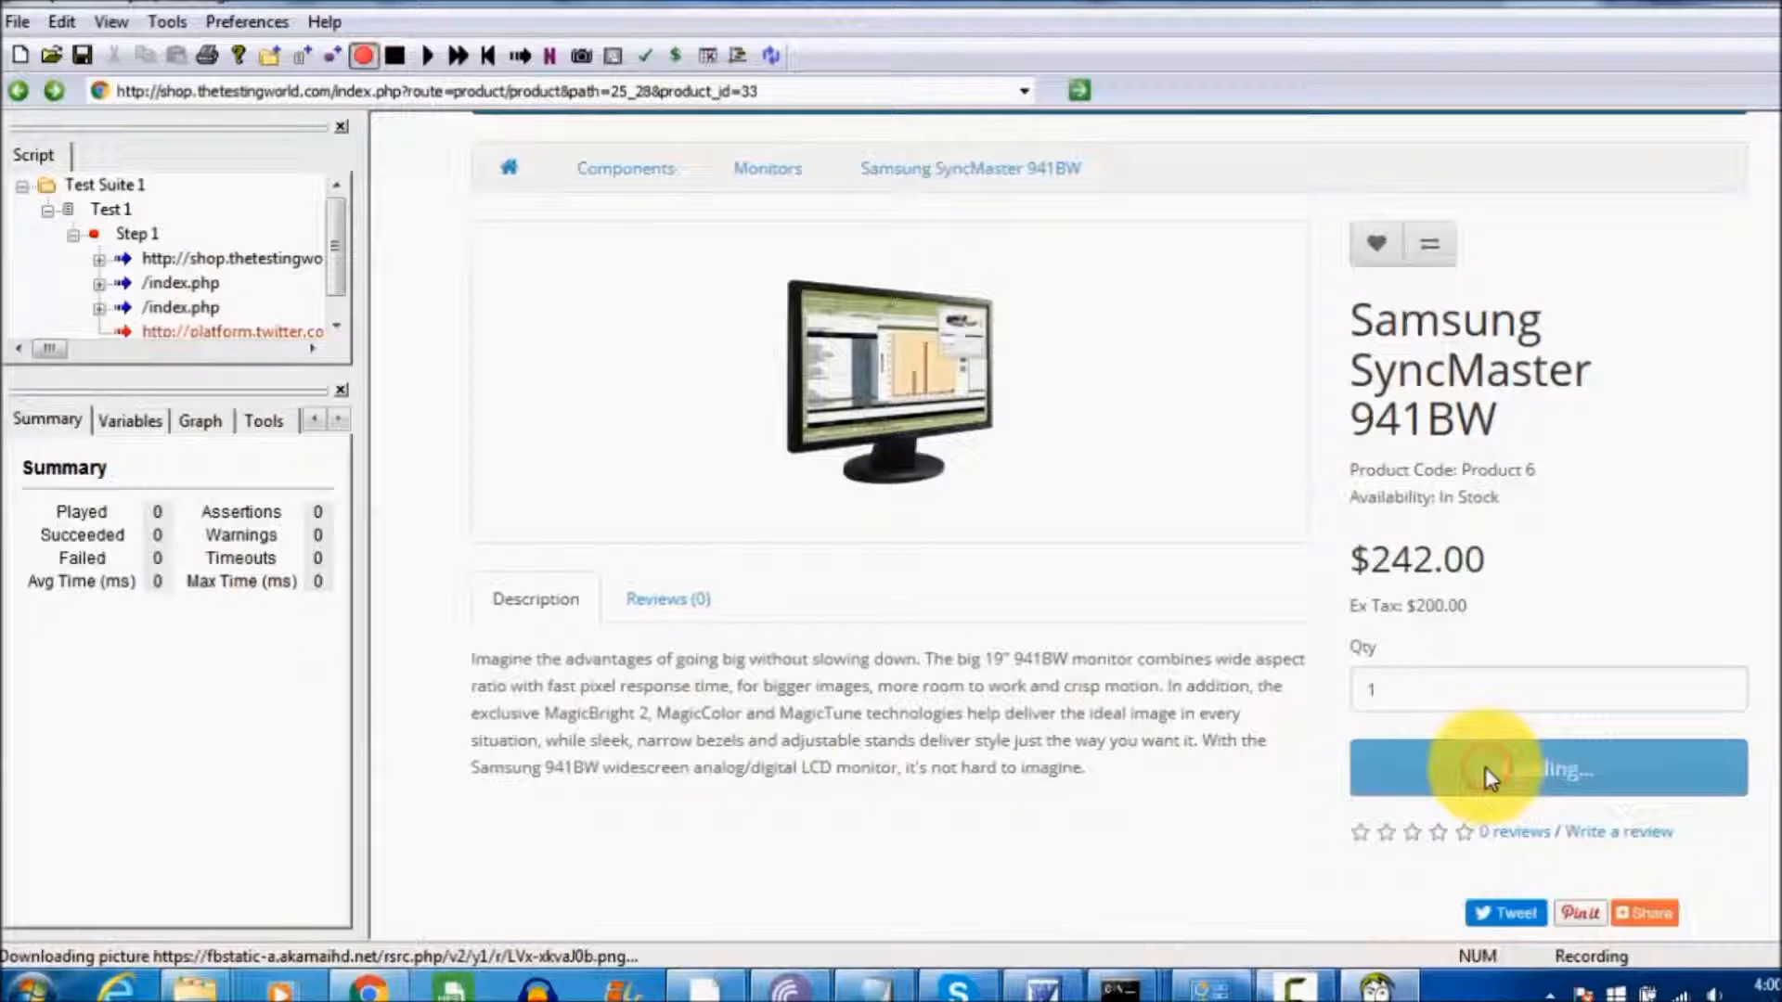
{"action": "mouse_move", "coordinate": [345, 272]}
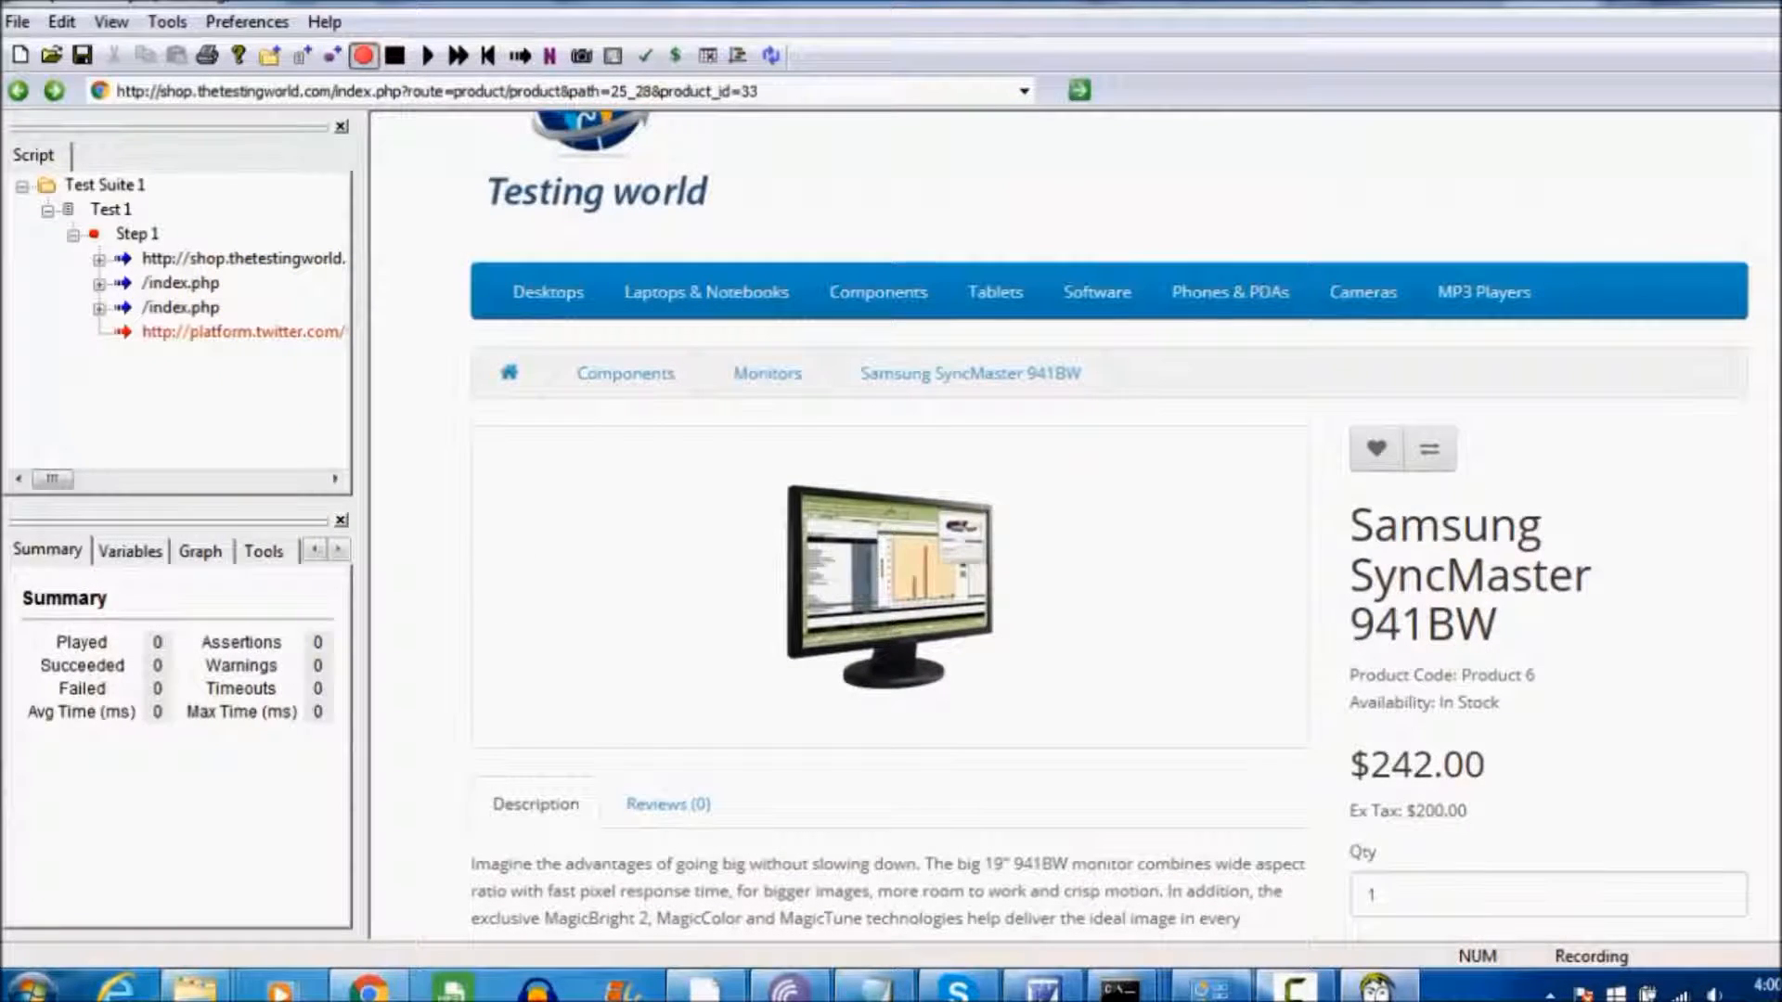
{"action": "scroll", "scroll_direction": "down", "scroll_amount": 3}
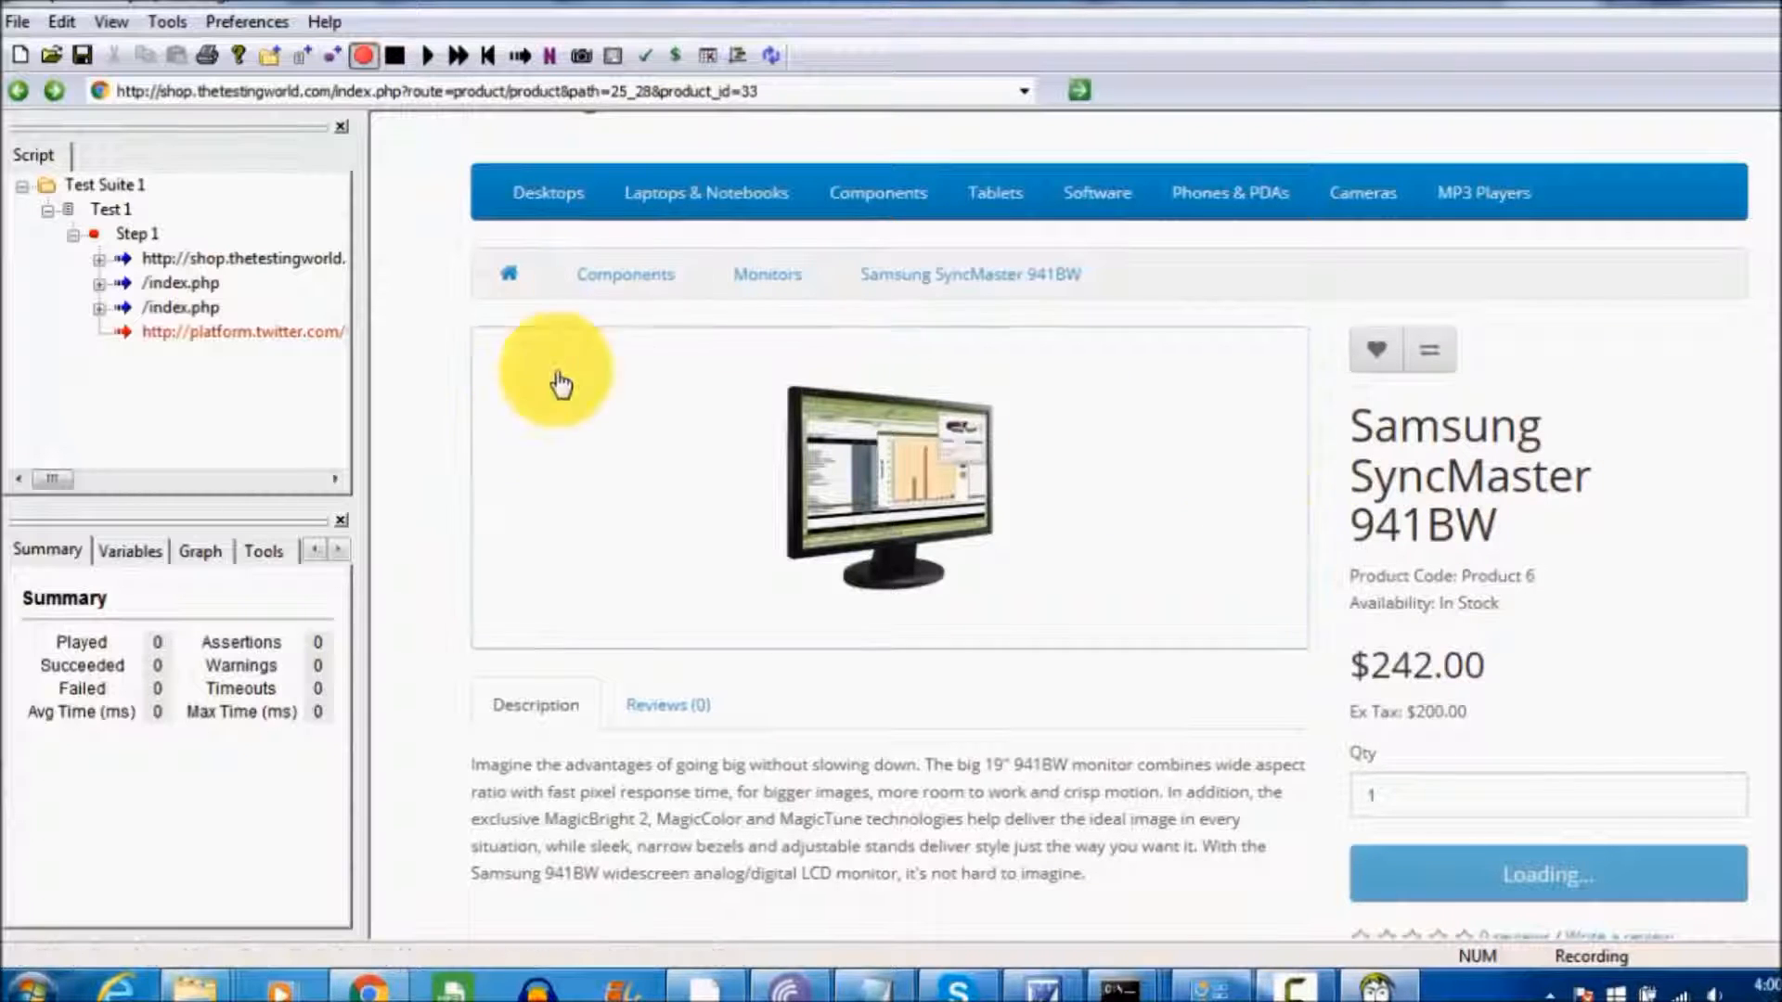
{"action": "scroll", "scroll_direction": "down", "scroll_amount": 3}
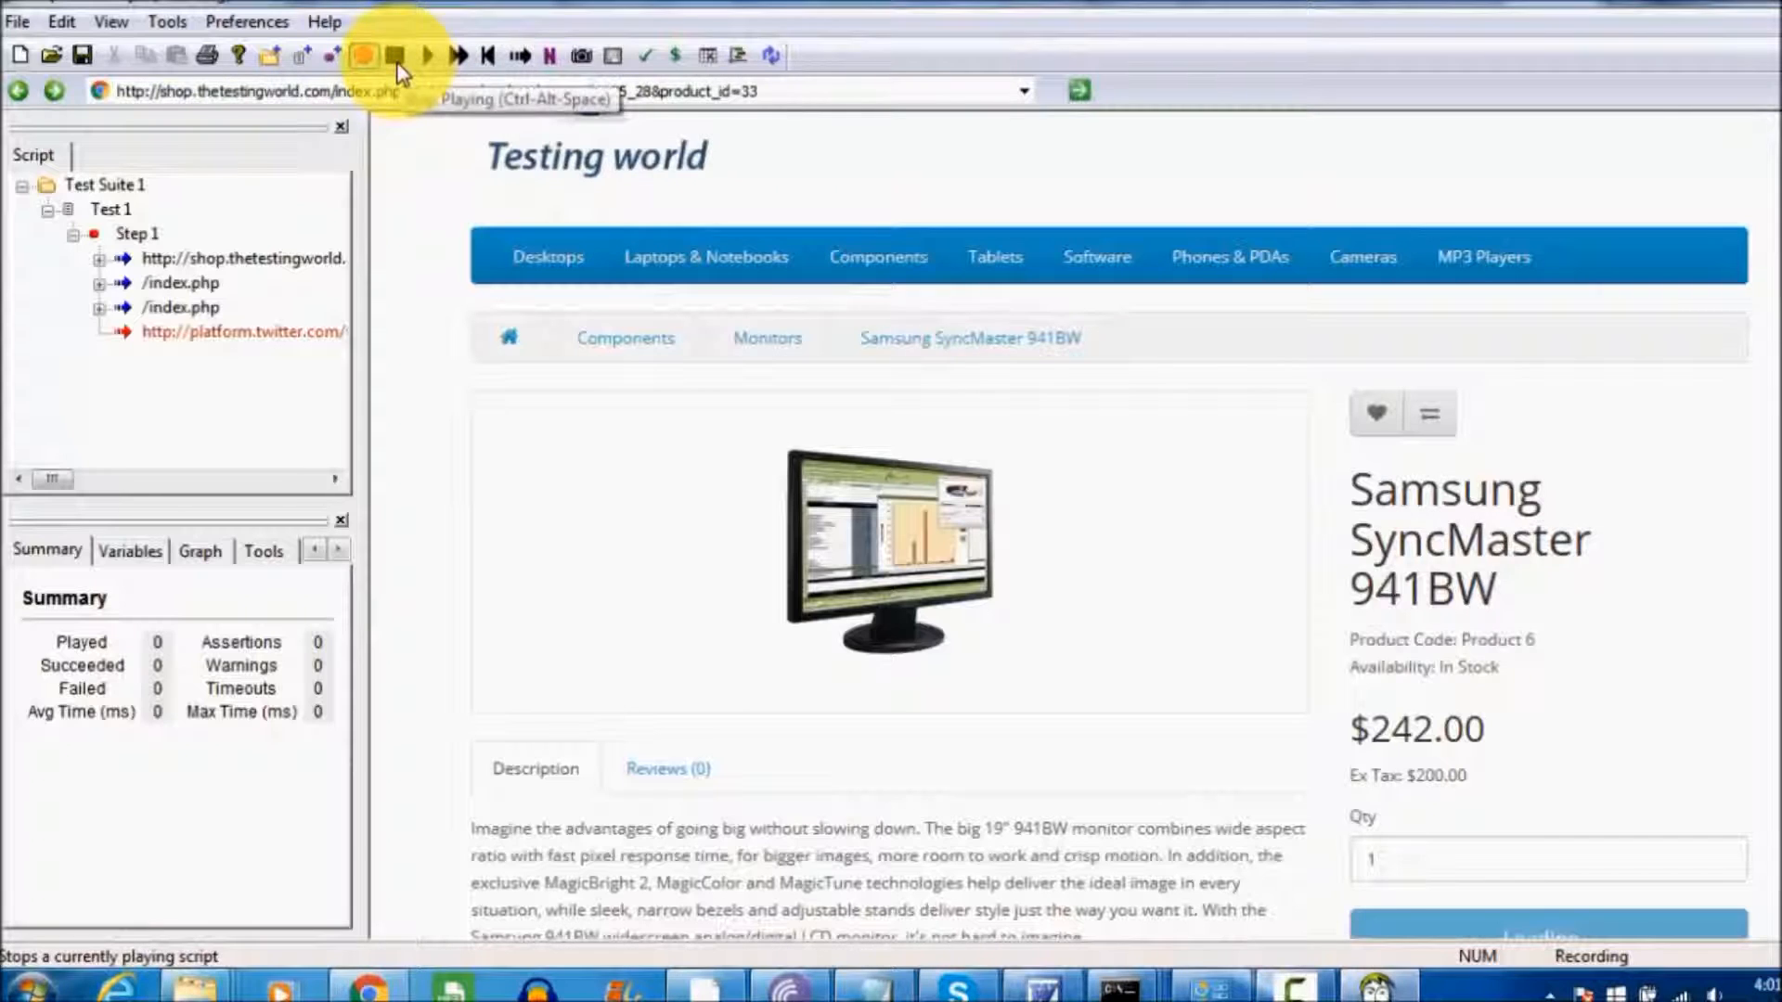
Stop the Badboy recording from the toolbar.
{"action": "left_click", "coordinate": [396, 55]}
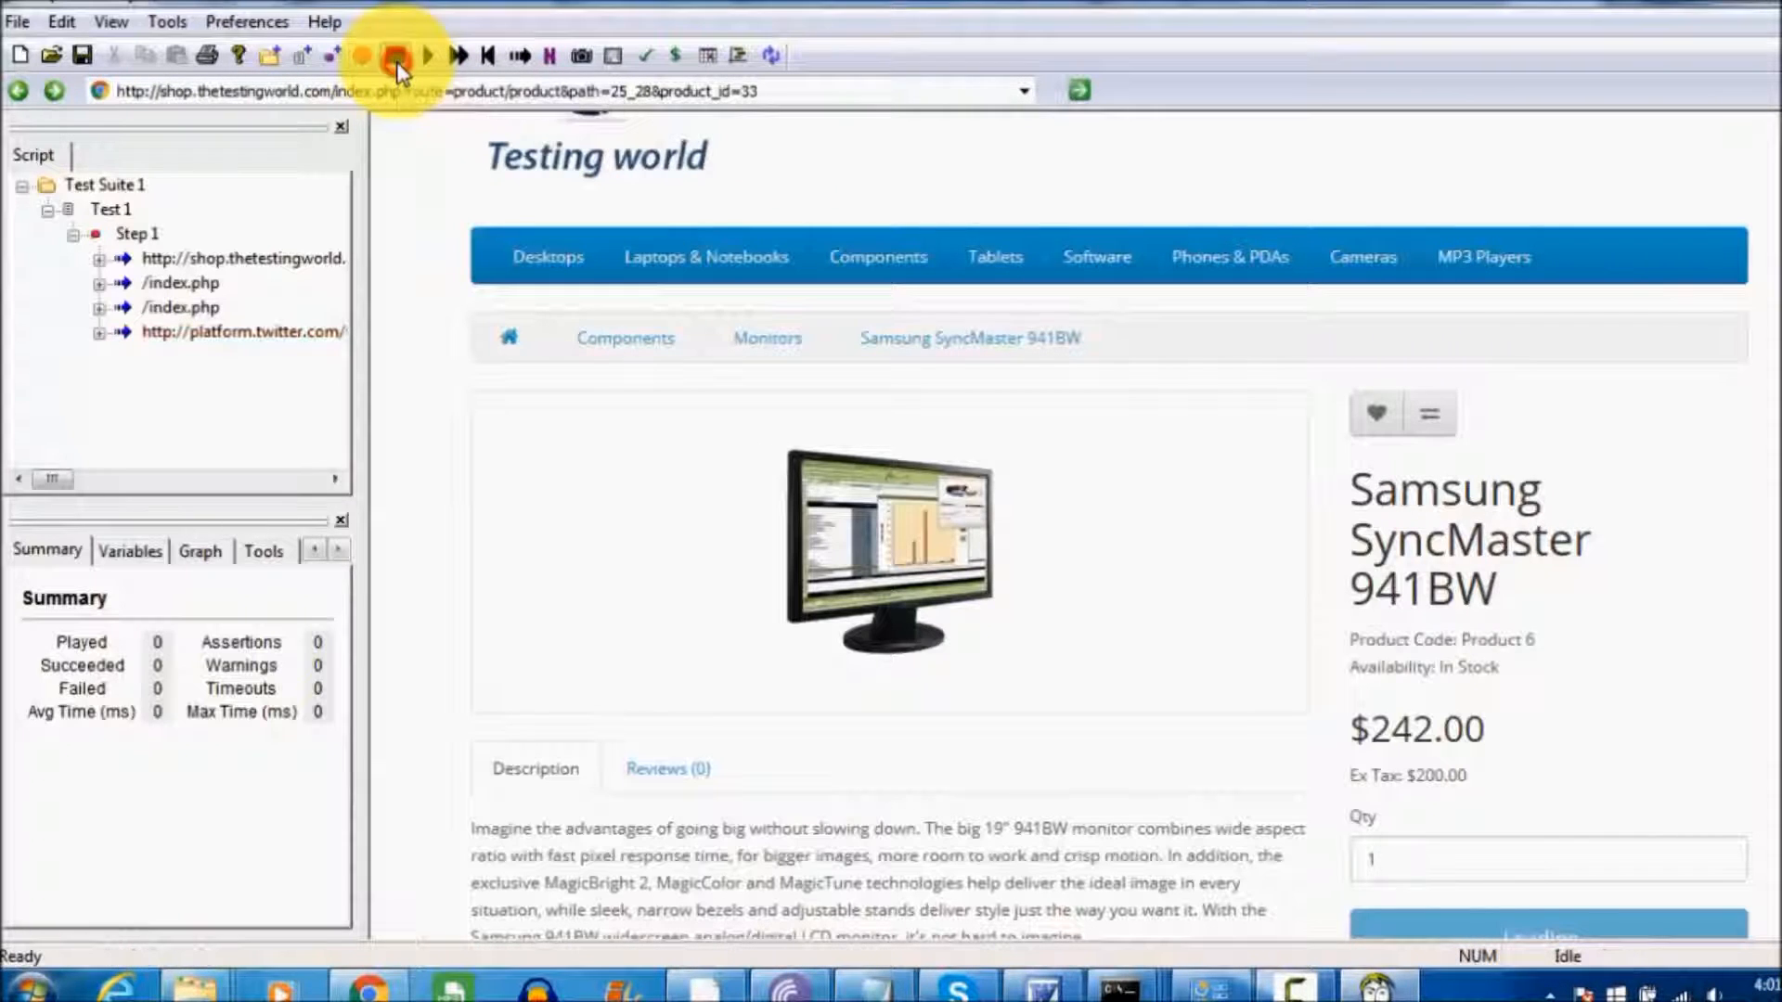
{"action": "left_click", "coordinate": [394, 56]}
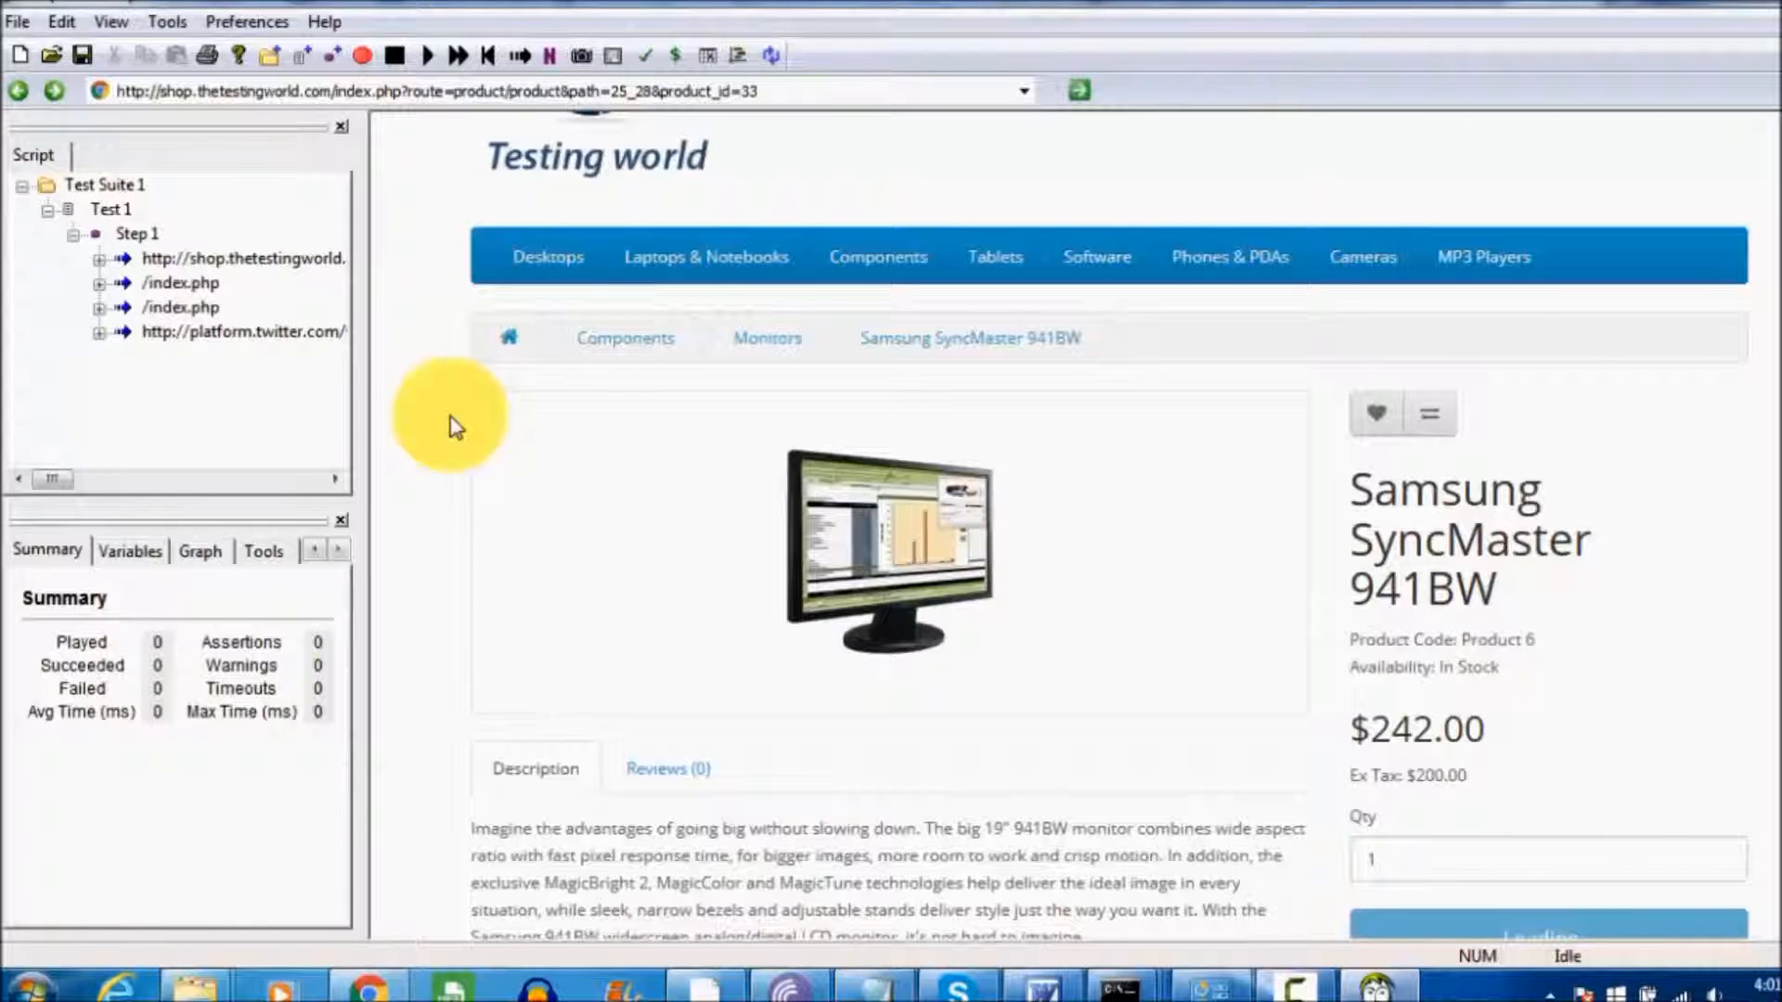
{"action": "mouse_move", "coordinate": [340, 304]}
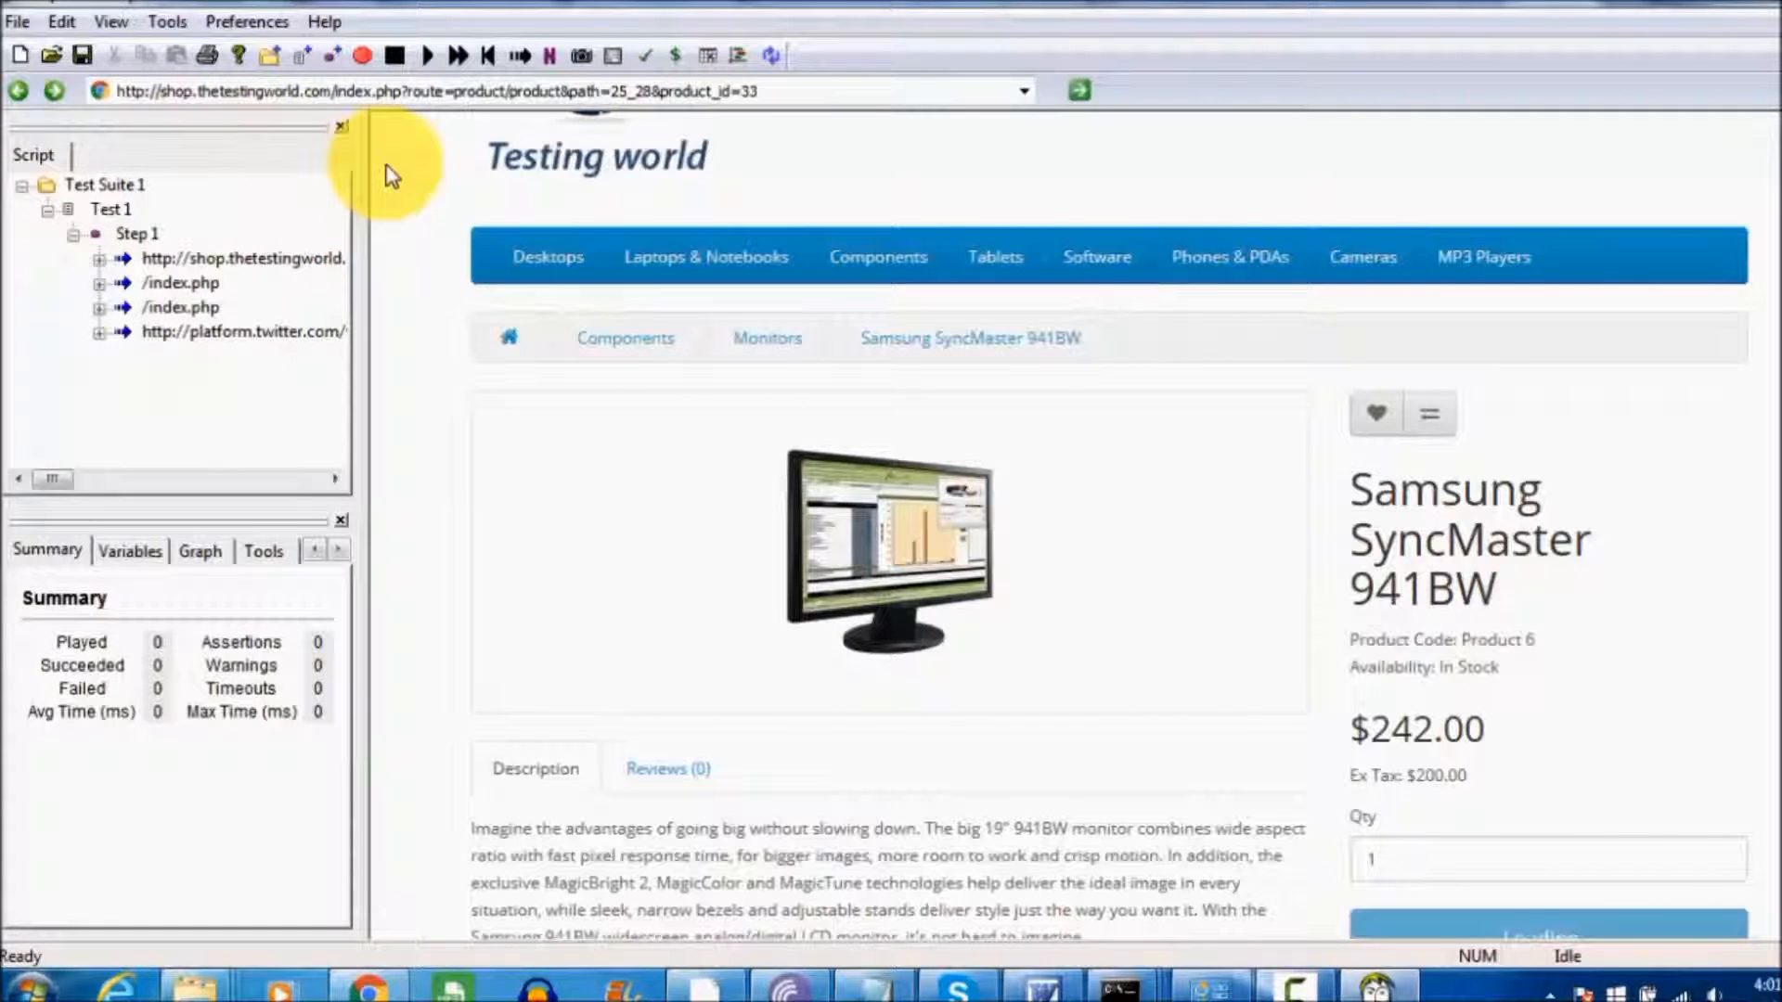
{"action": "mouse_move", "coordinate": [367, 211]}
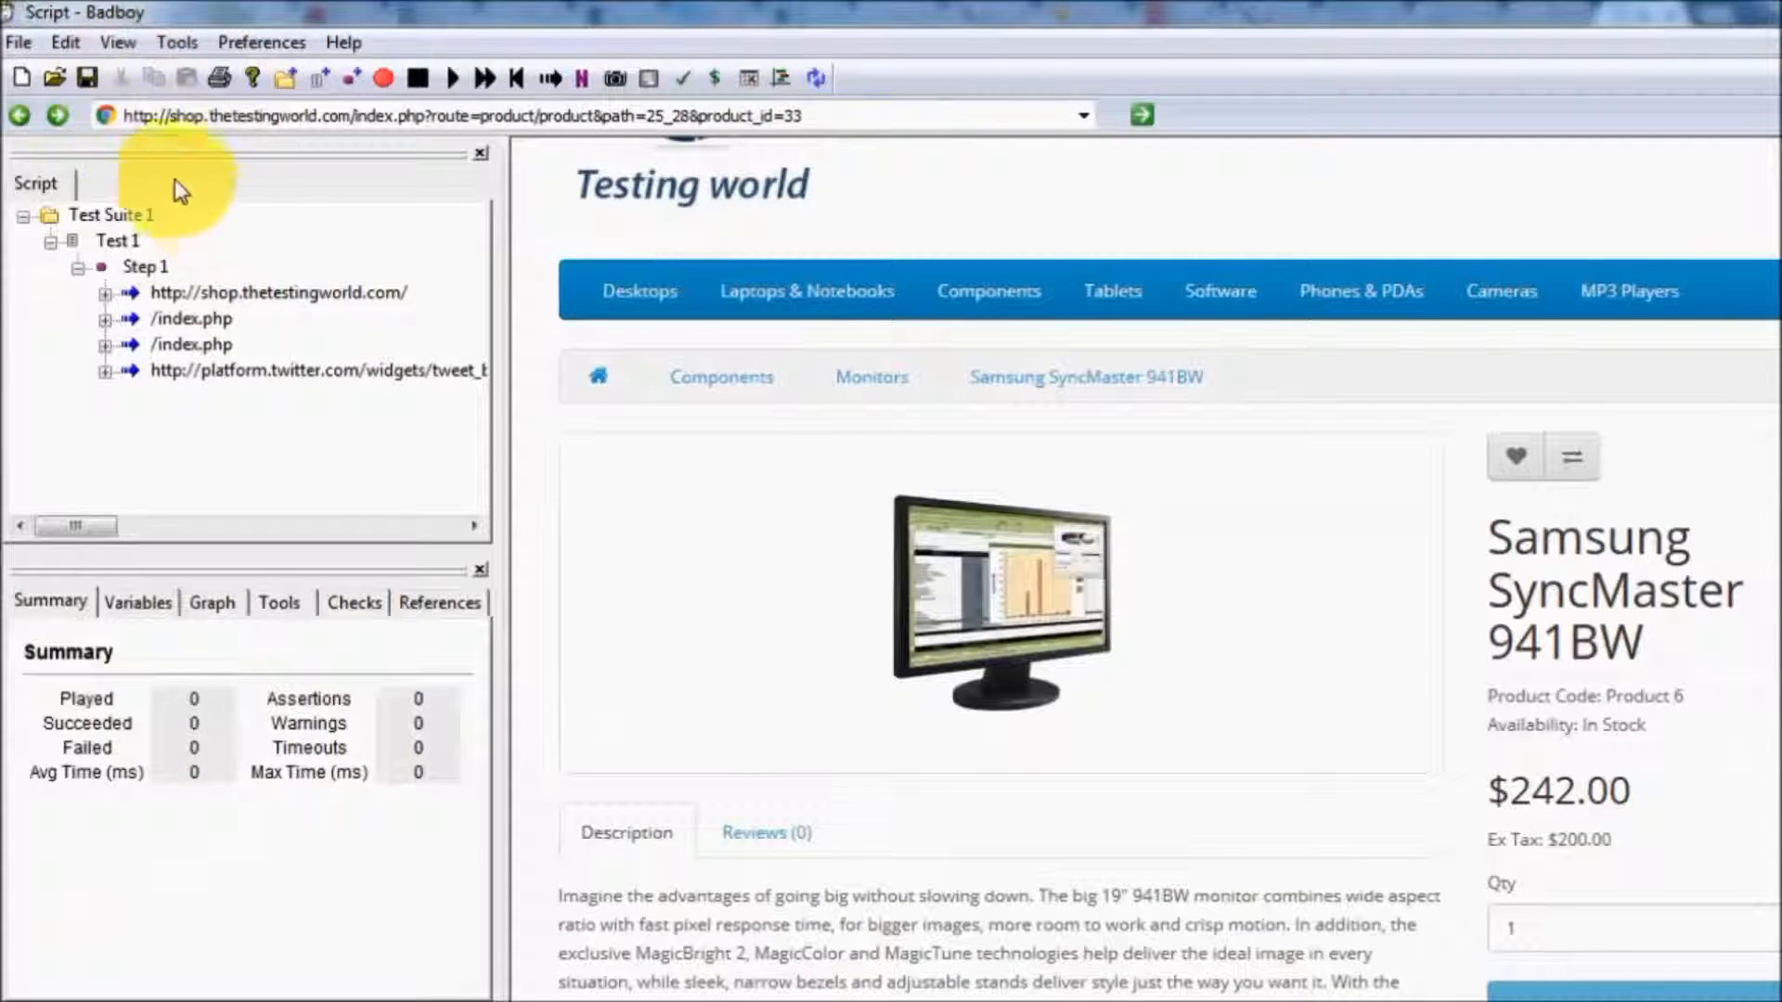
Export the script via File > Export to JMeter as Jmeter_Recording_1.
{"action": "left_click", "coordinate": [19, 42]}
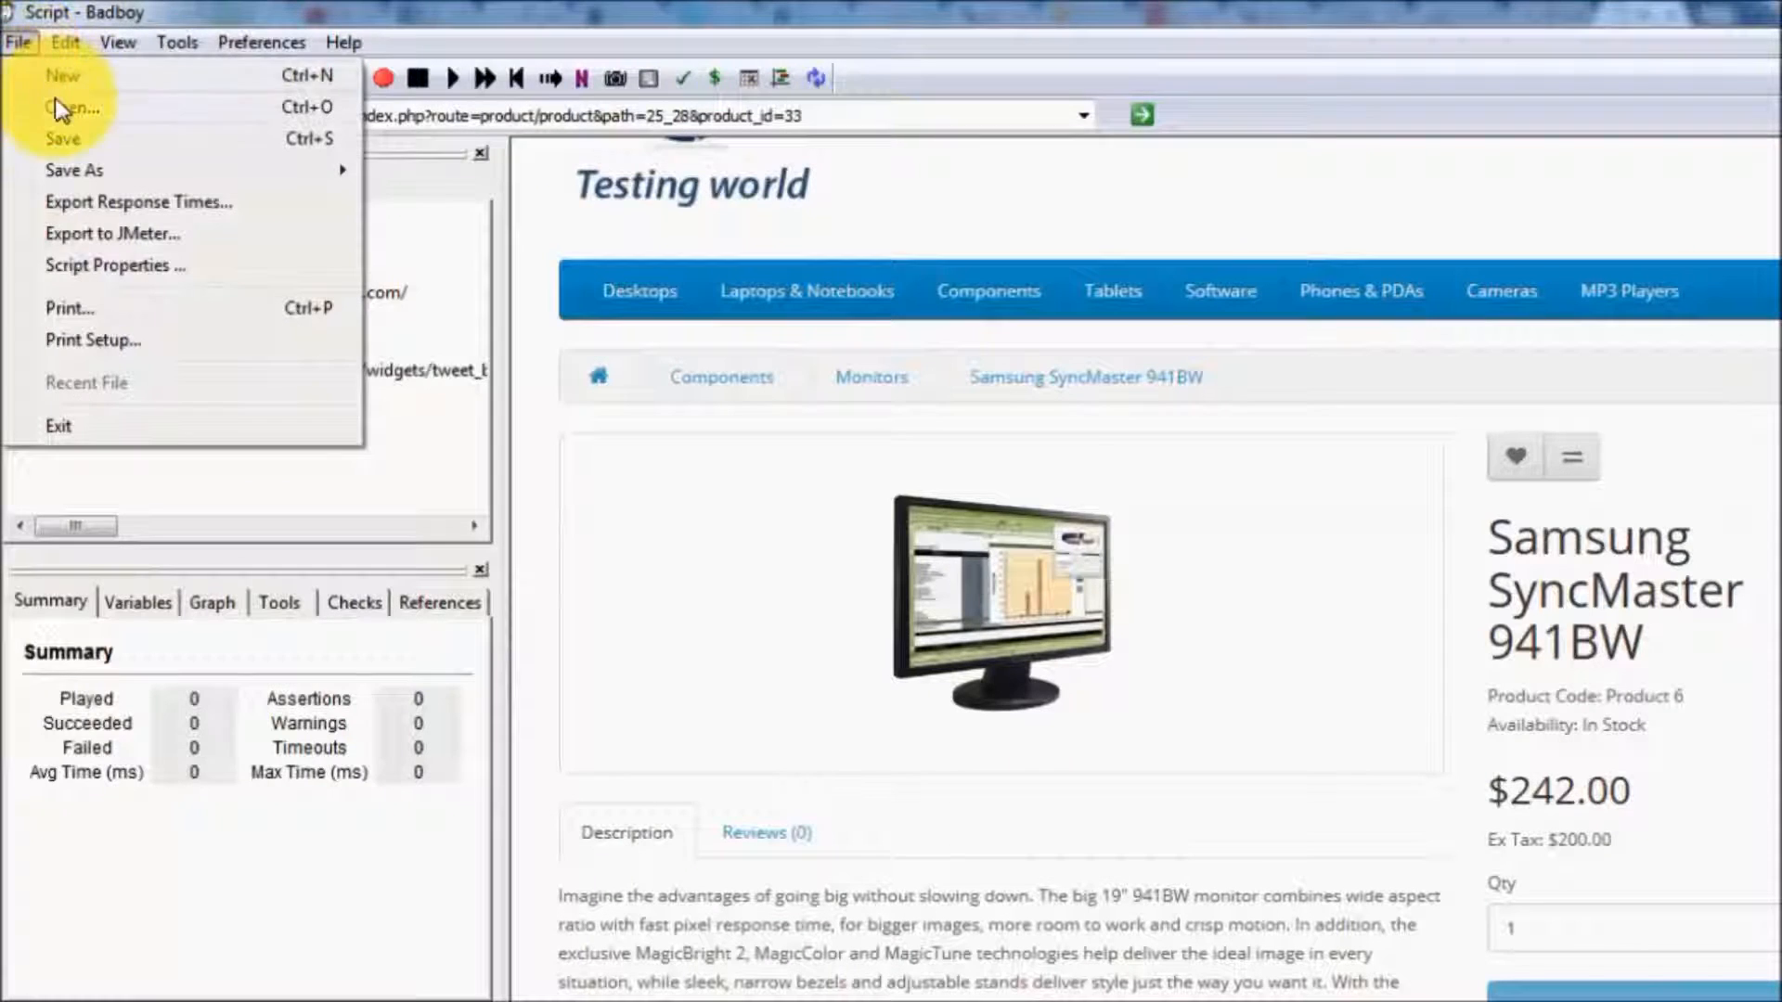
{"action": "mouse_move", "coordinate": [91, 242]}
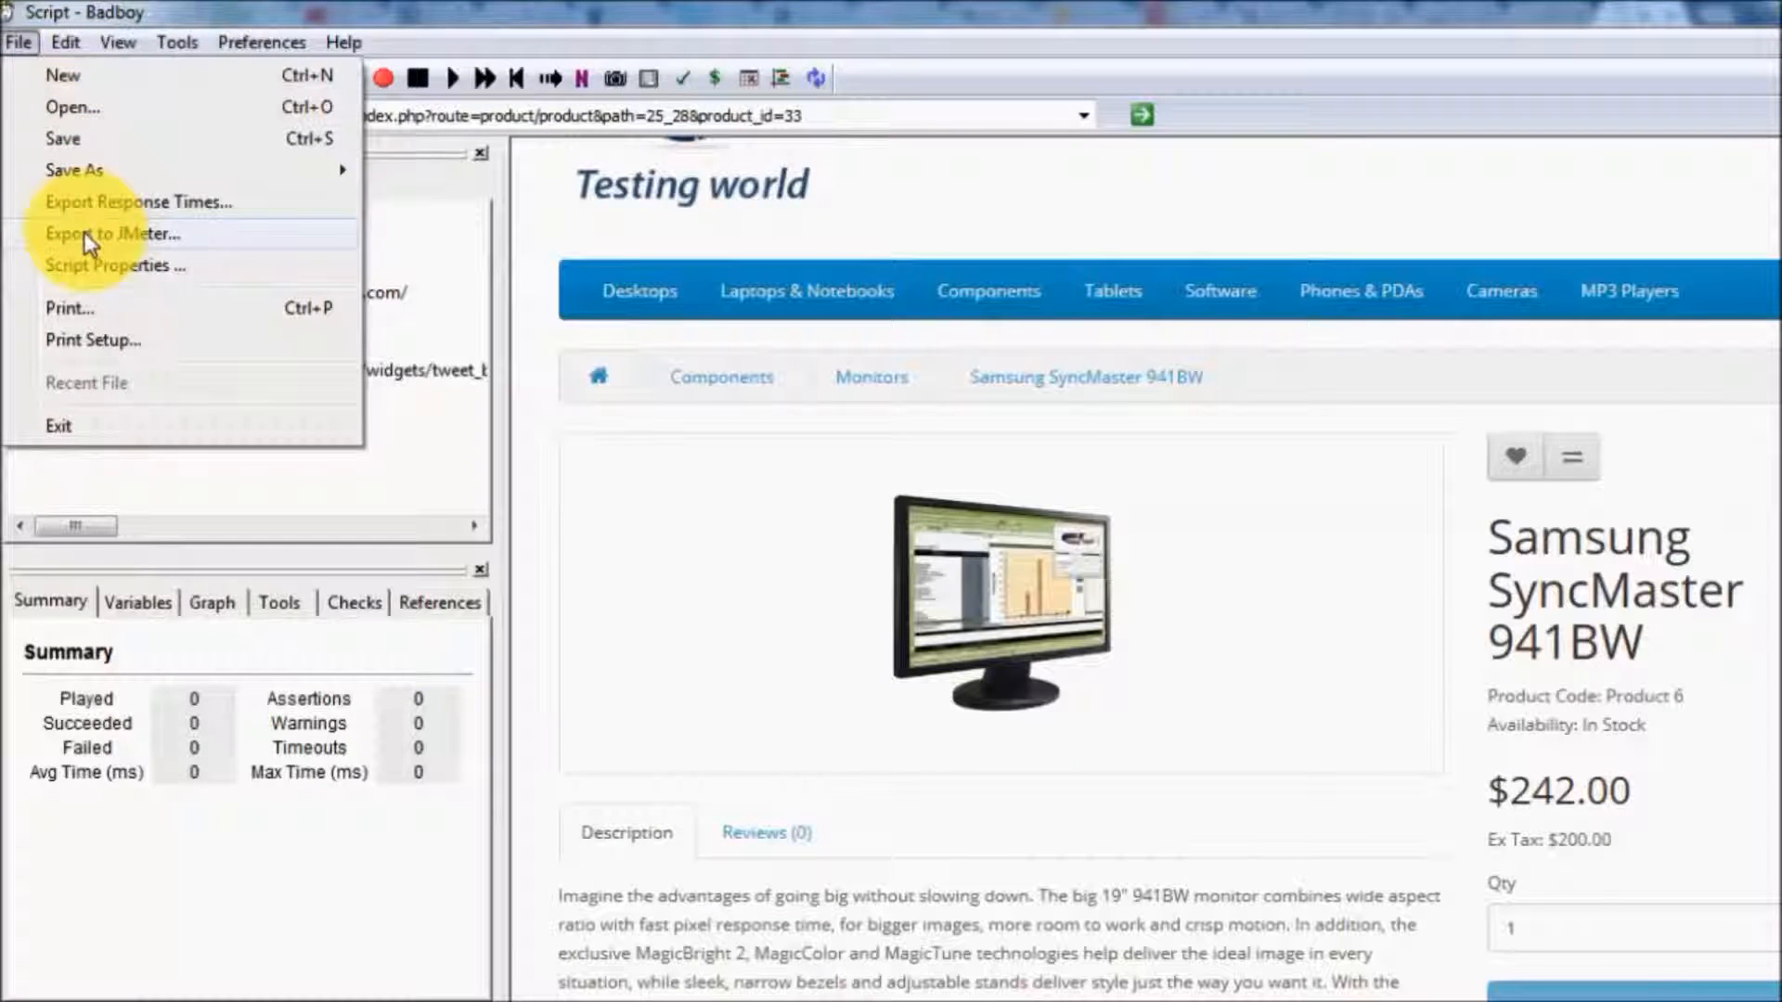
{"action": "left_click", "coordinate": [113, 233]}
{"action": "type", "text": "Jmeter_Recording_1"}
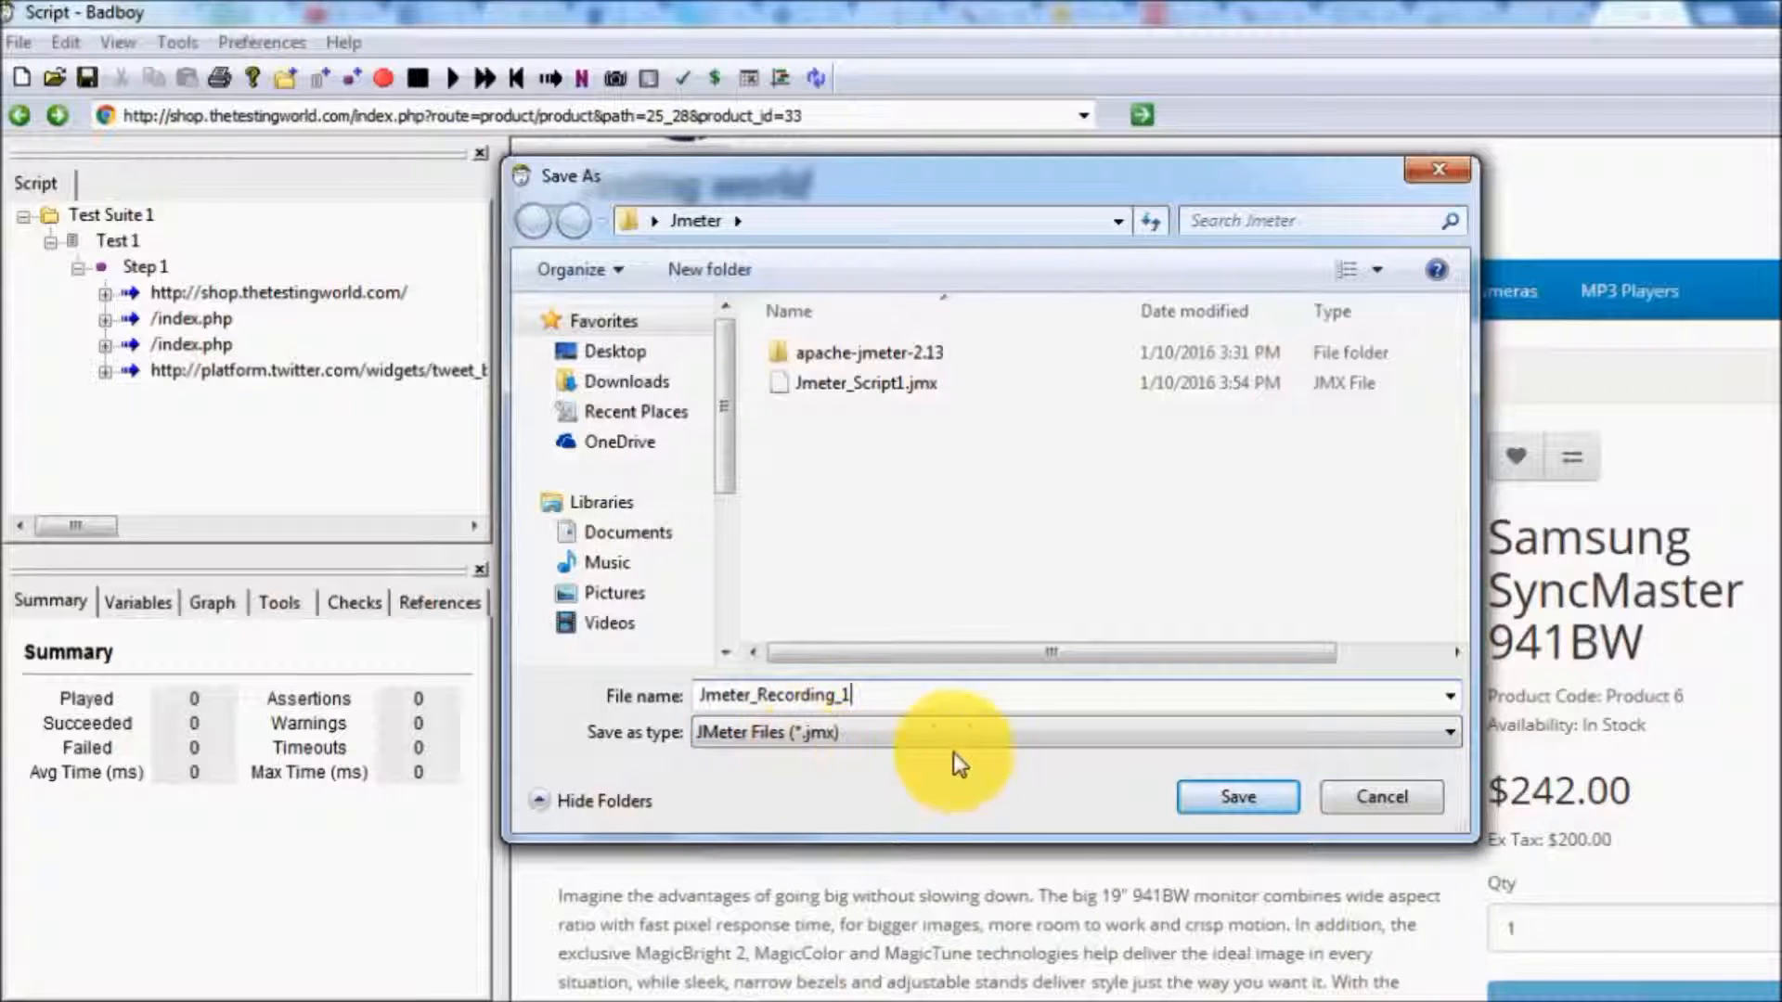
{"action": "left_click", "coordinate": [1236, 796]}
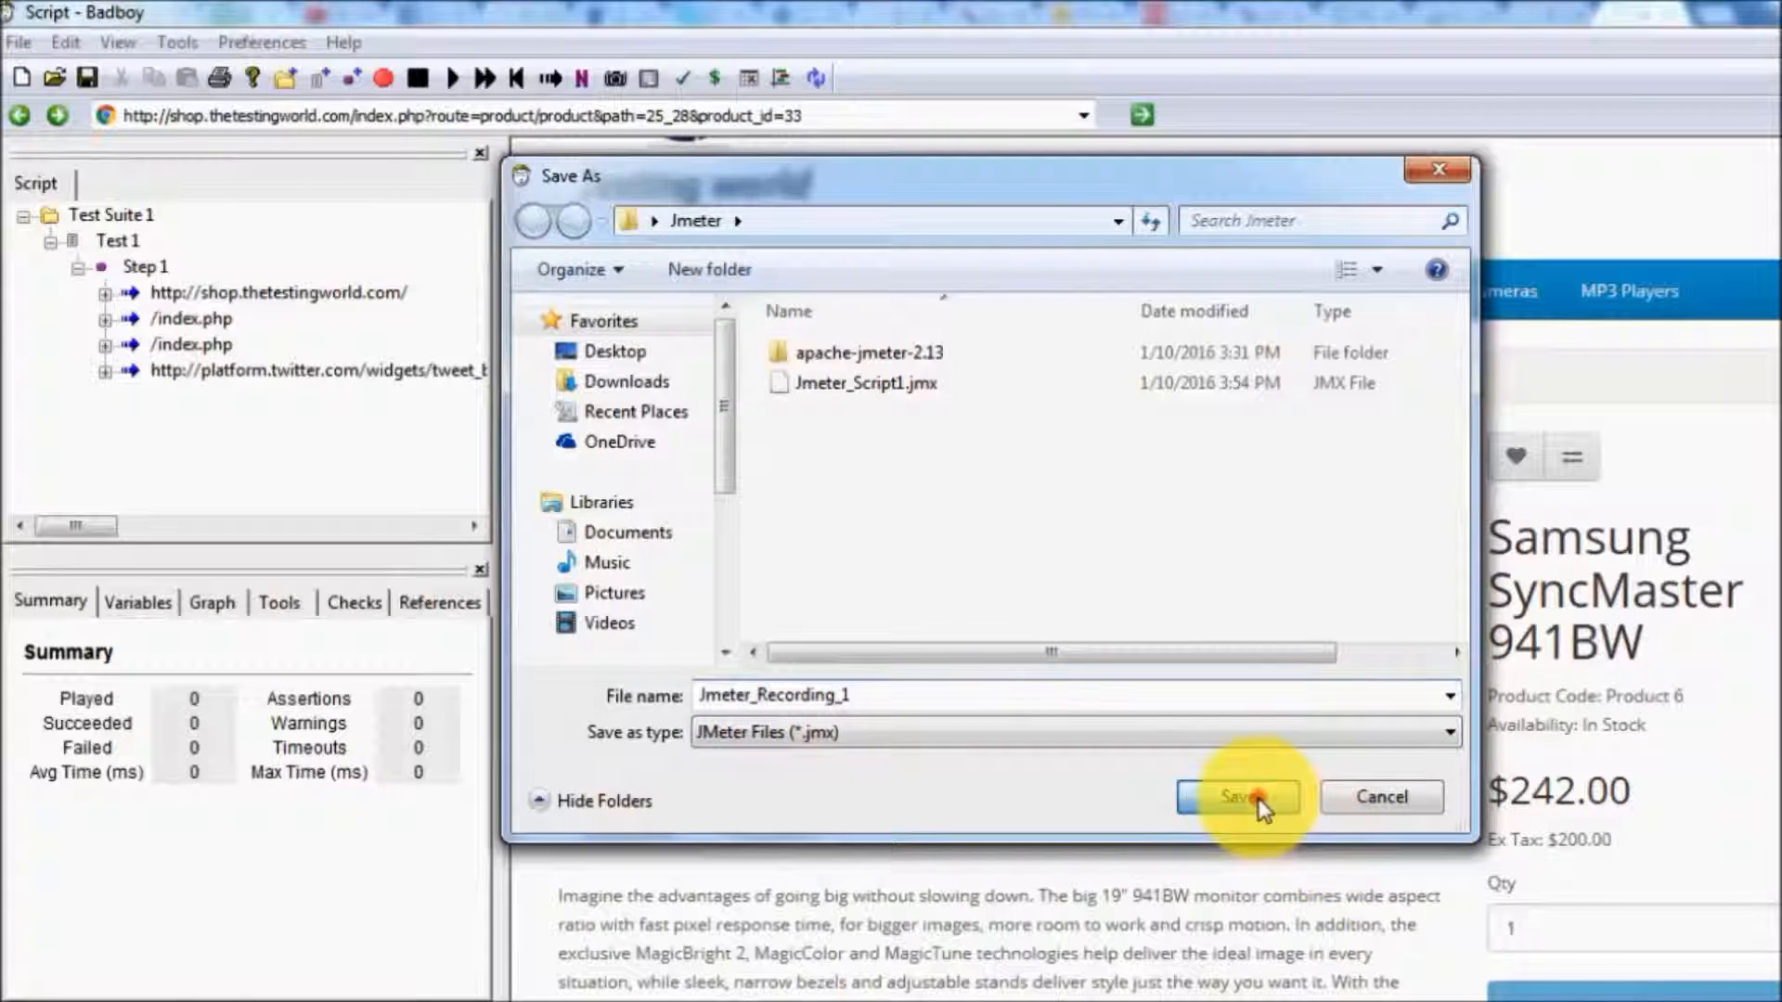
{"action": "left_click", "coordinate": [1236, 796]}
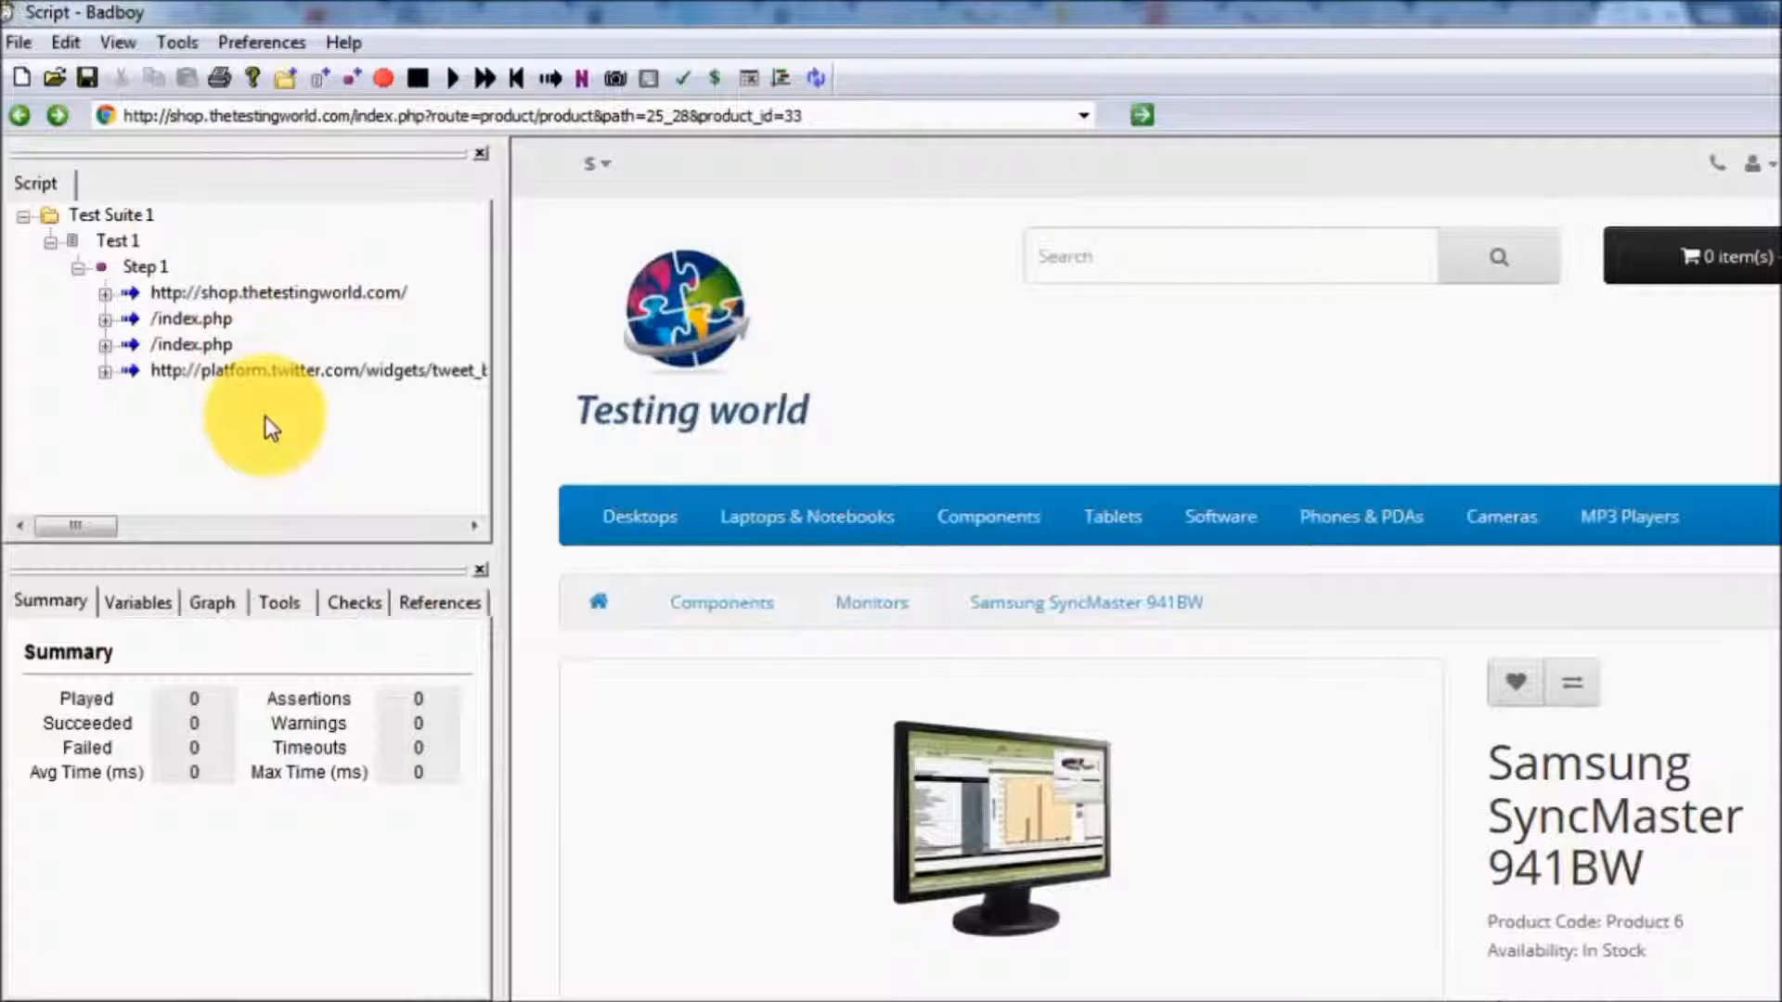
{"action": "mouse_move", "coordinate": [258, 363]}
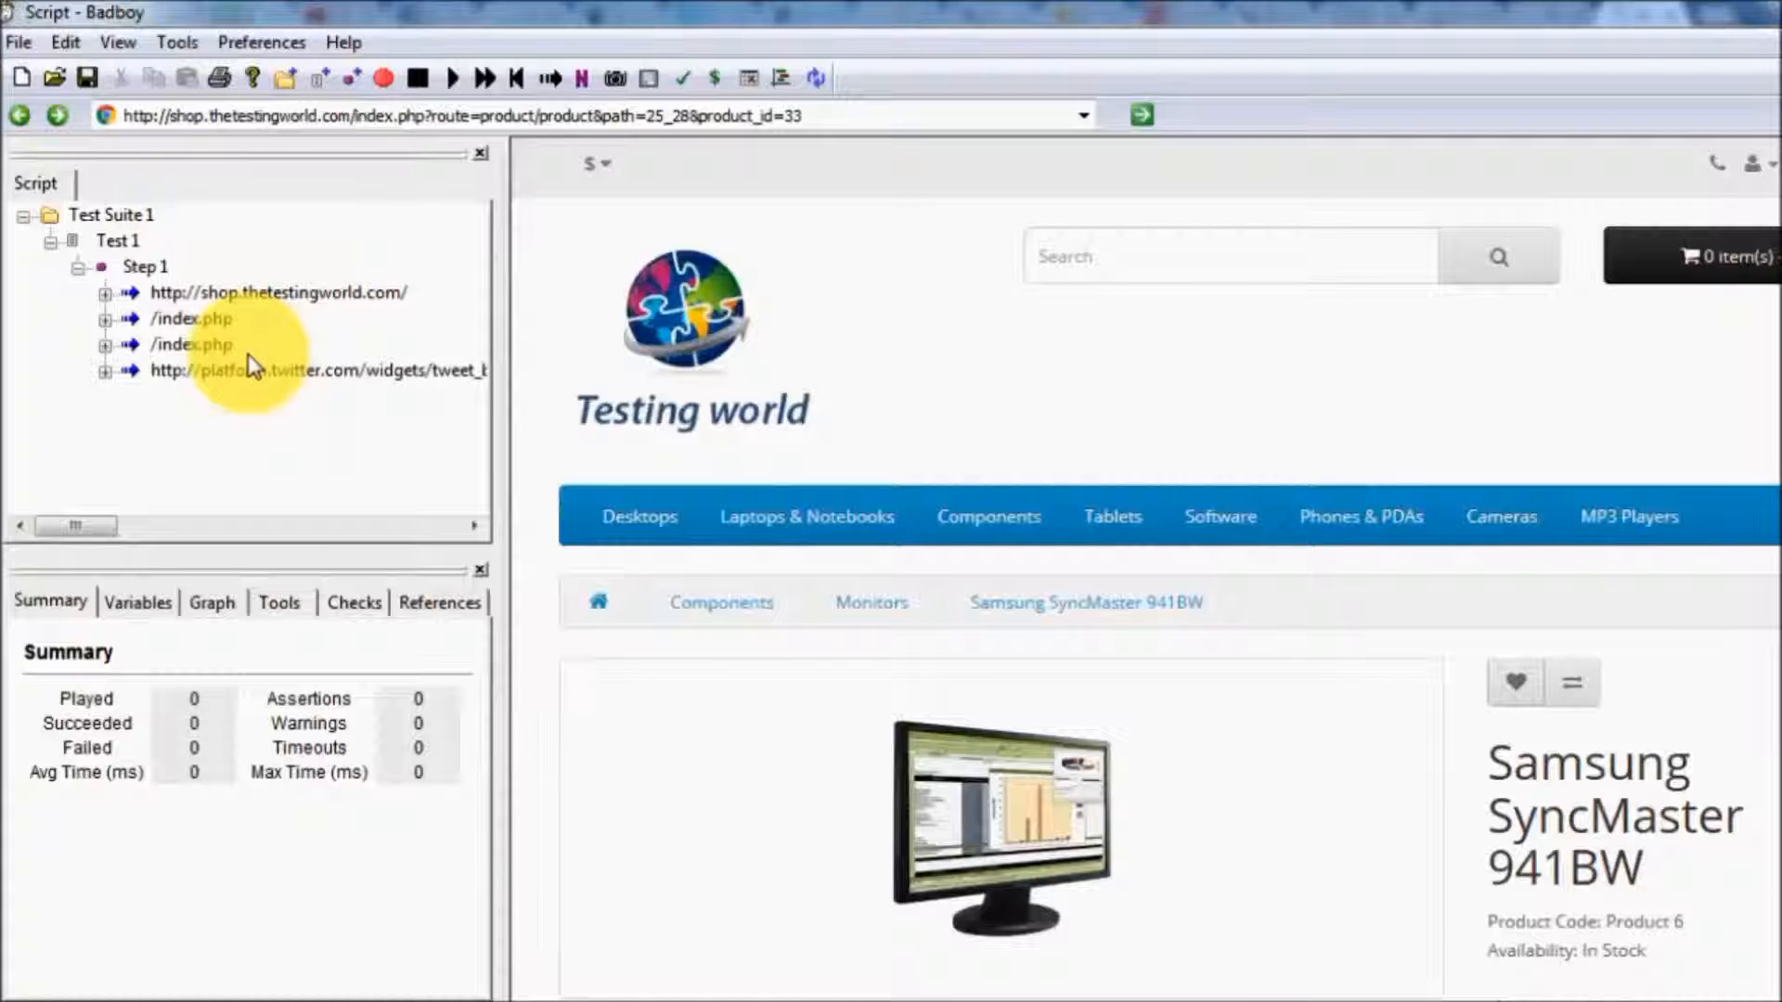
{"action": "mouse_move", "coordinate": [682, 679]}
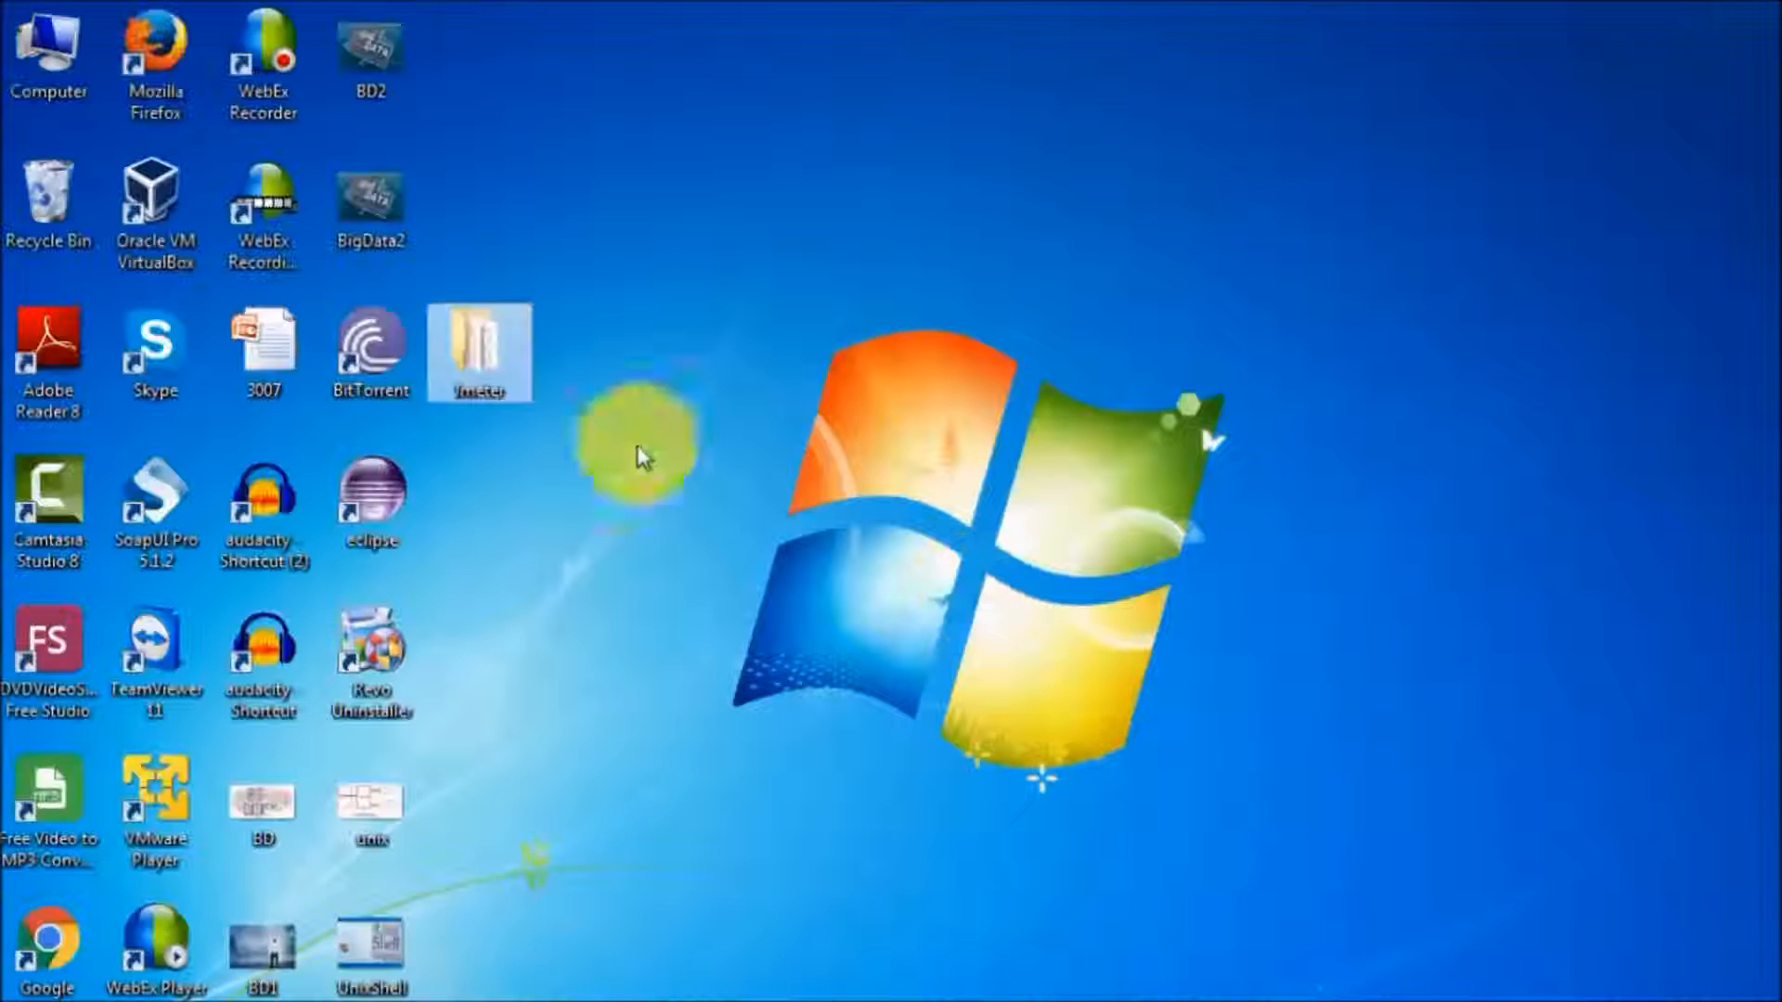
Launch JMeter from the jmeter batch file in Jmeter\apache-jmeter-2.13\bin.
{"action": "double_click", "coordinate": [479, 350]}
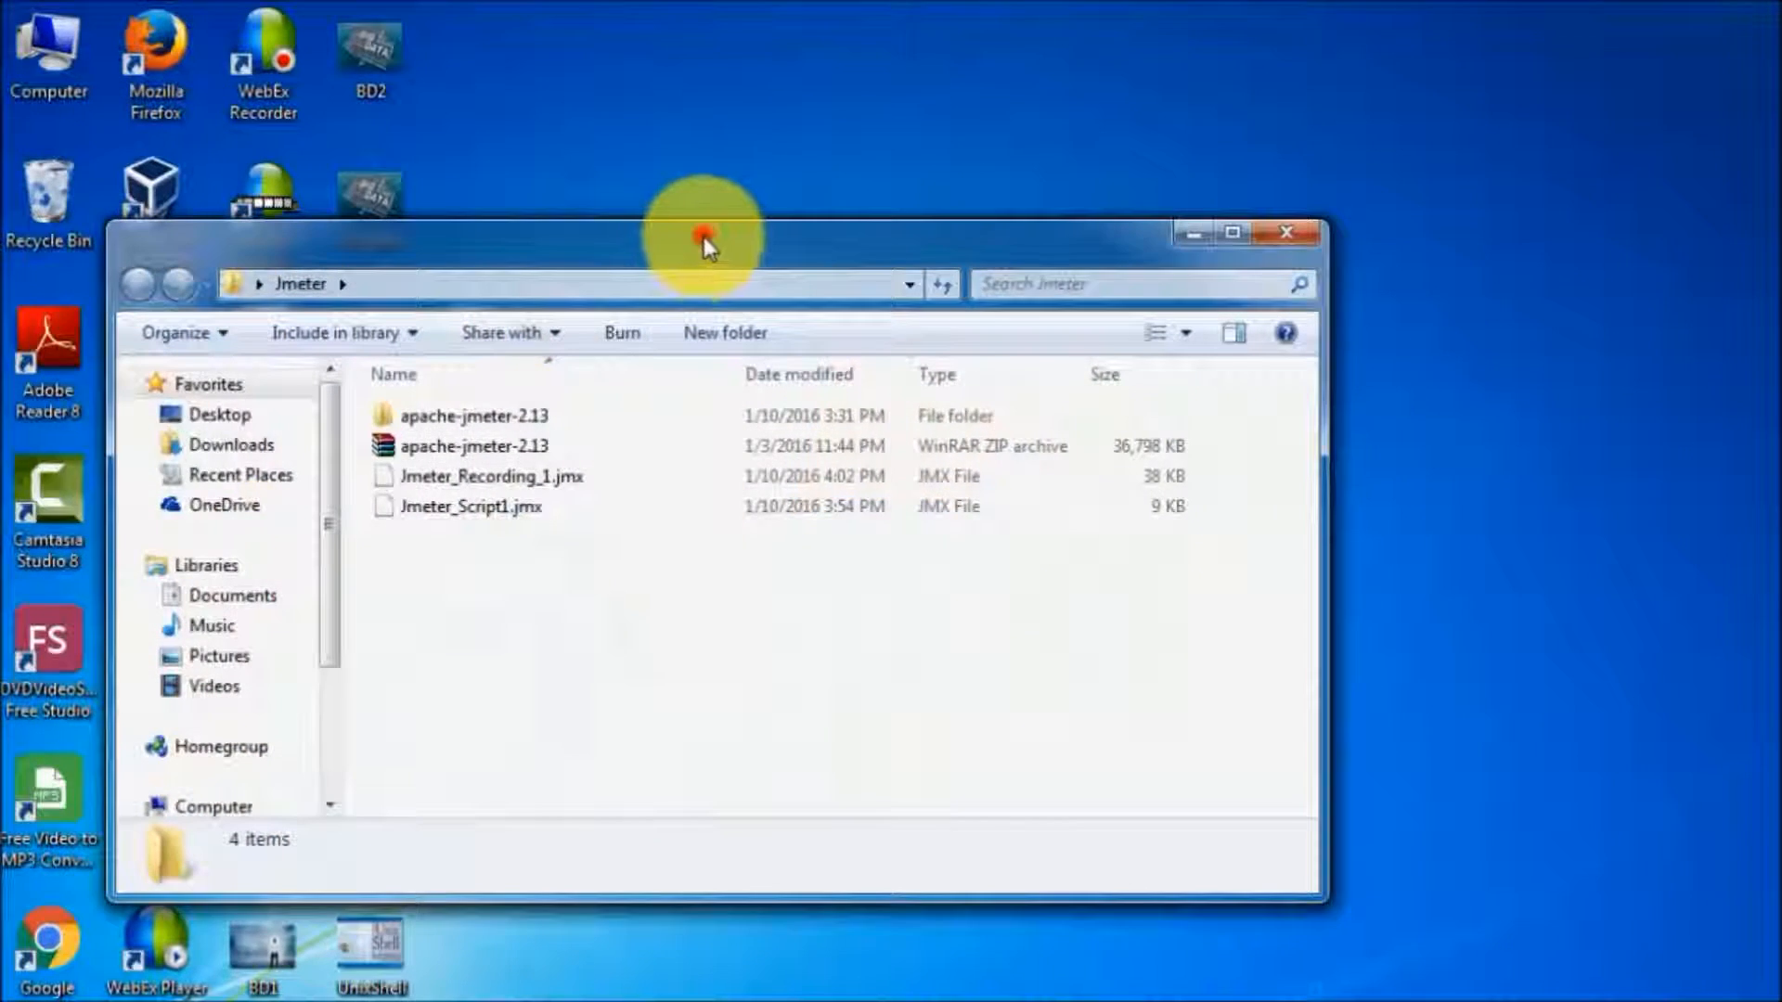
{"action": "double_click", "coordinate": [472, 415]}
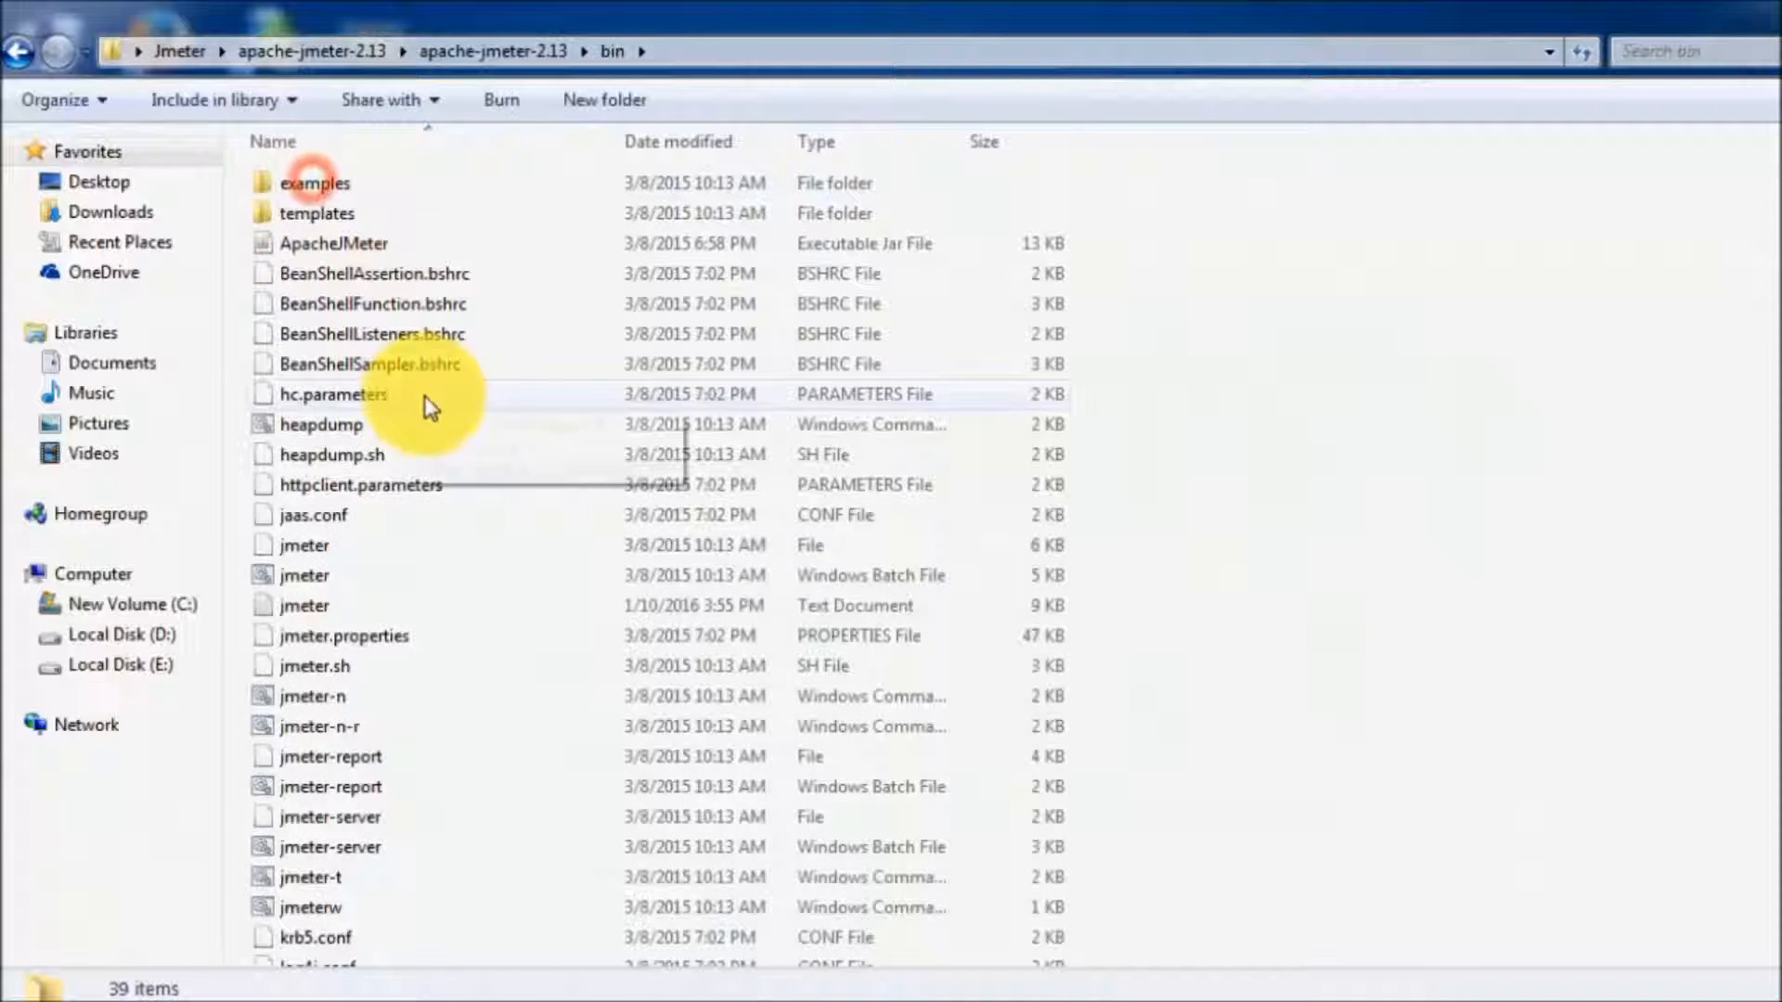
{"action": "left_click", "coordinate": [304, 575]}
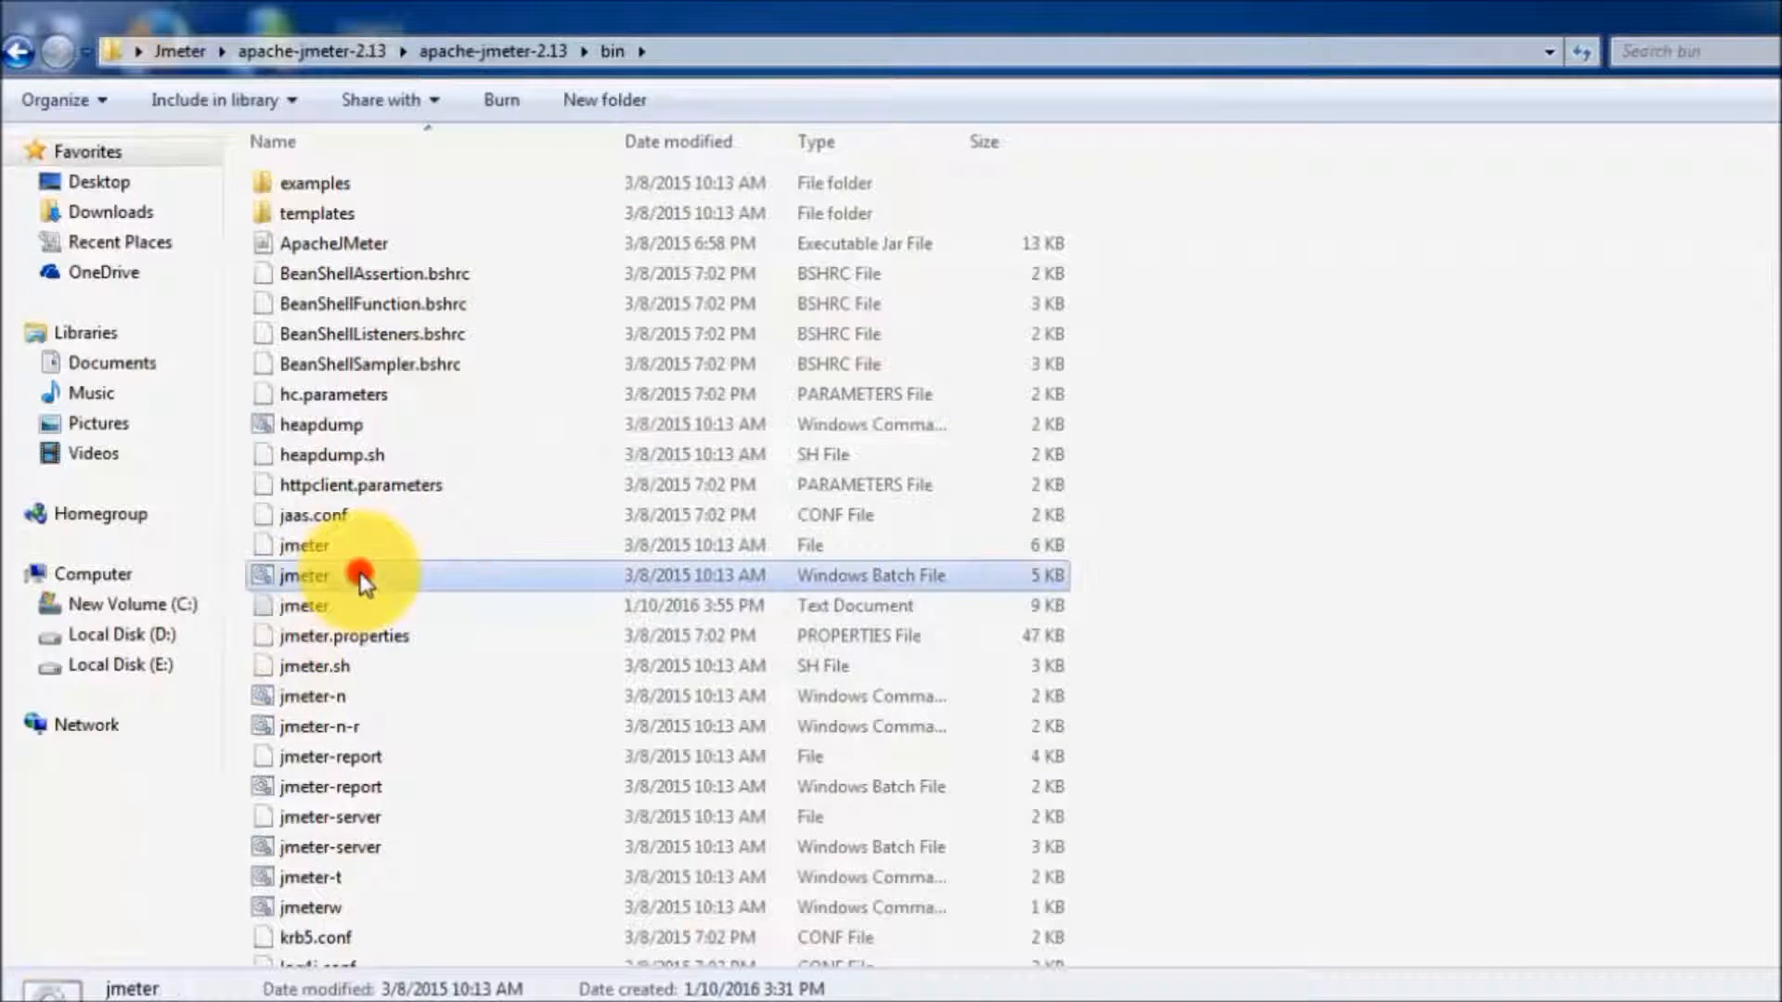
{"action": "double_click", "coordinate": [302, 576]}
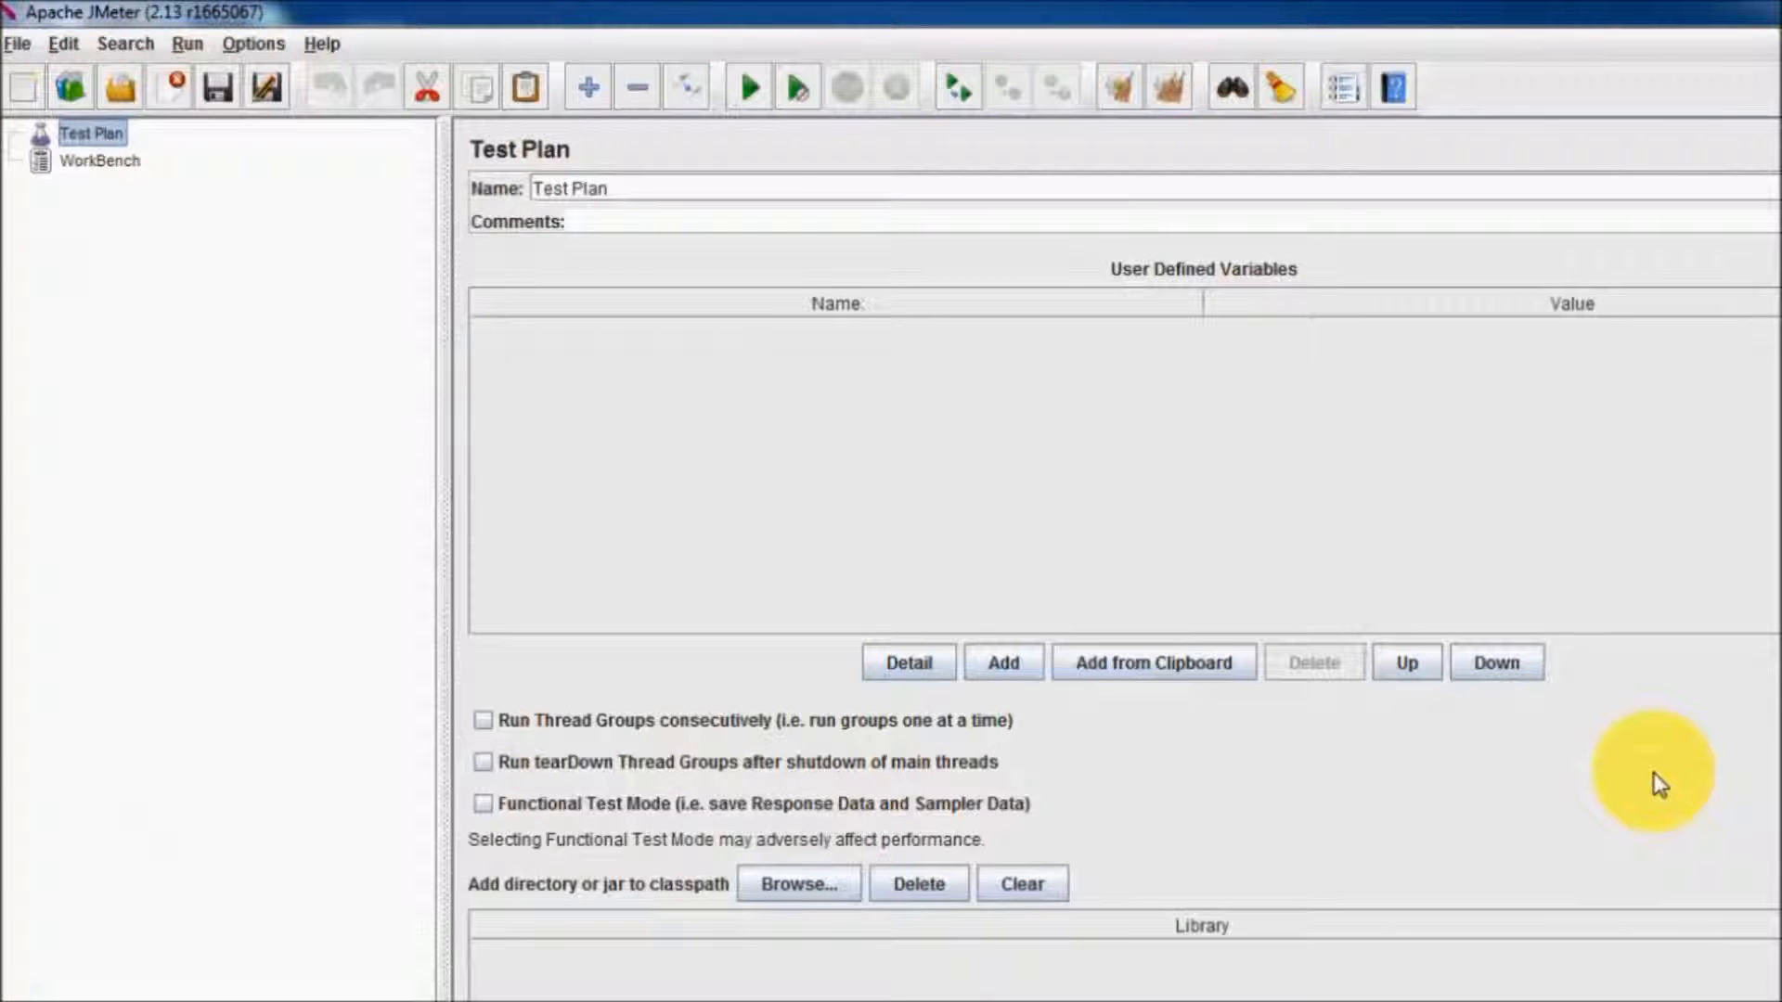
{"action": "mouse_move", "coordinate": [1122, 343]}
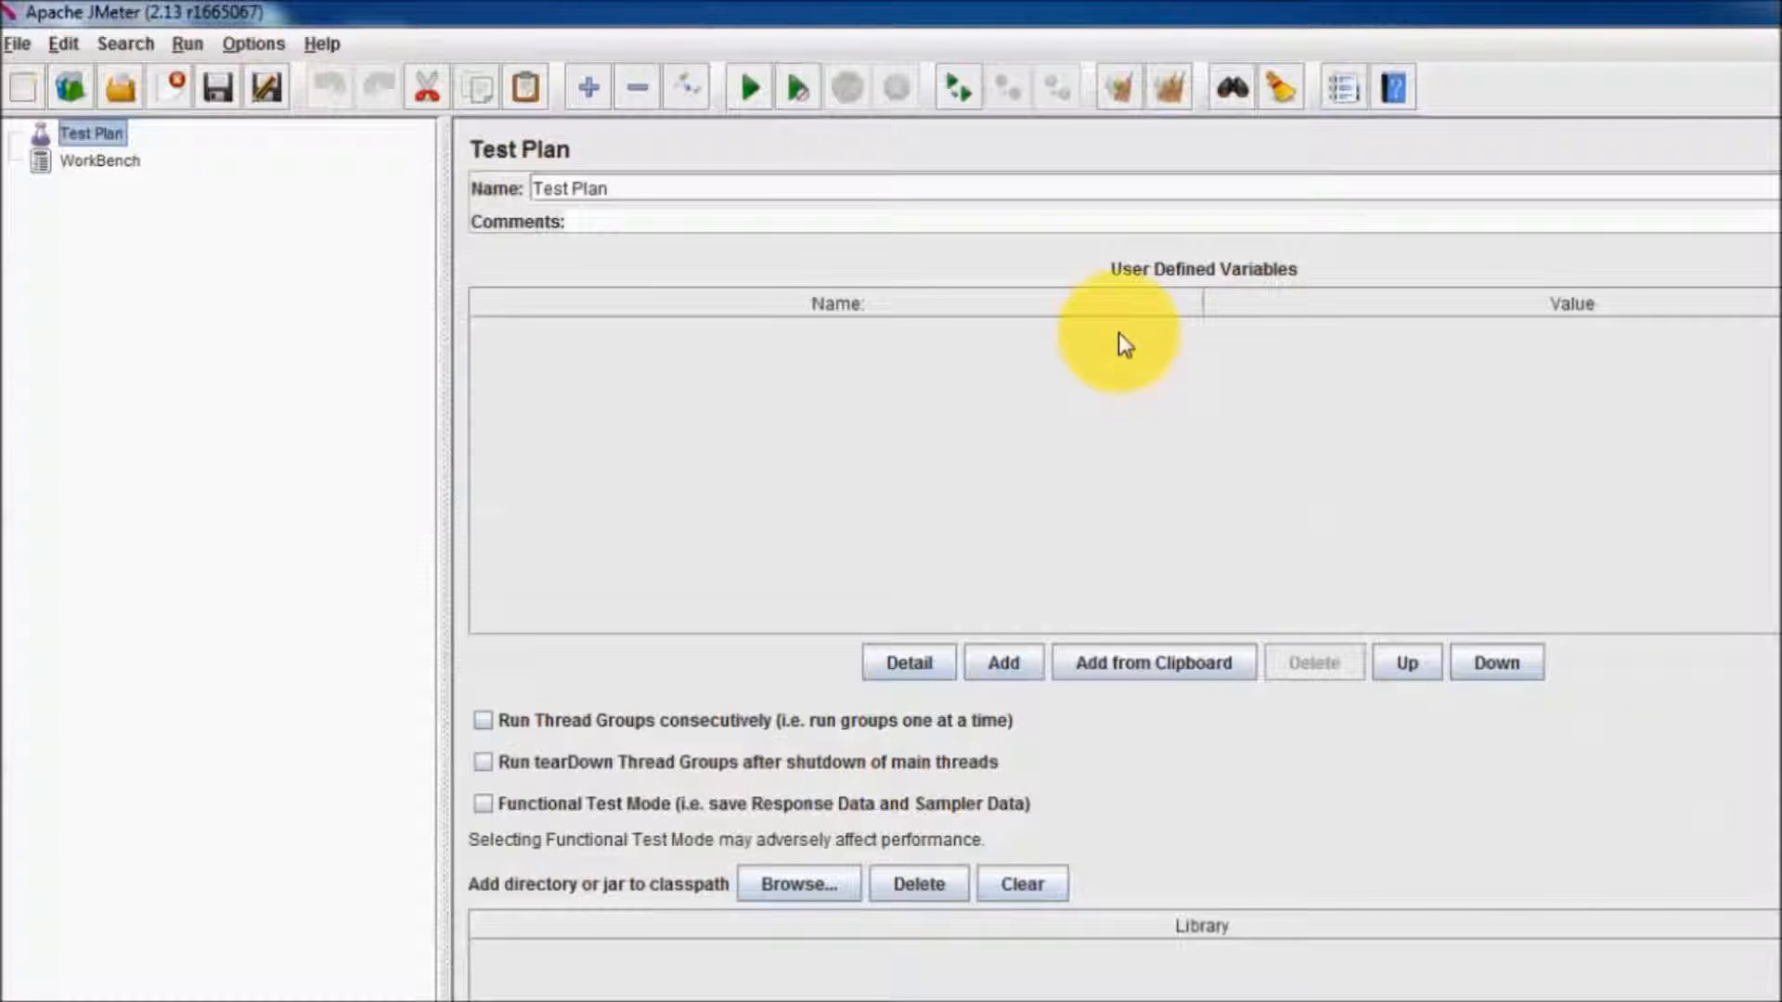
{"action": "mouse_move", "coordinate": [1032, 309]}
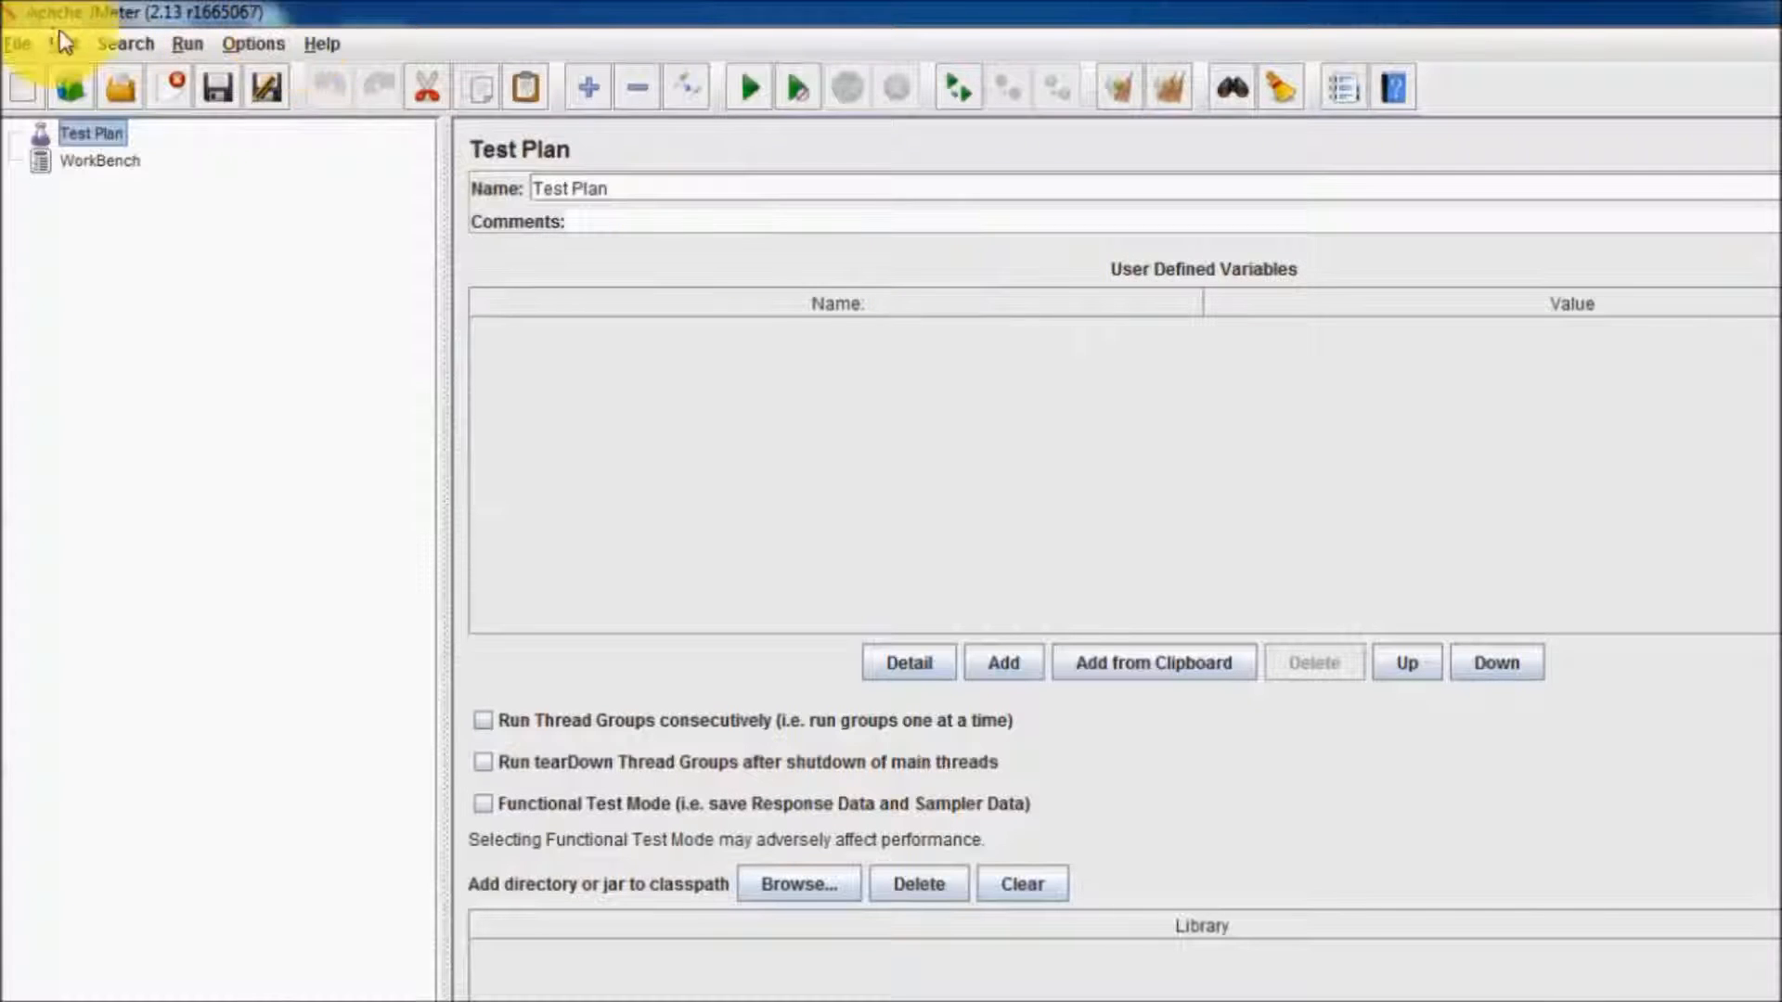
Start File > Open and browse to the Desktop.
{"action": "left_click", "coordinate": [16, 43]}
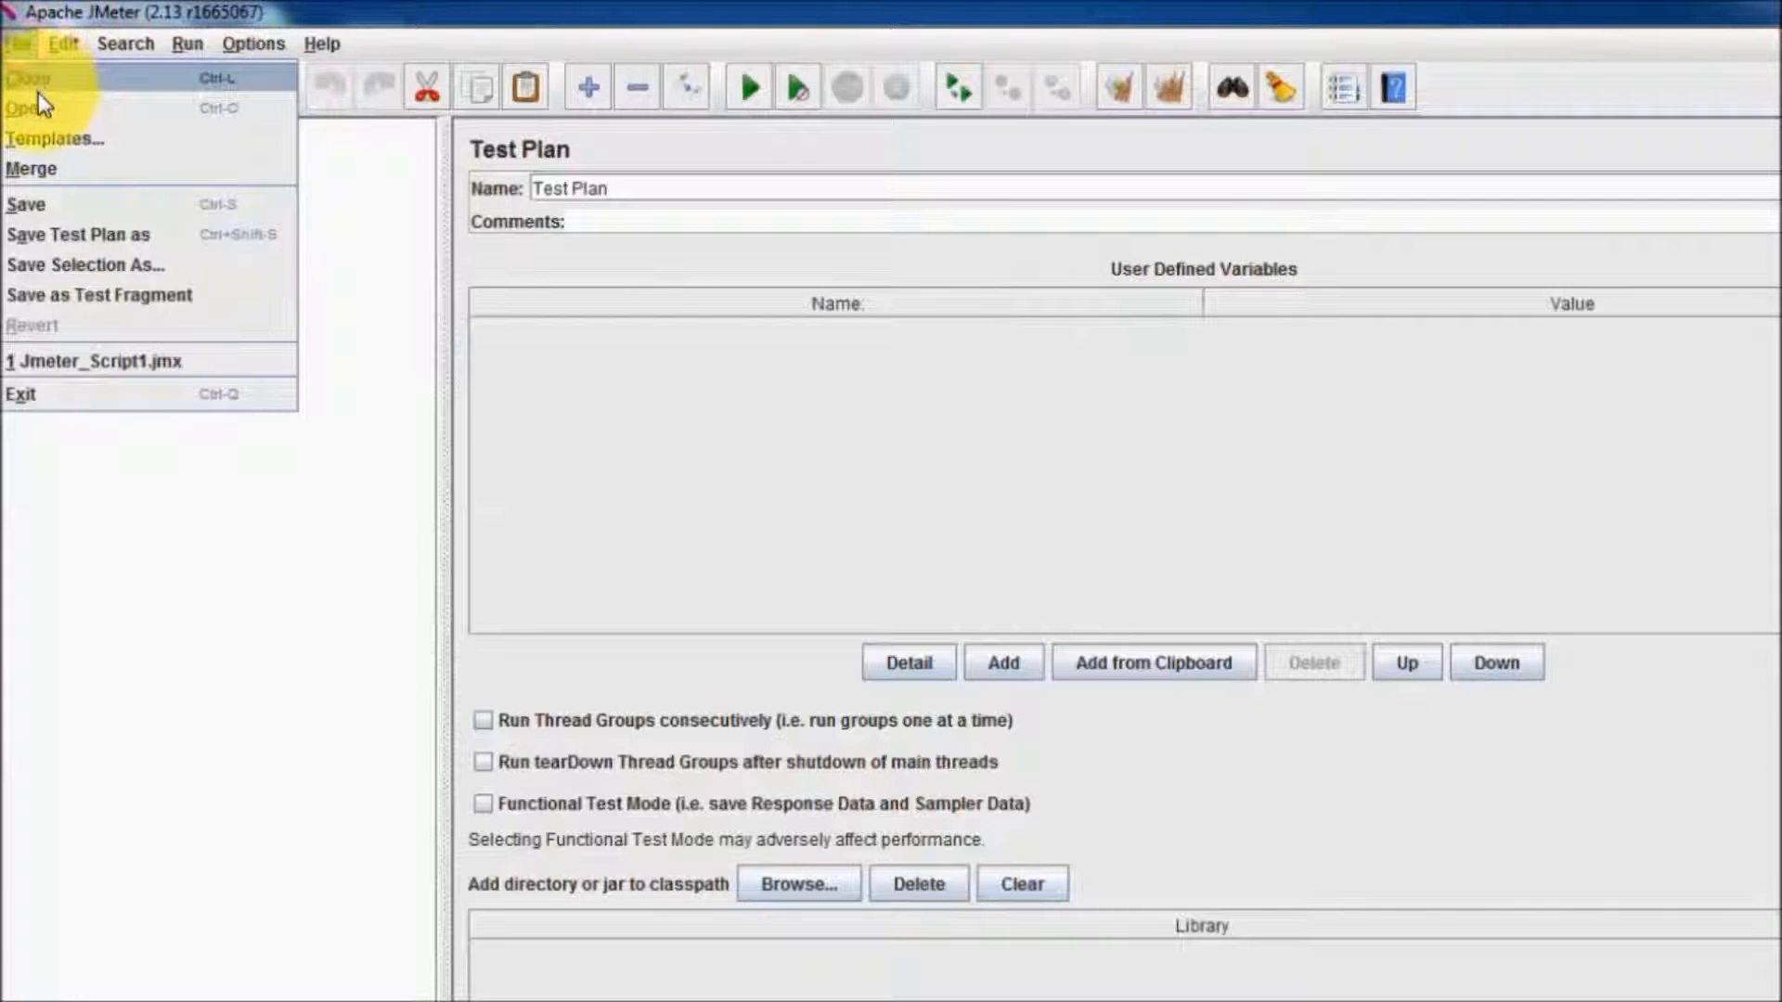
{"action": "left_click", "coordinate": [29, 107]}
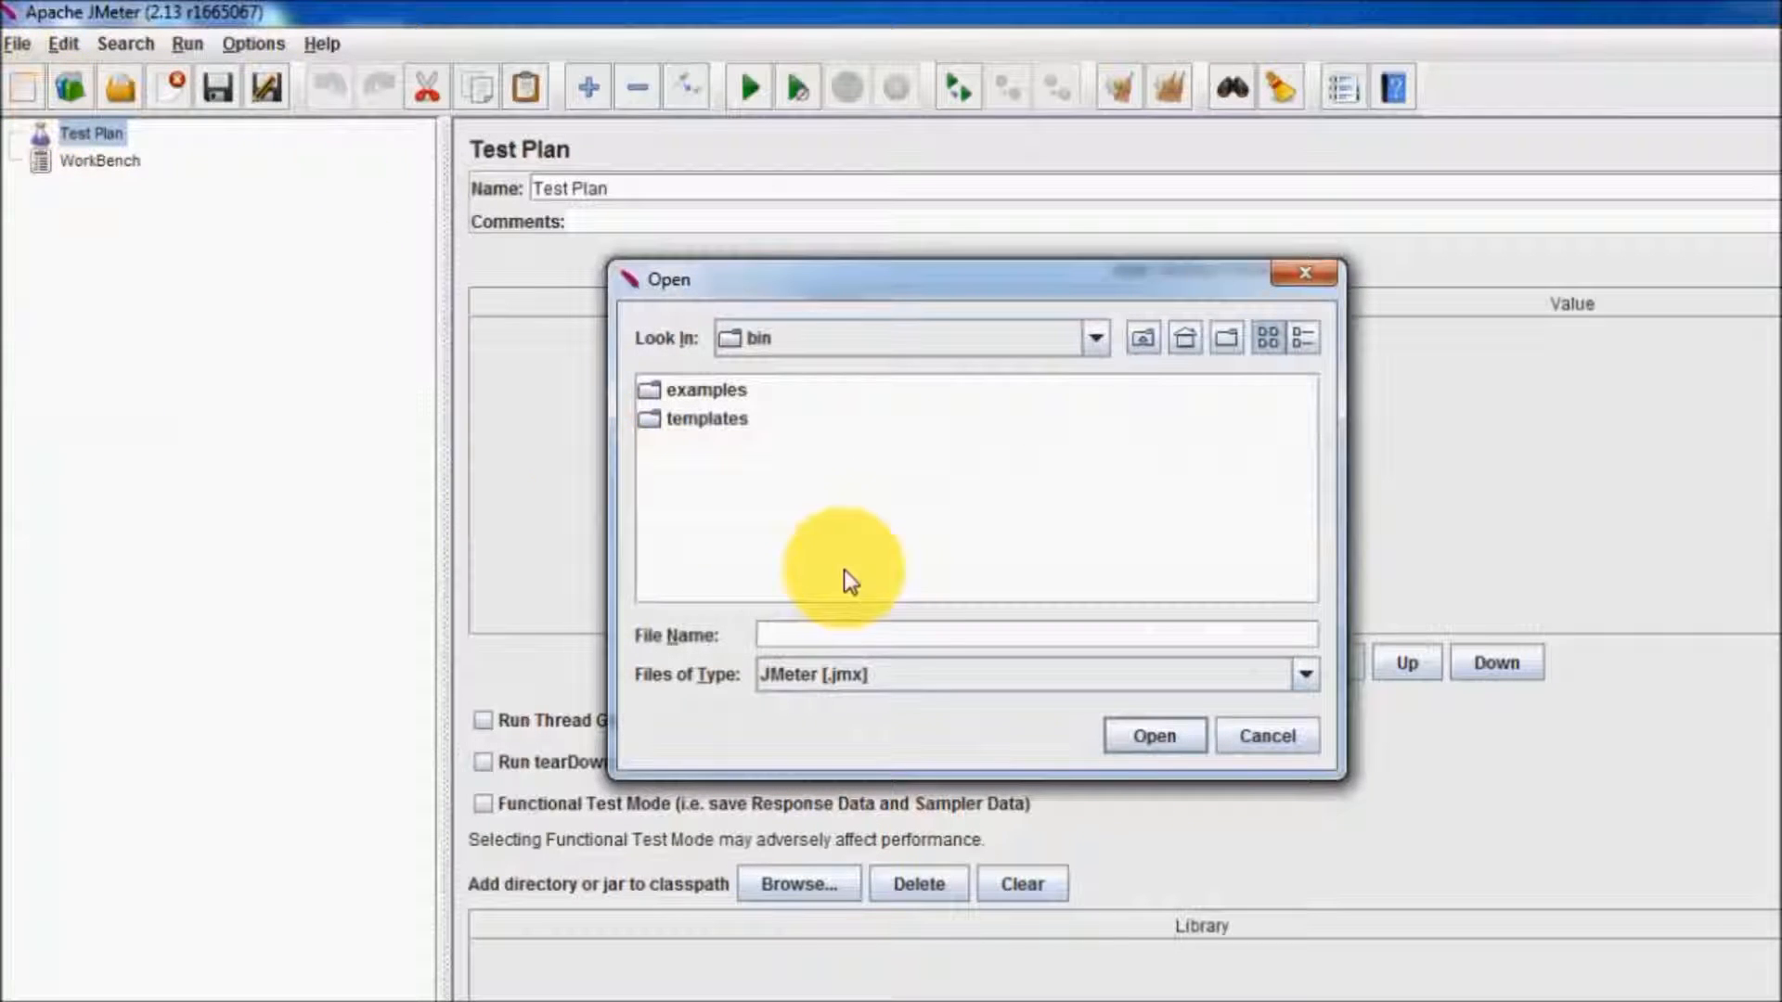
{"action": "left_click", "coordinate": [1093, 336]}
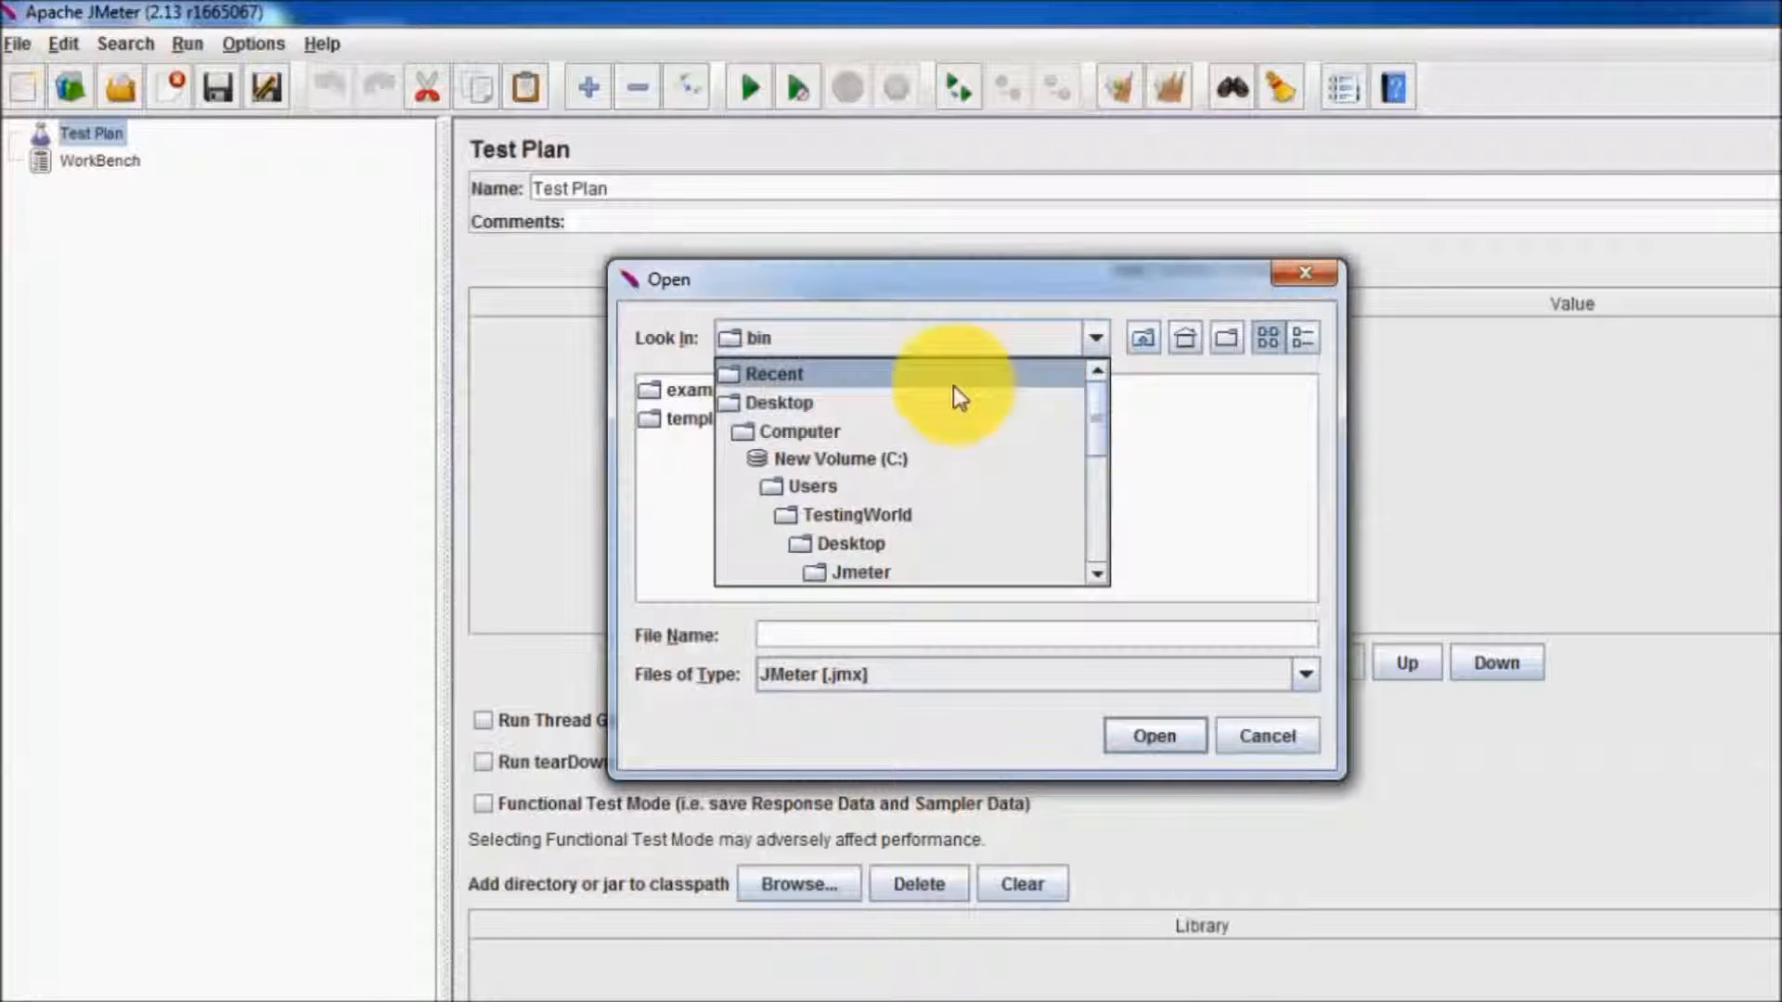
{"action": "left_click", "coordinate": [781, 402]}
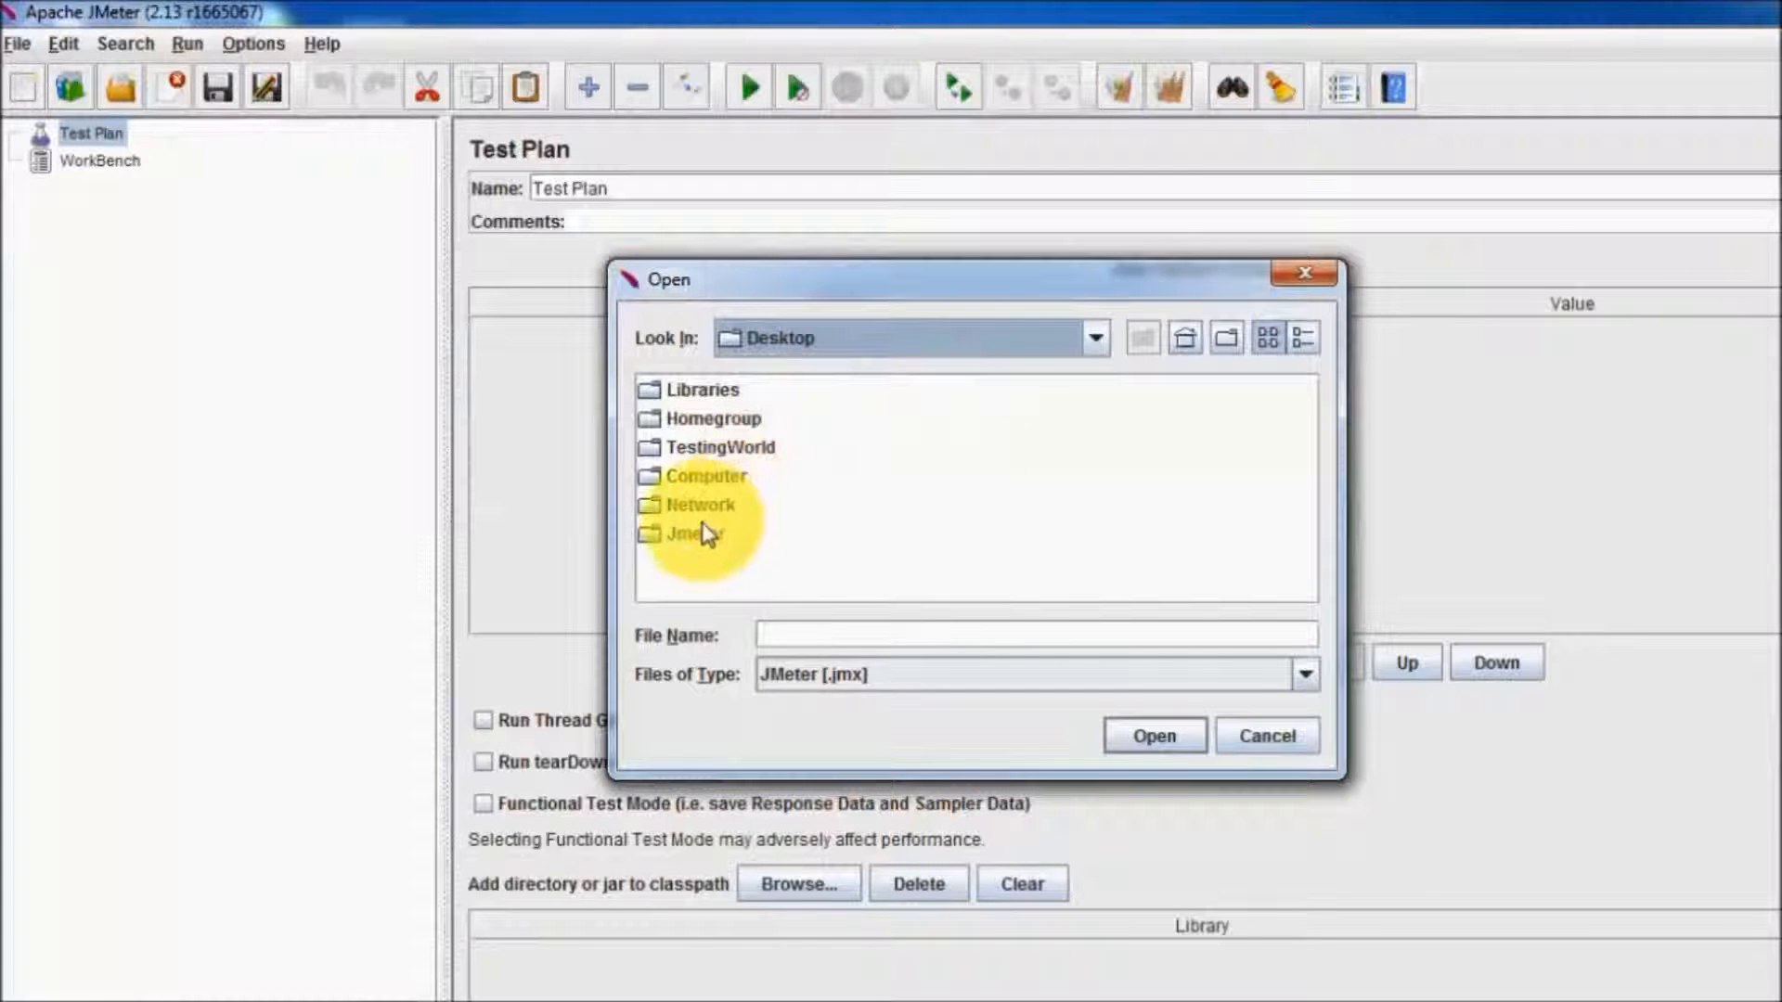
Open Jmeter_Recording_1.jmx from the Jmeter folder.
{"action": "double_click", "coordinate": [693, 534]}
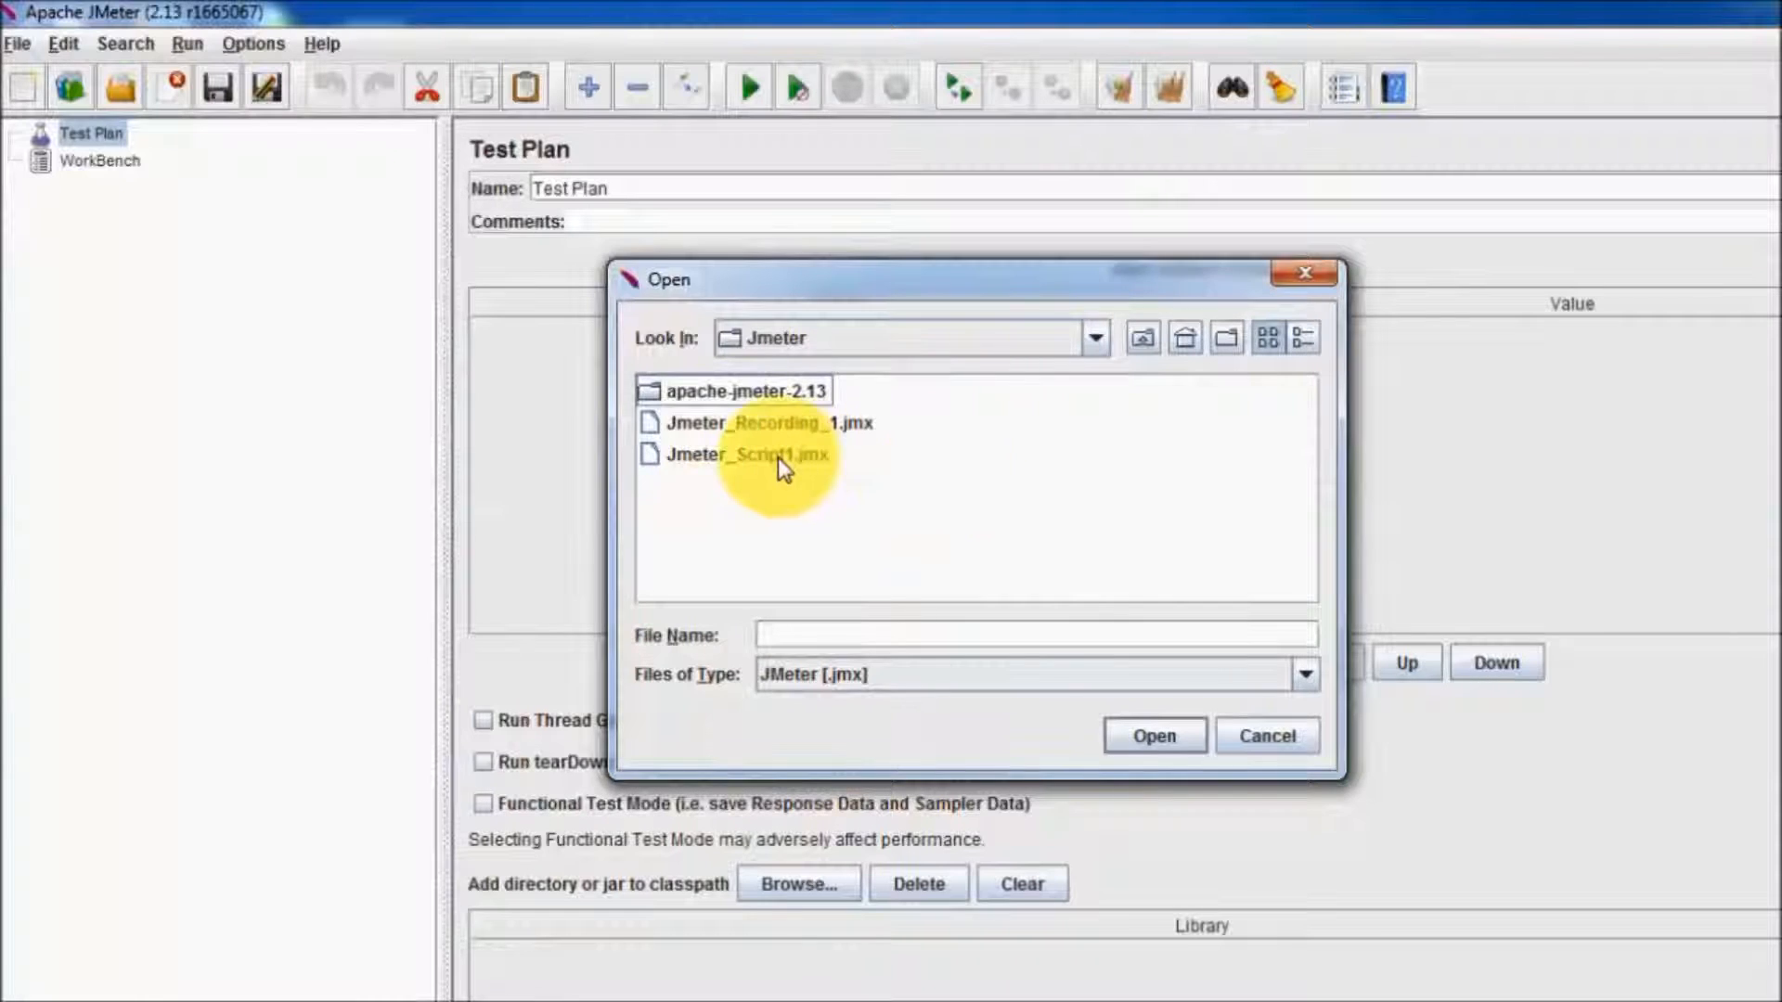
{"action": "left_click", "coordinate": [757, 423]}
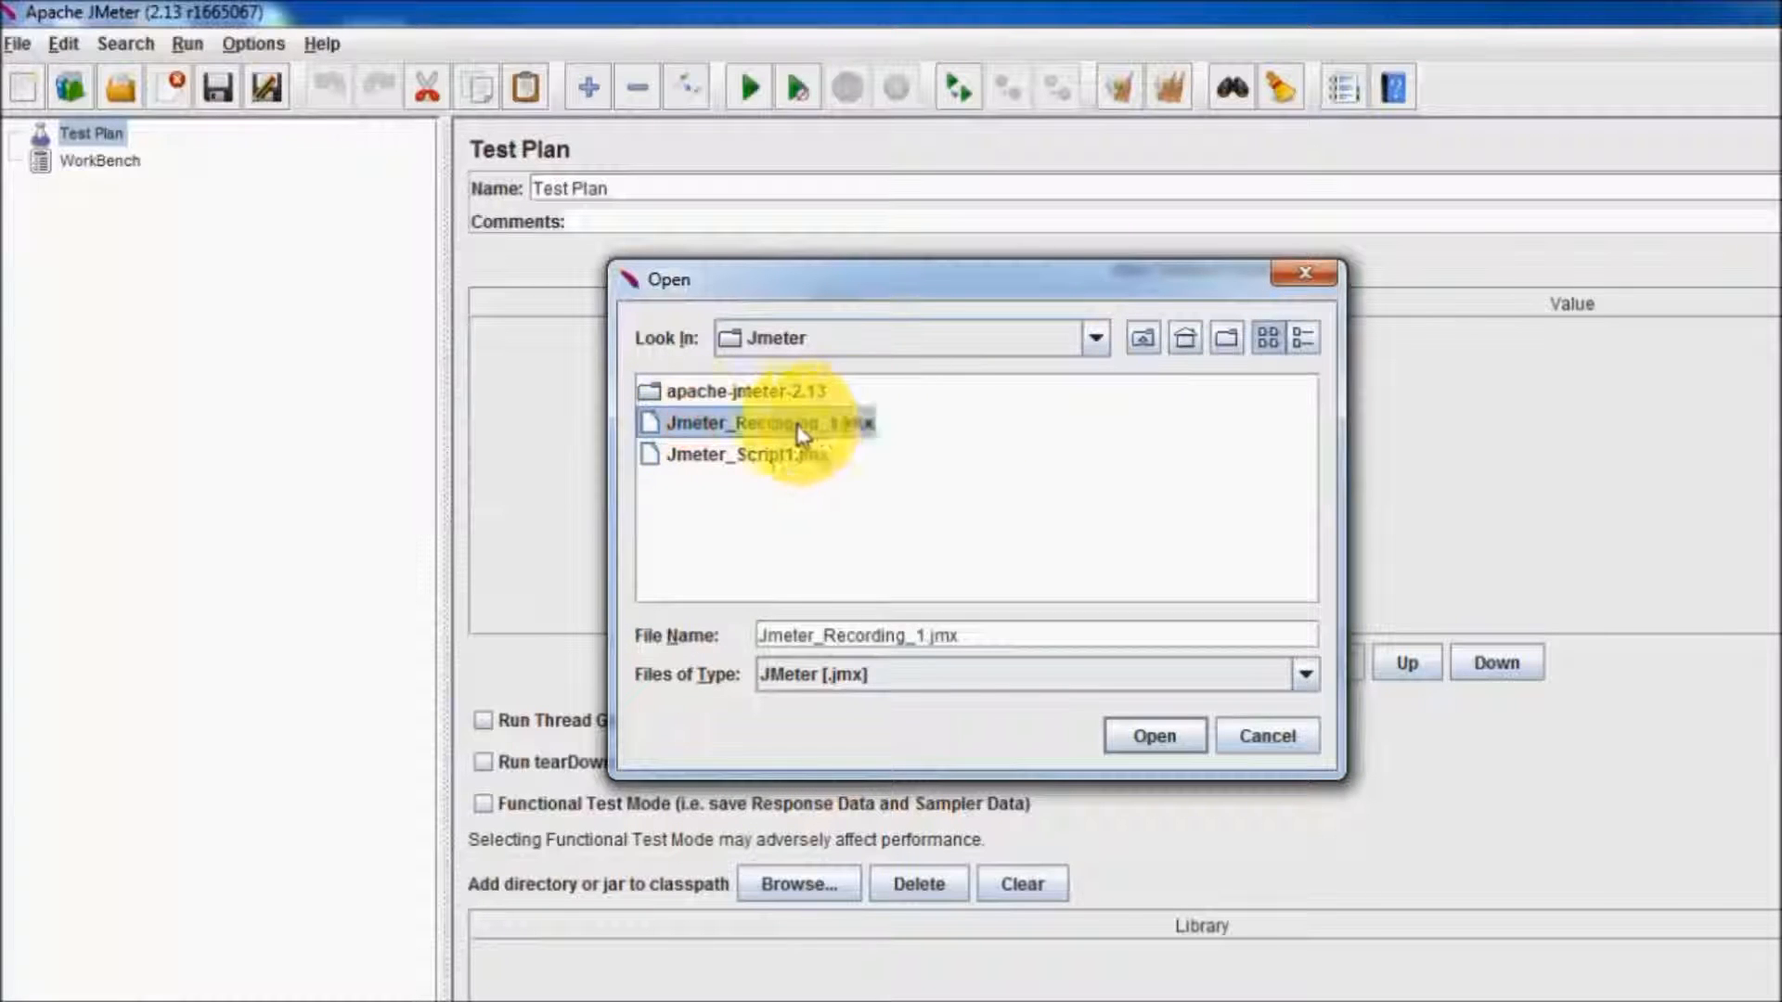
{"action": "left_click", "coordinate": [761, 422]}
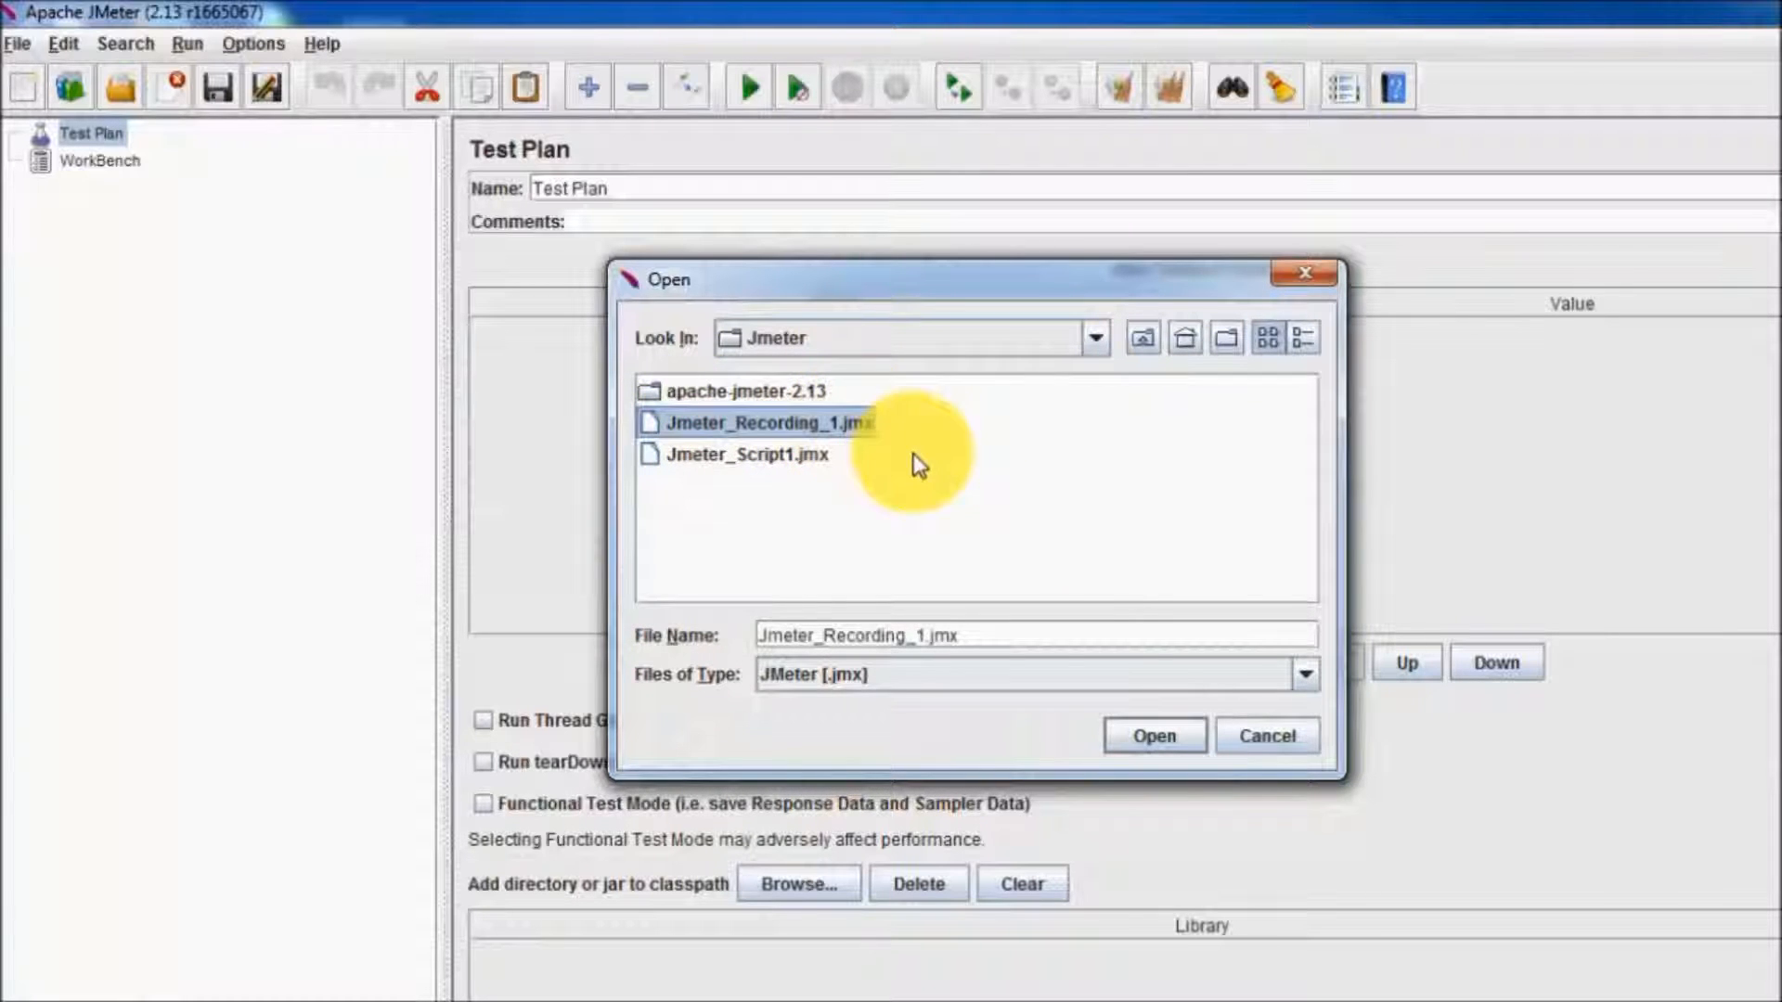
{"action": "left_click", "coordinate": [1150, 734]}
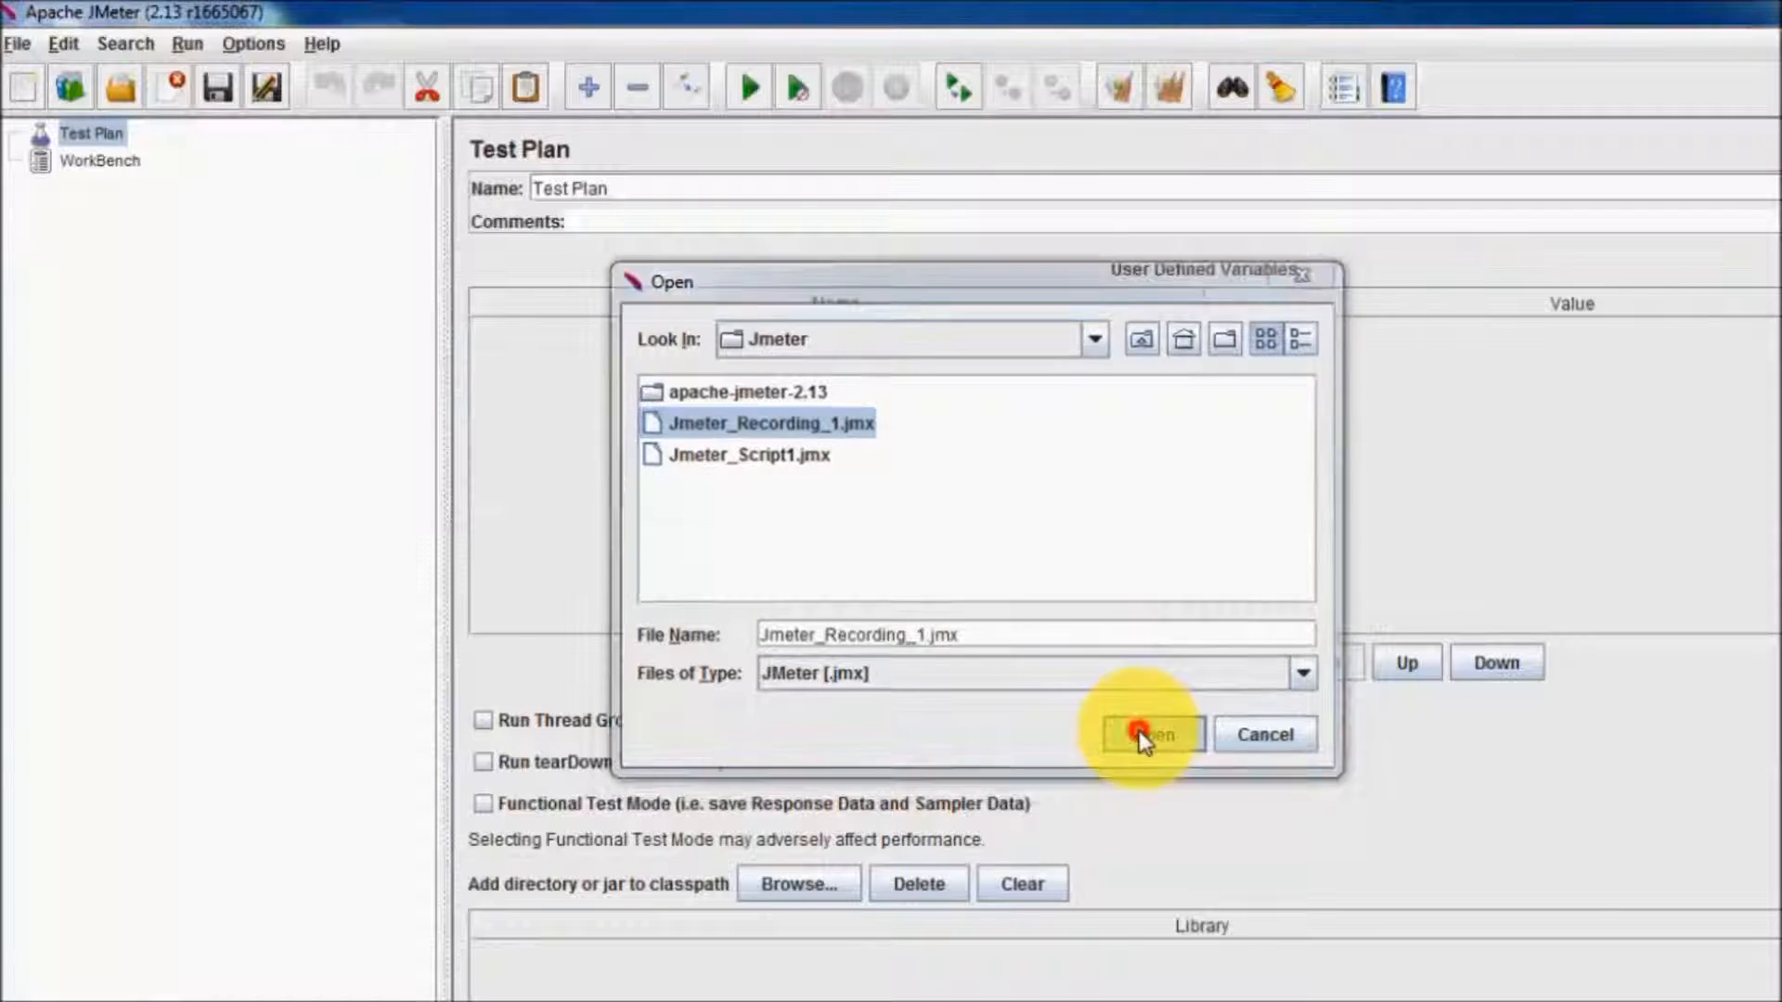
{"action": "left_click", "coordinate": [1148, 734]}
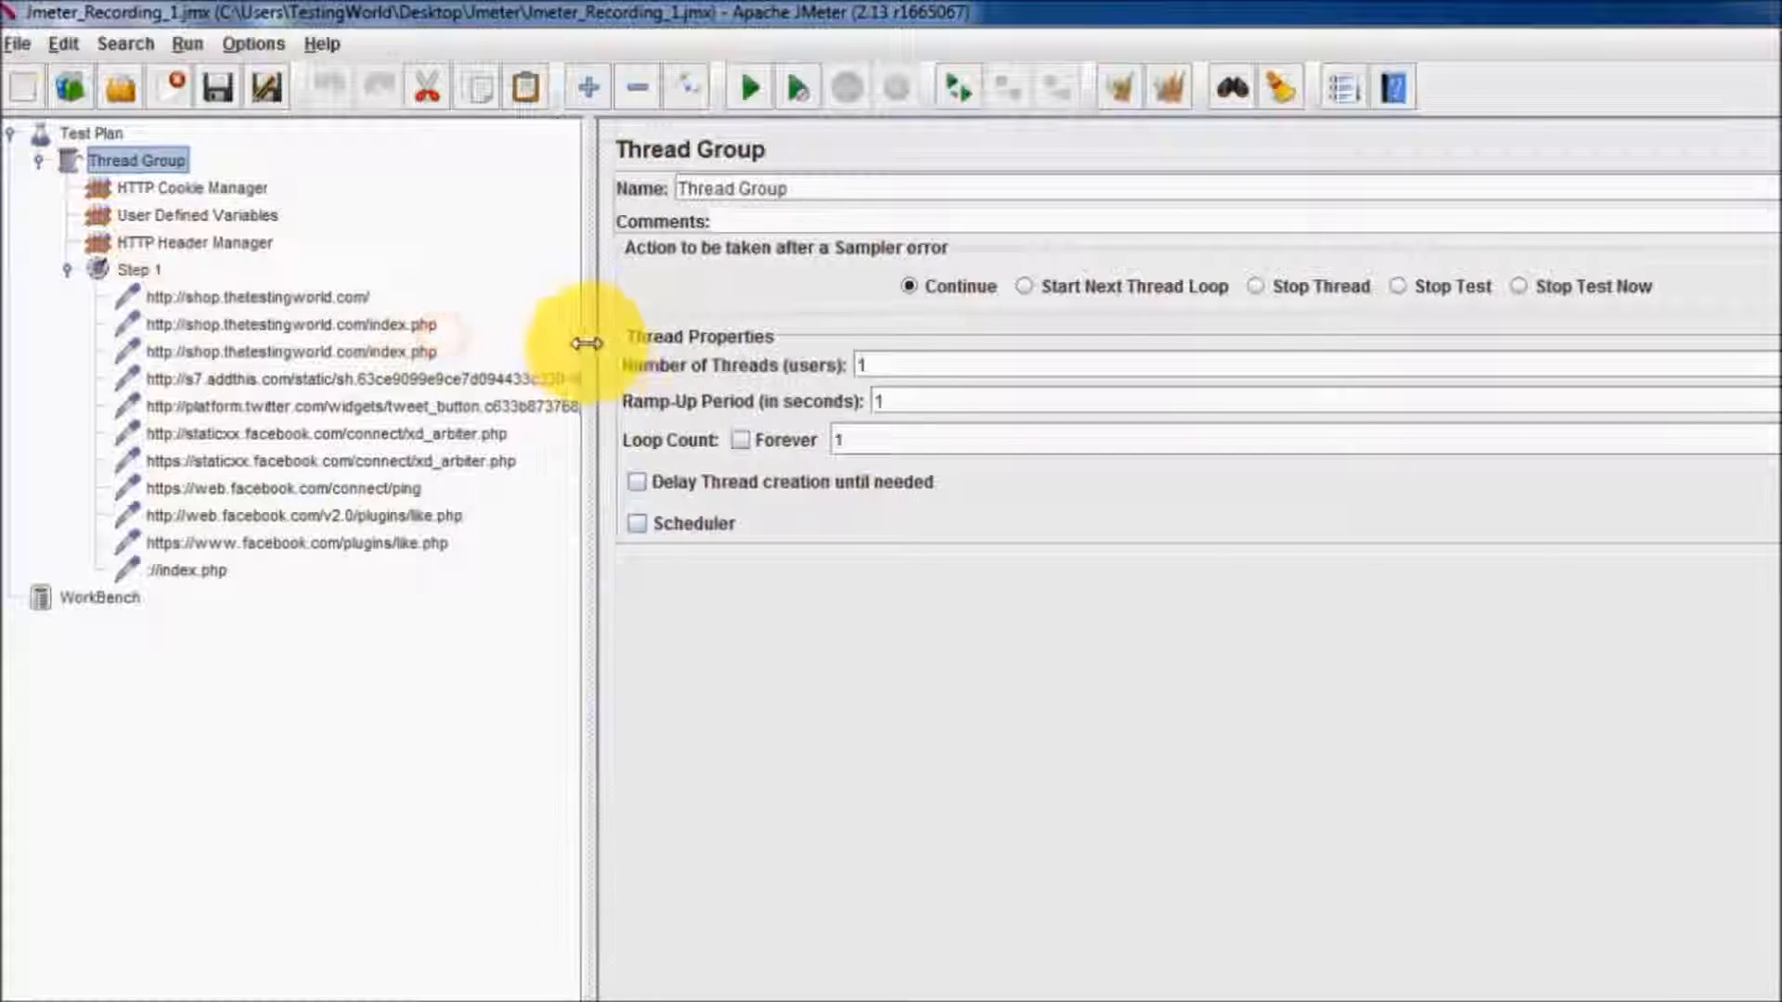
Review the index.php request and Step 1 controller, collapse Step 1, then select Thread Group.
{"action": "left_click", "coordinate": [262, 304]}
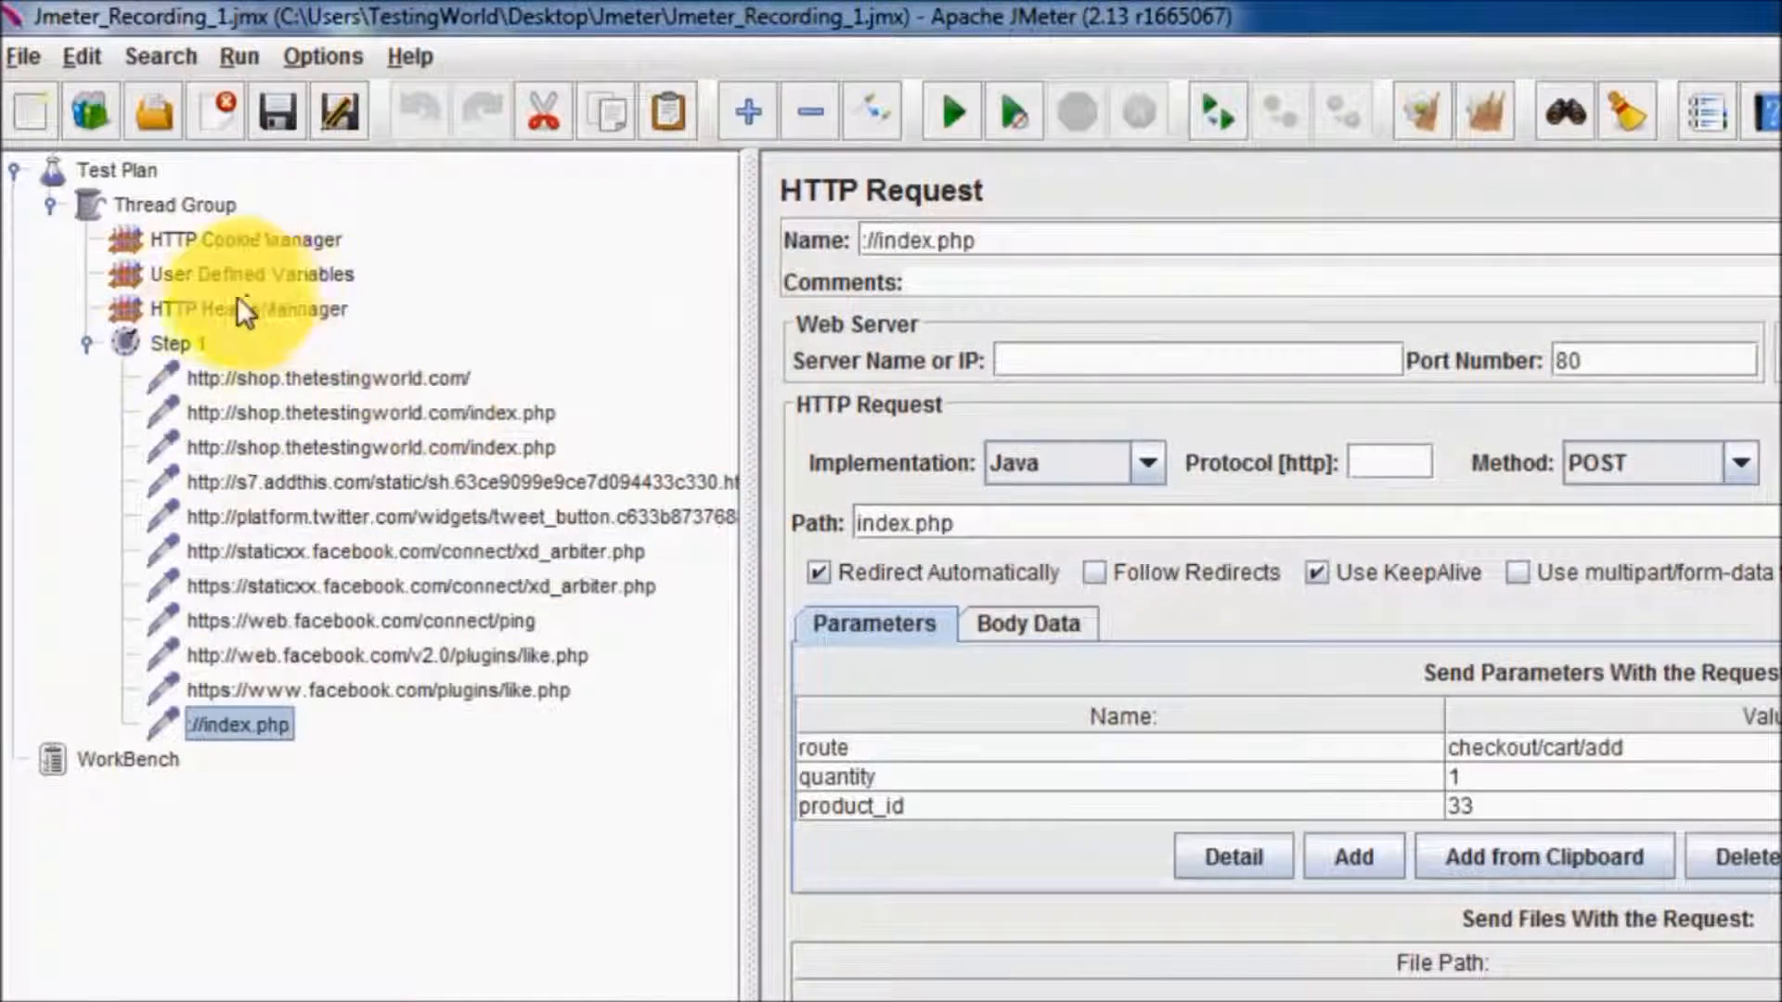
{"action": "left_click", "coordinate": [177, 344]}
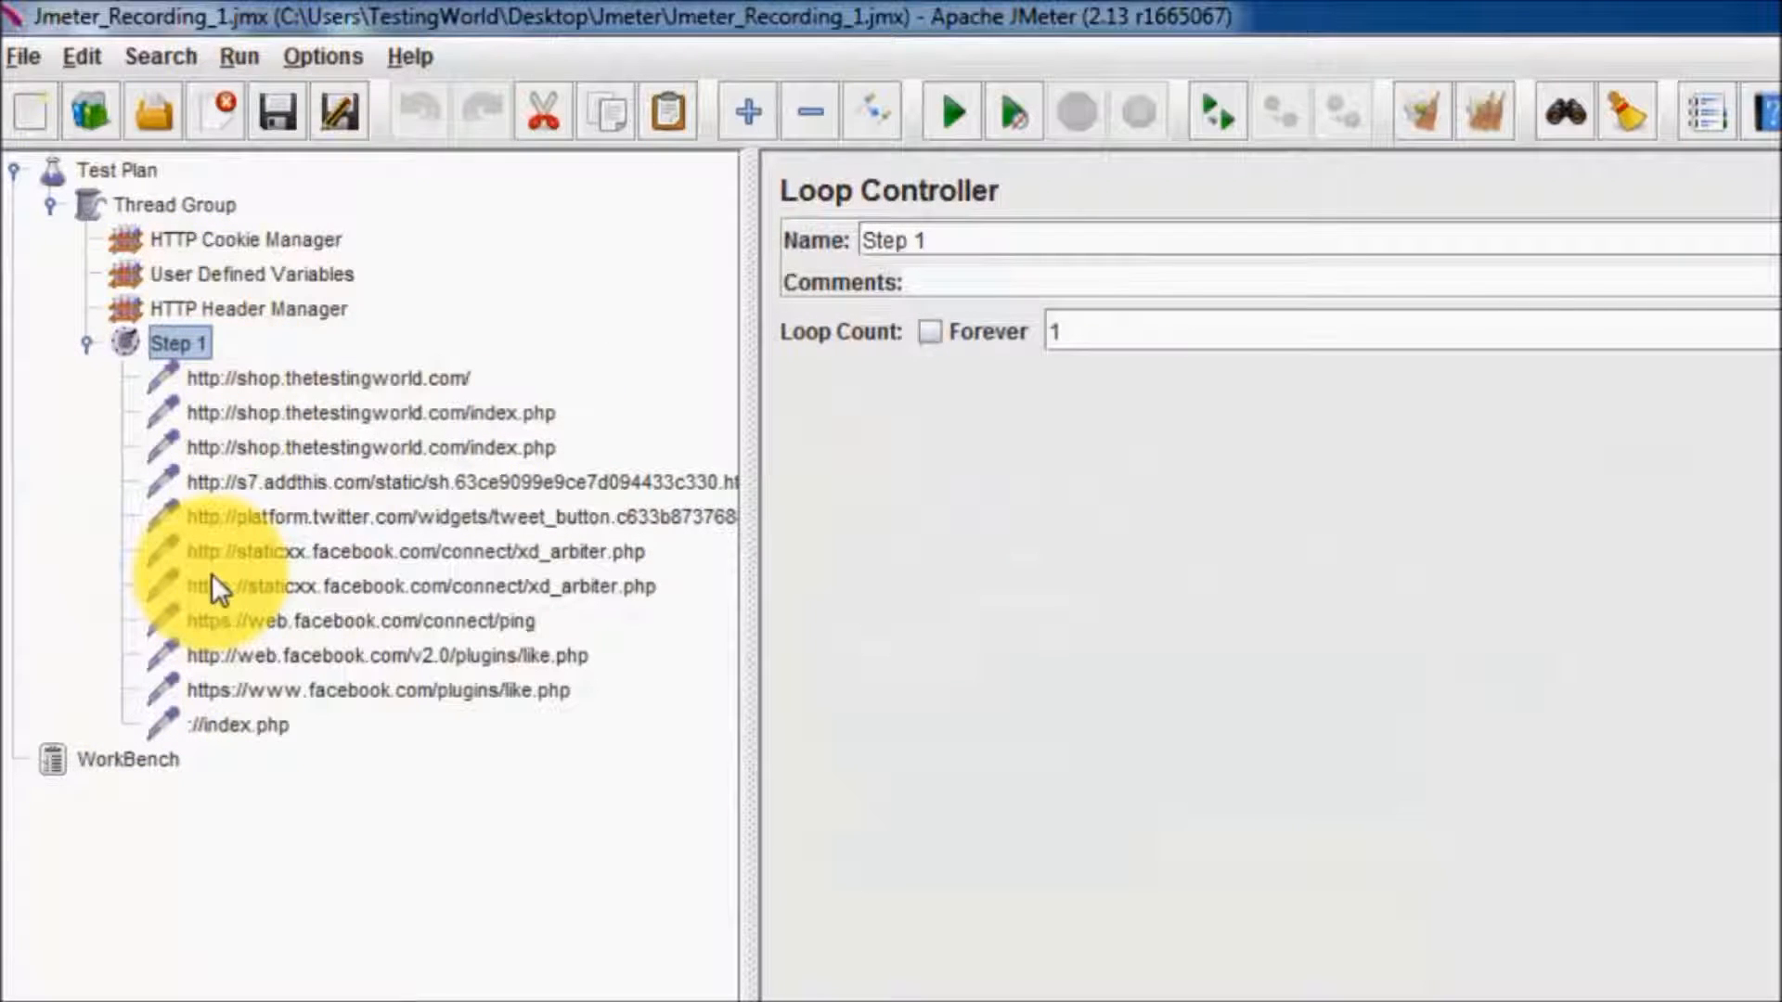
{"action": "left_click", "coordinate": [75, 342]}
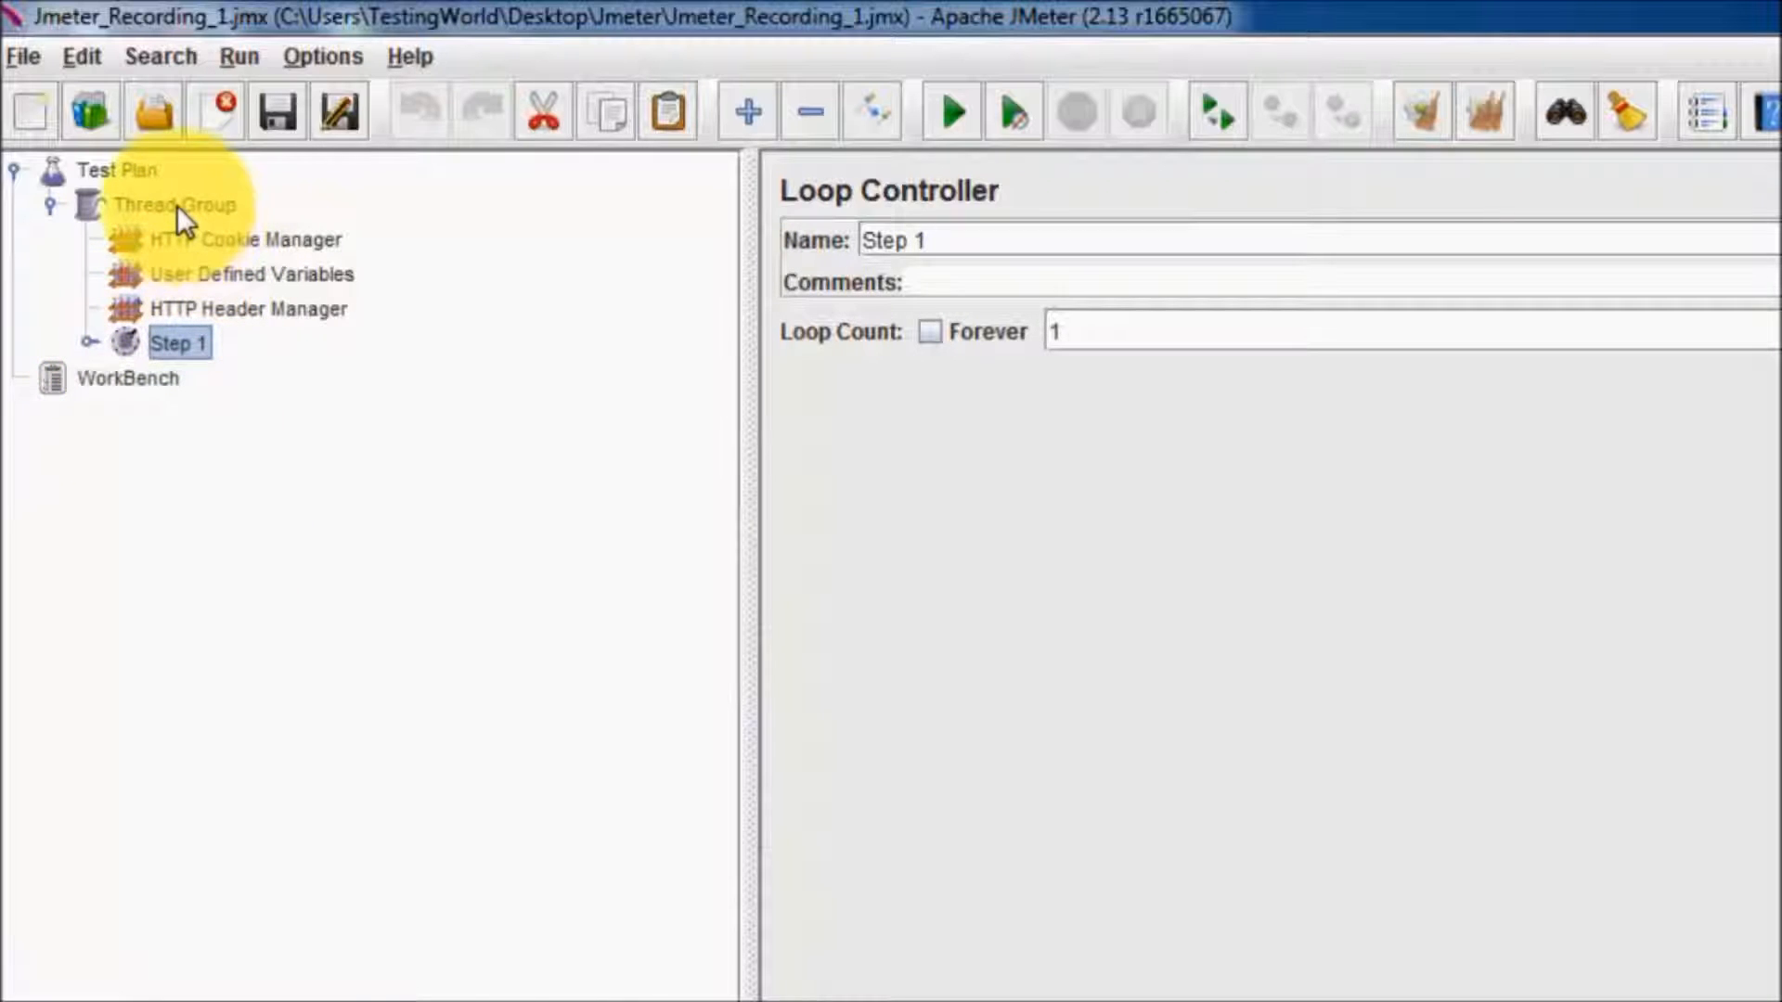
{"action": "left_click", "coordinate": [175, 204]}
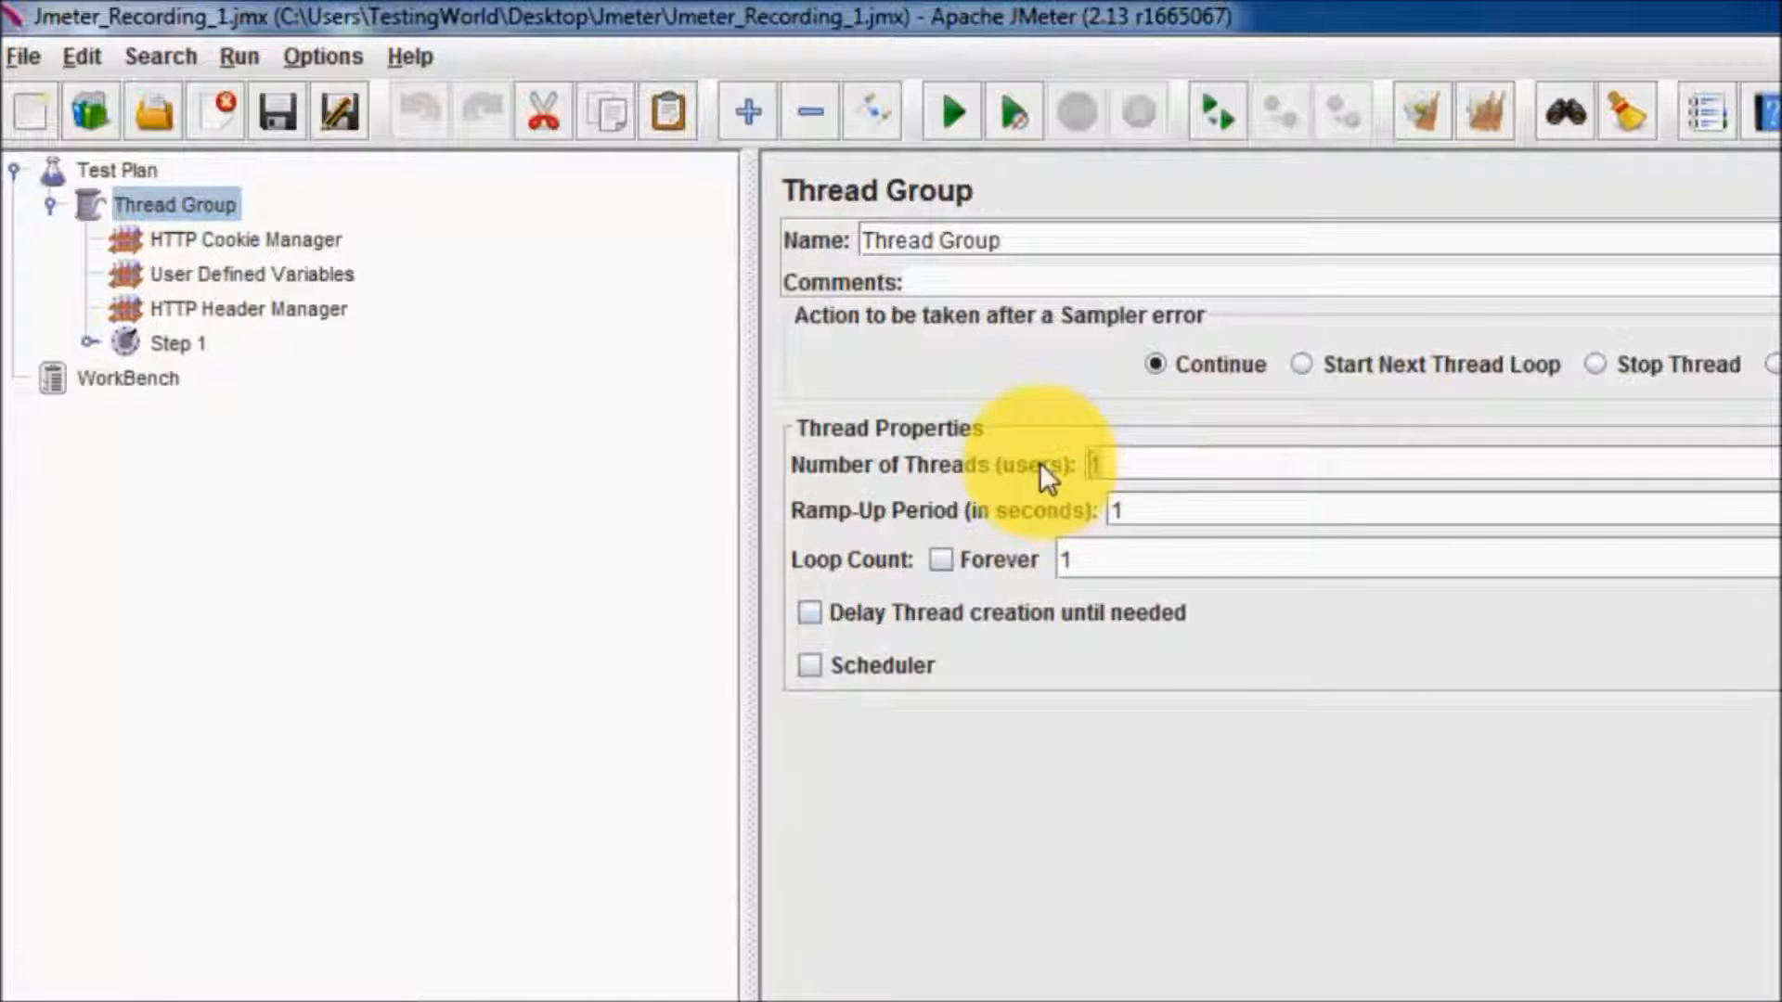
Set the Thread Group's number of threads to 5 and right-click Thread Group.
{"action": "type", "text": "5"}
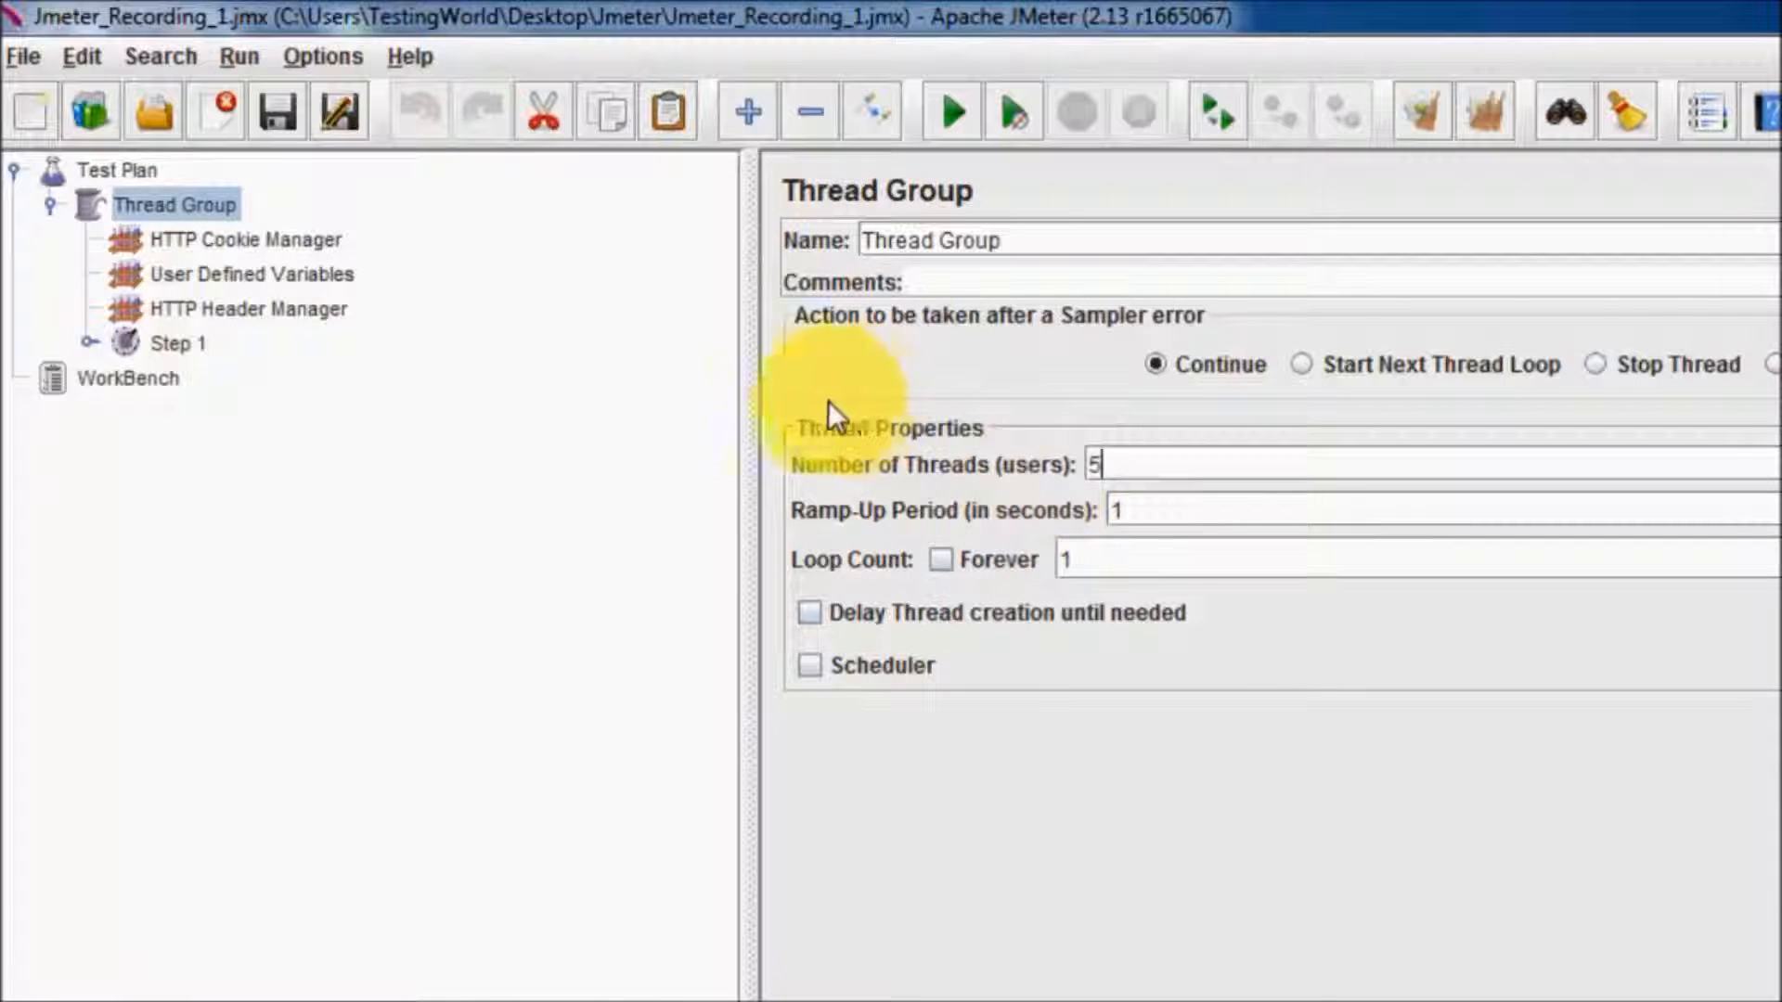
{"action": "mouse_move", "coordinate": [699, 426]}
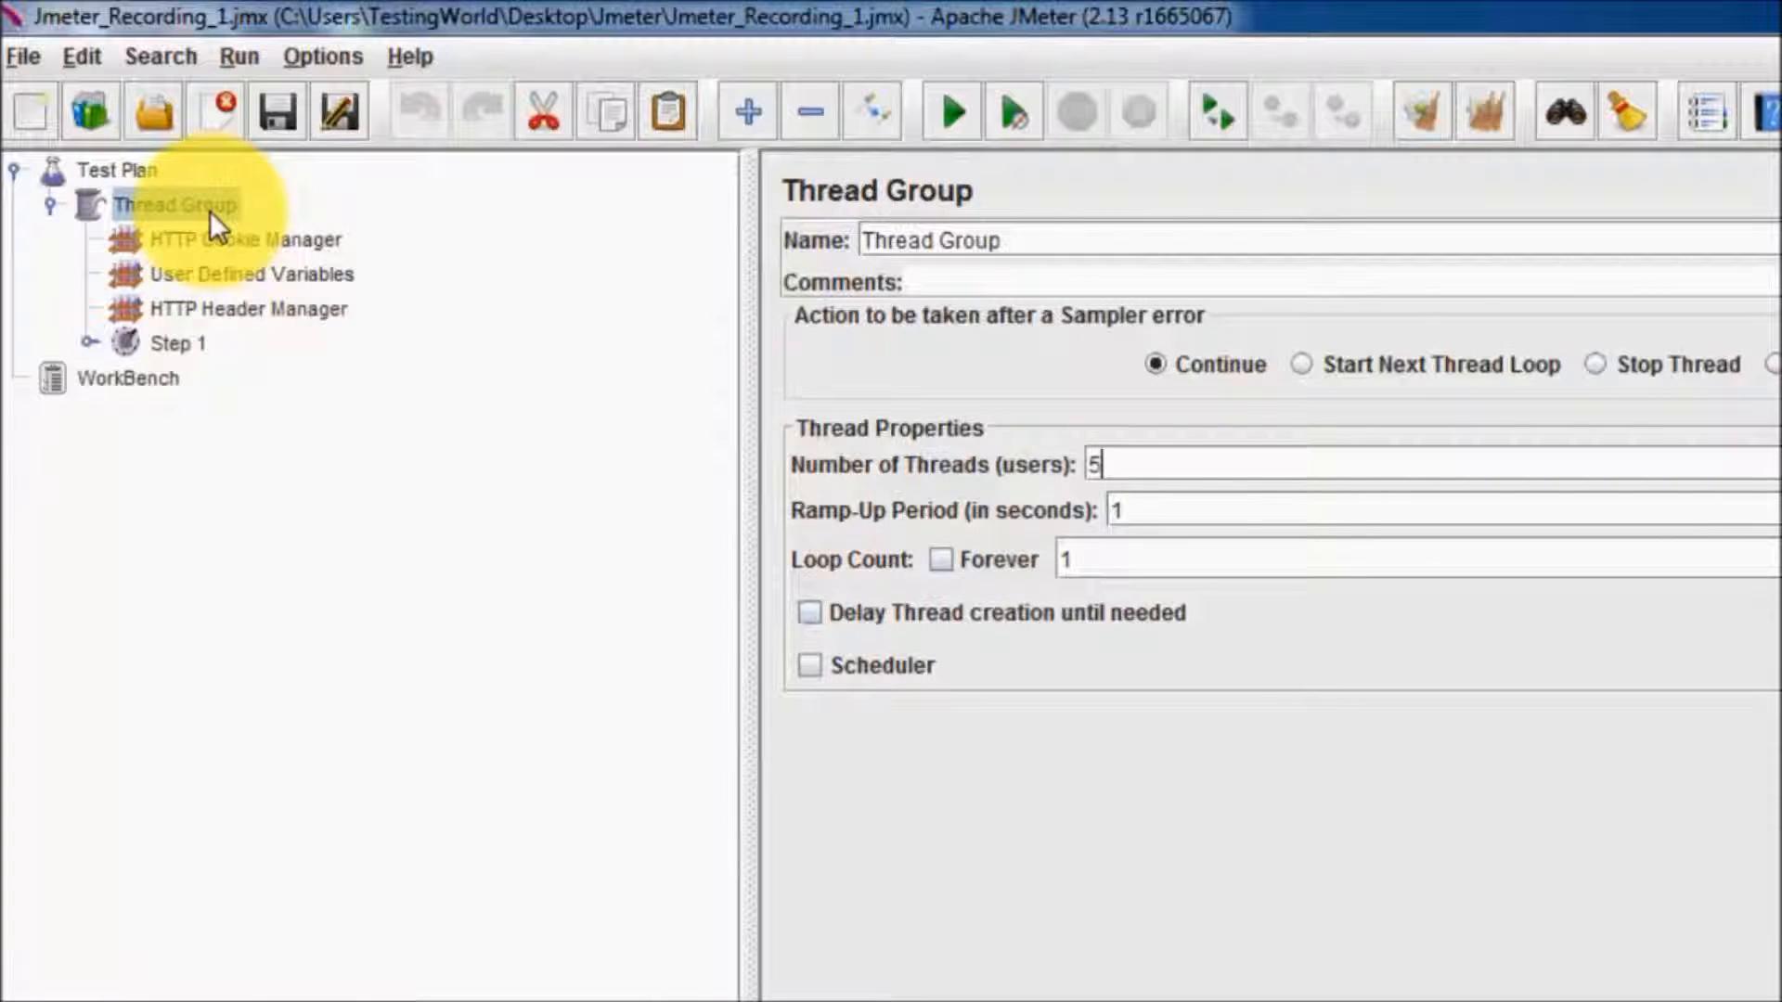
{"action": "right_click", "coordinate": [176, 205]}
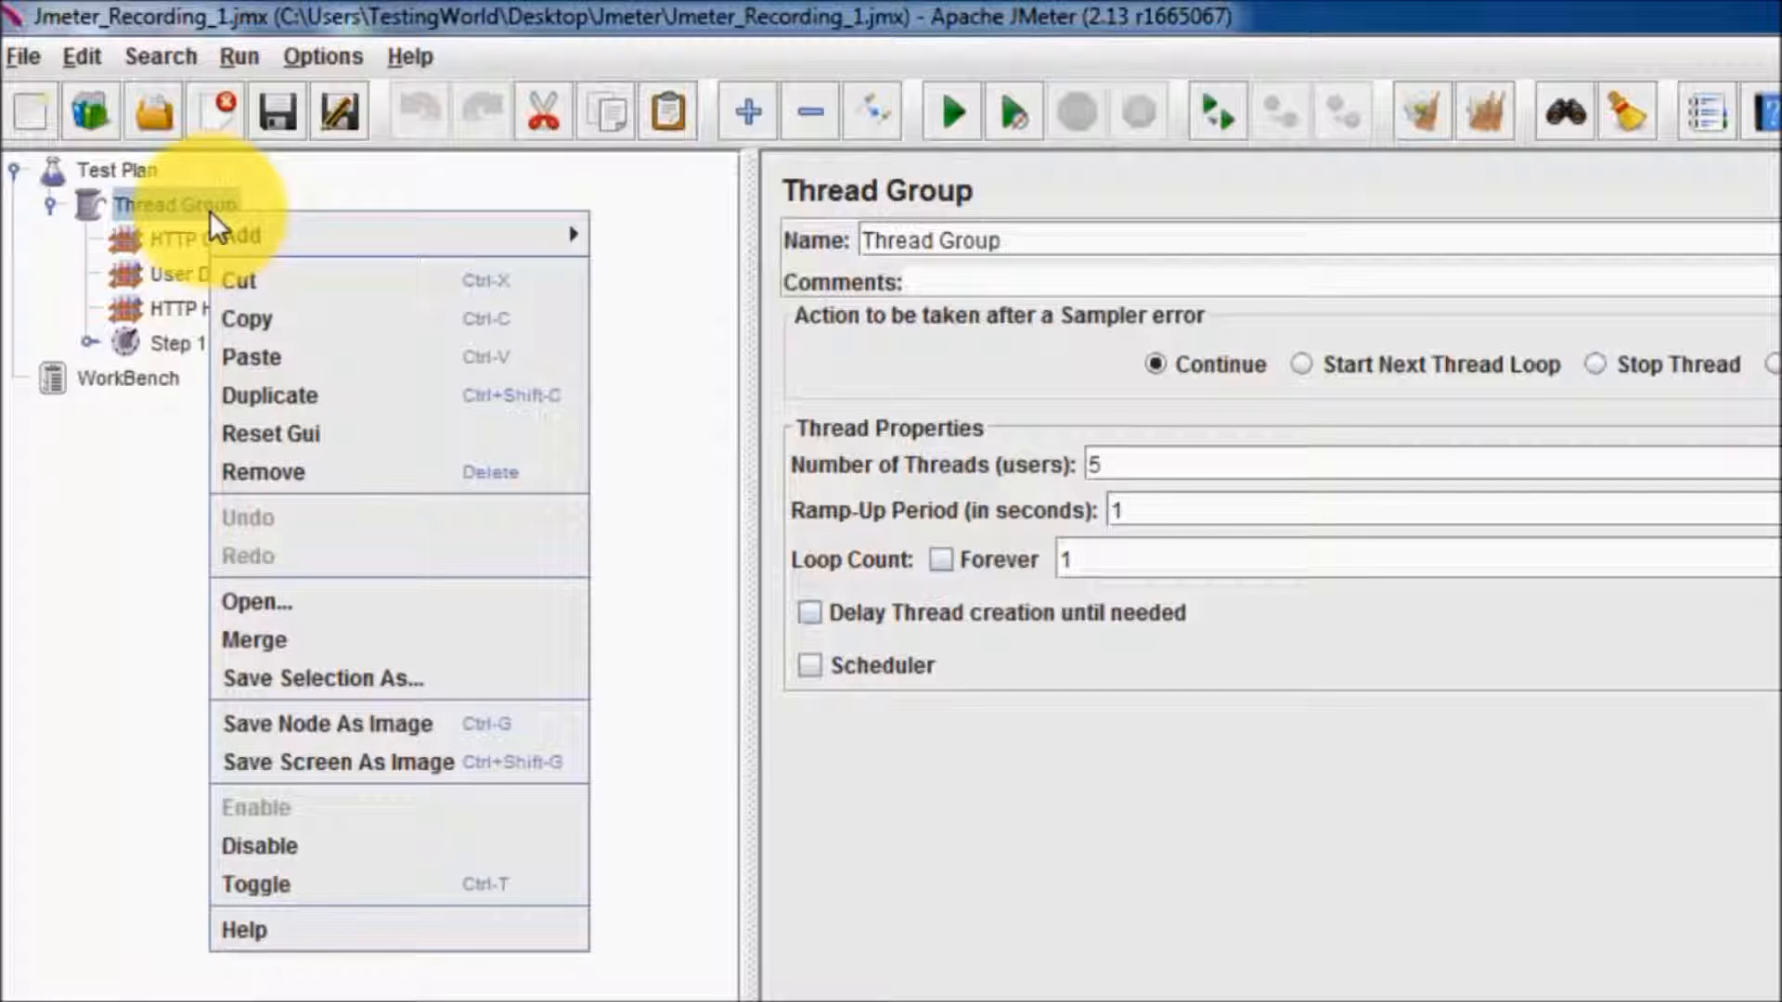
Add a View Results Tree listener under the Thread Group.
{"action": "left_click", "coordinate": [171, 204]}
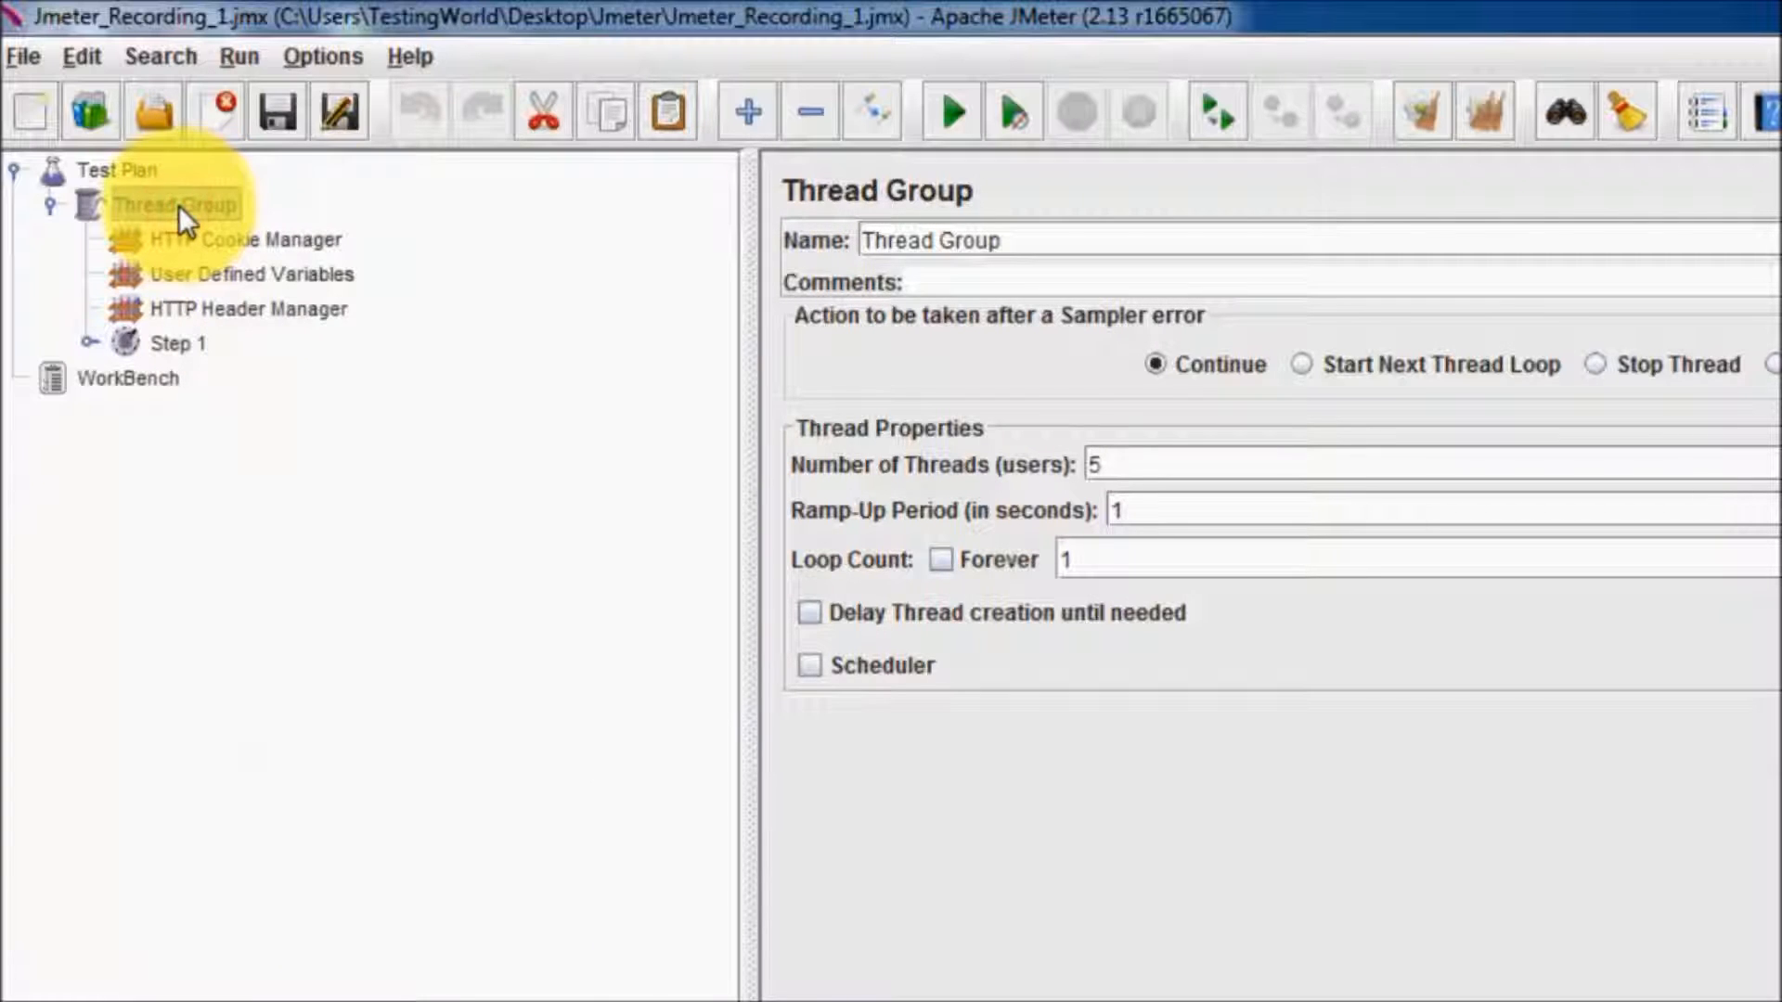
{"action": "right_click", "coordinate": [176, 206]}
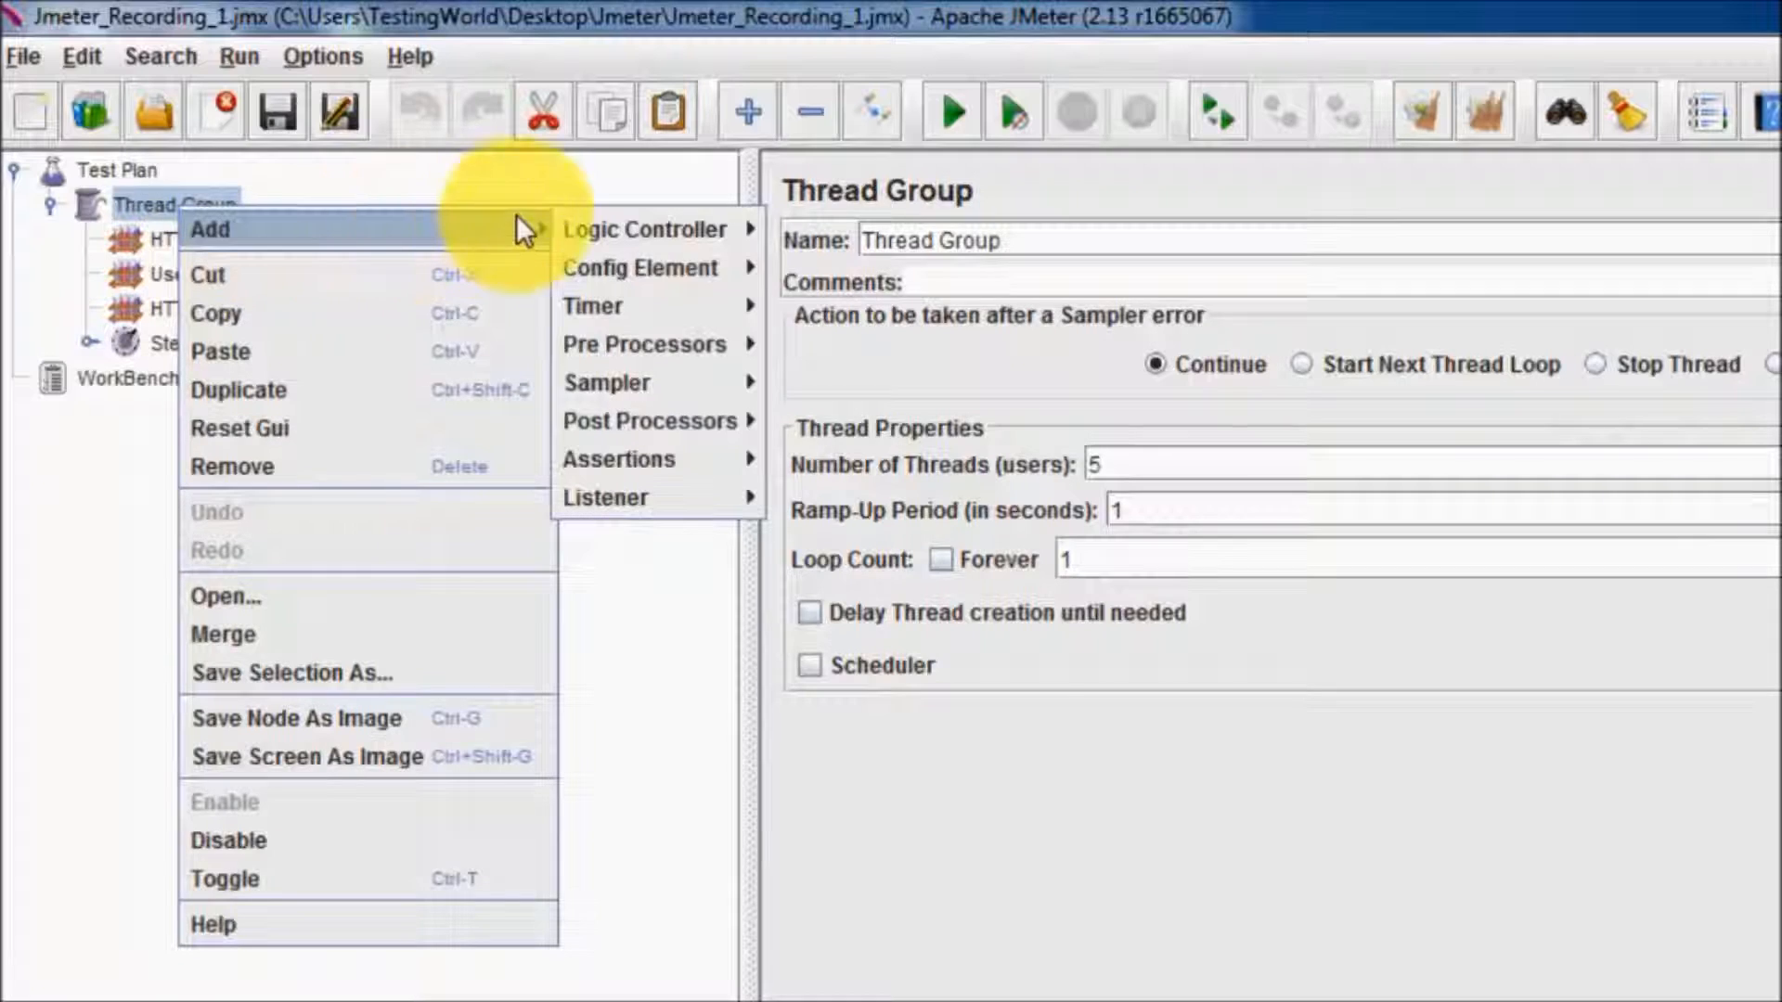
{"action": "mouse_move", "coordinate": [605, 497]}
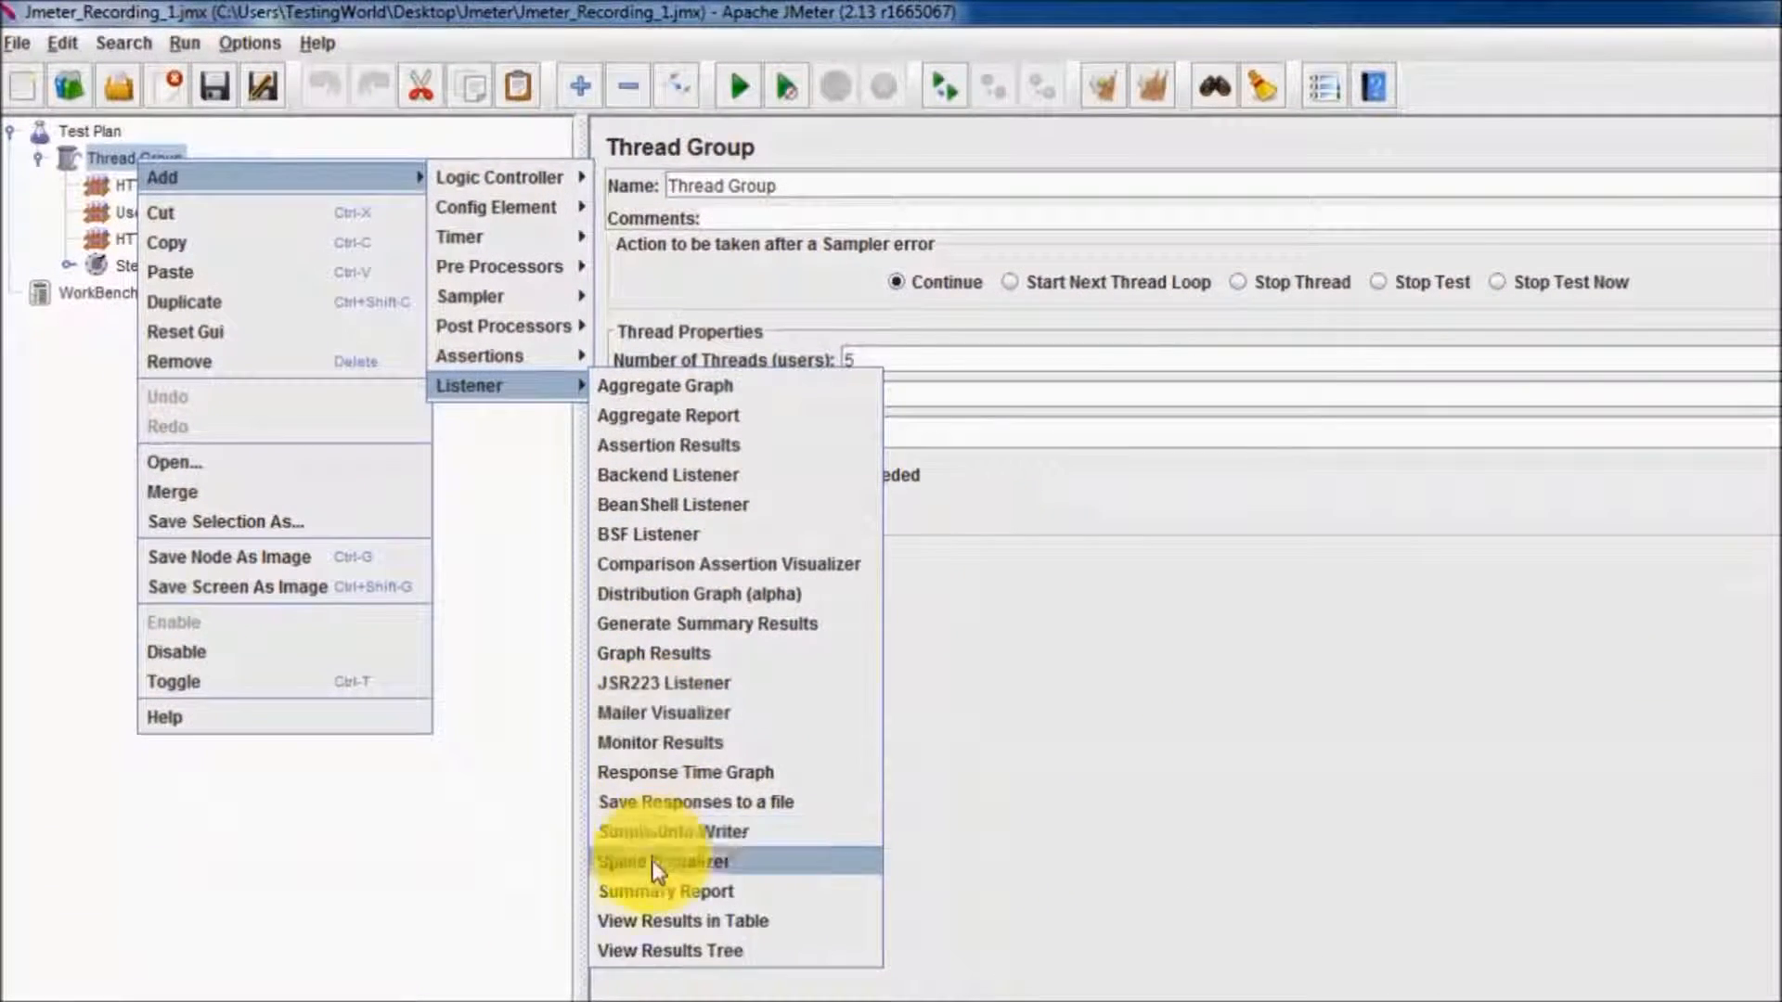
{"action": "left_click", "coordinate": [669, 952]}
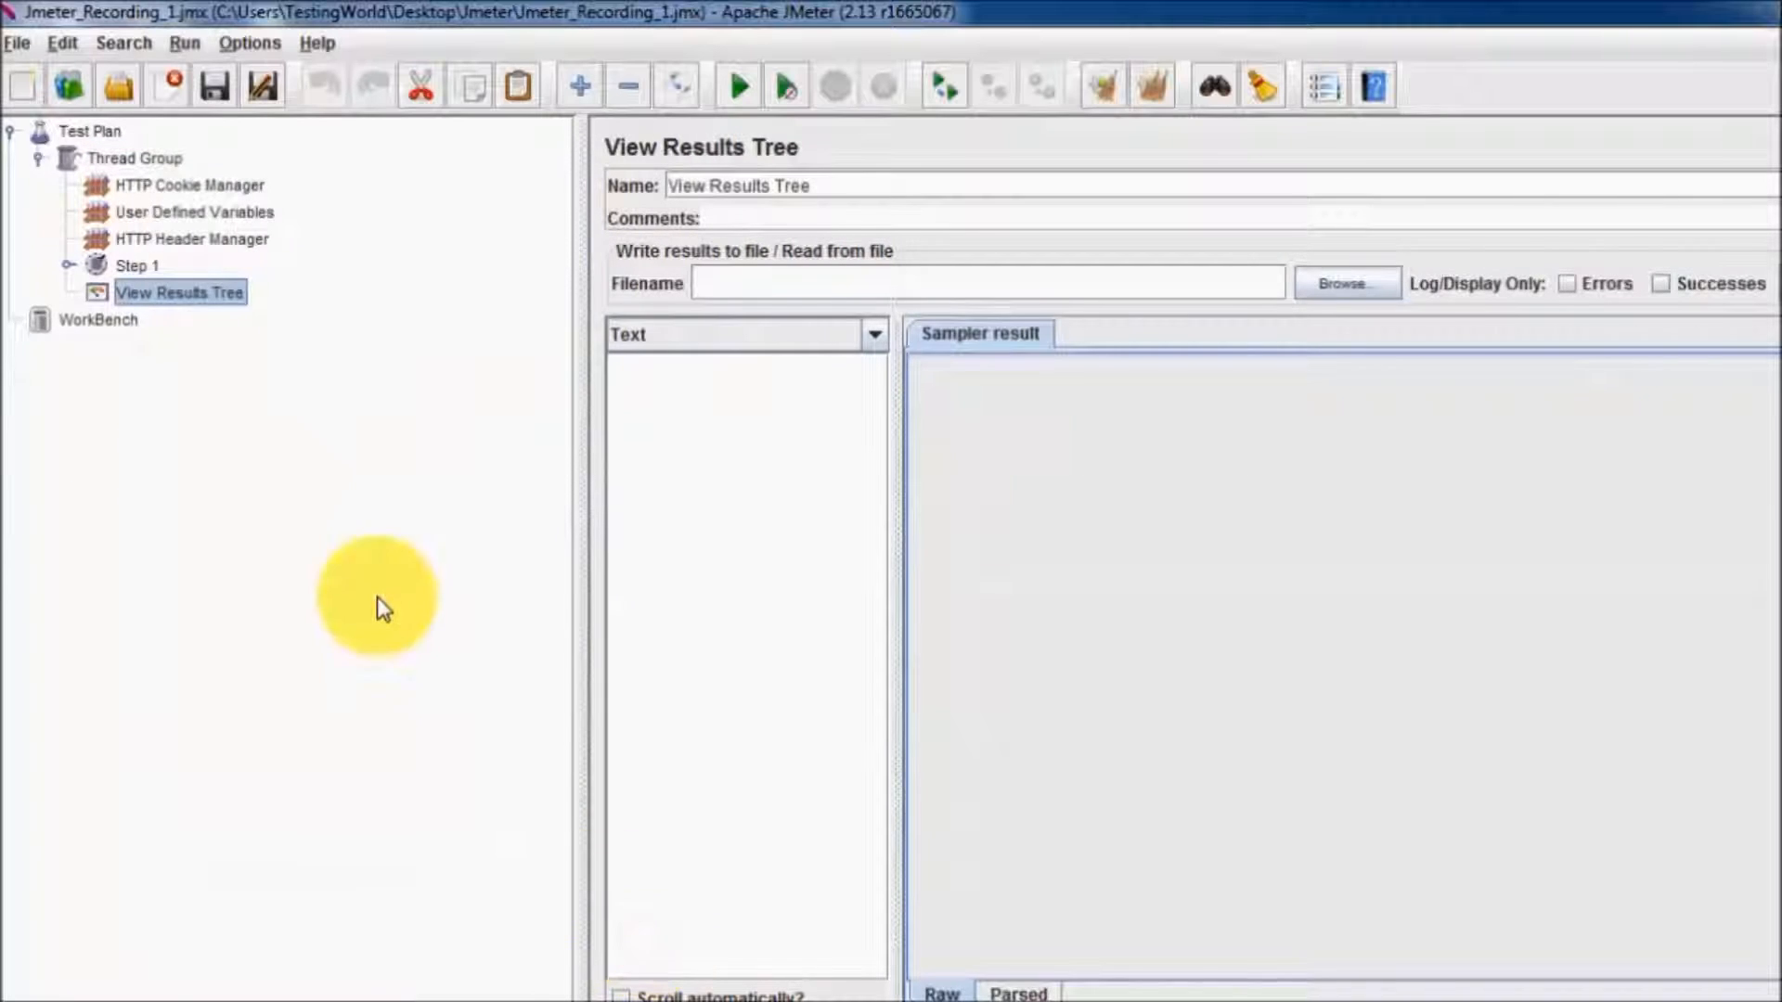
{"action": "mouse_move", "coordinate": [334, 186]}
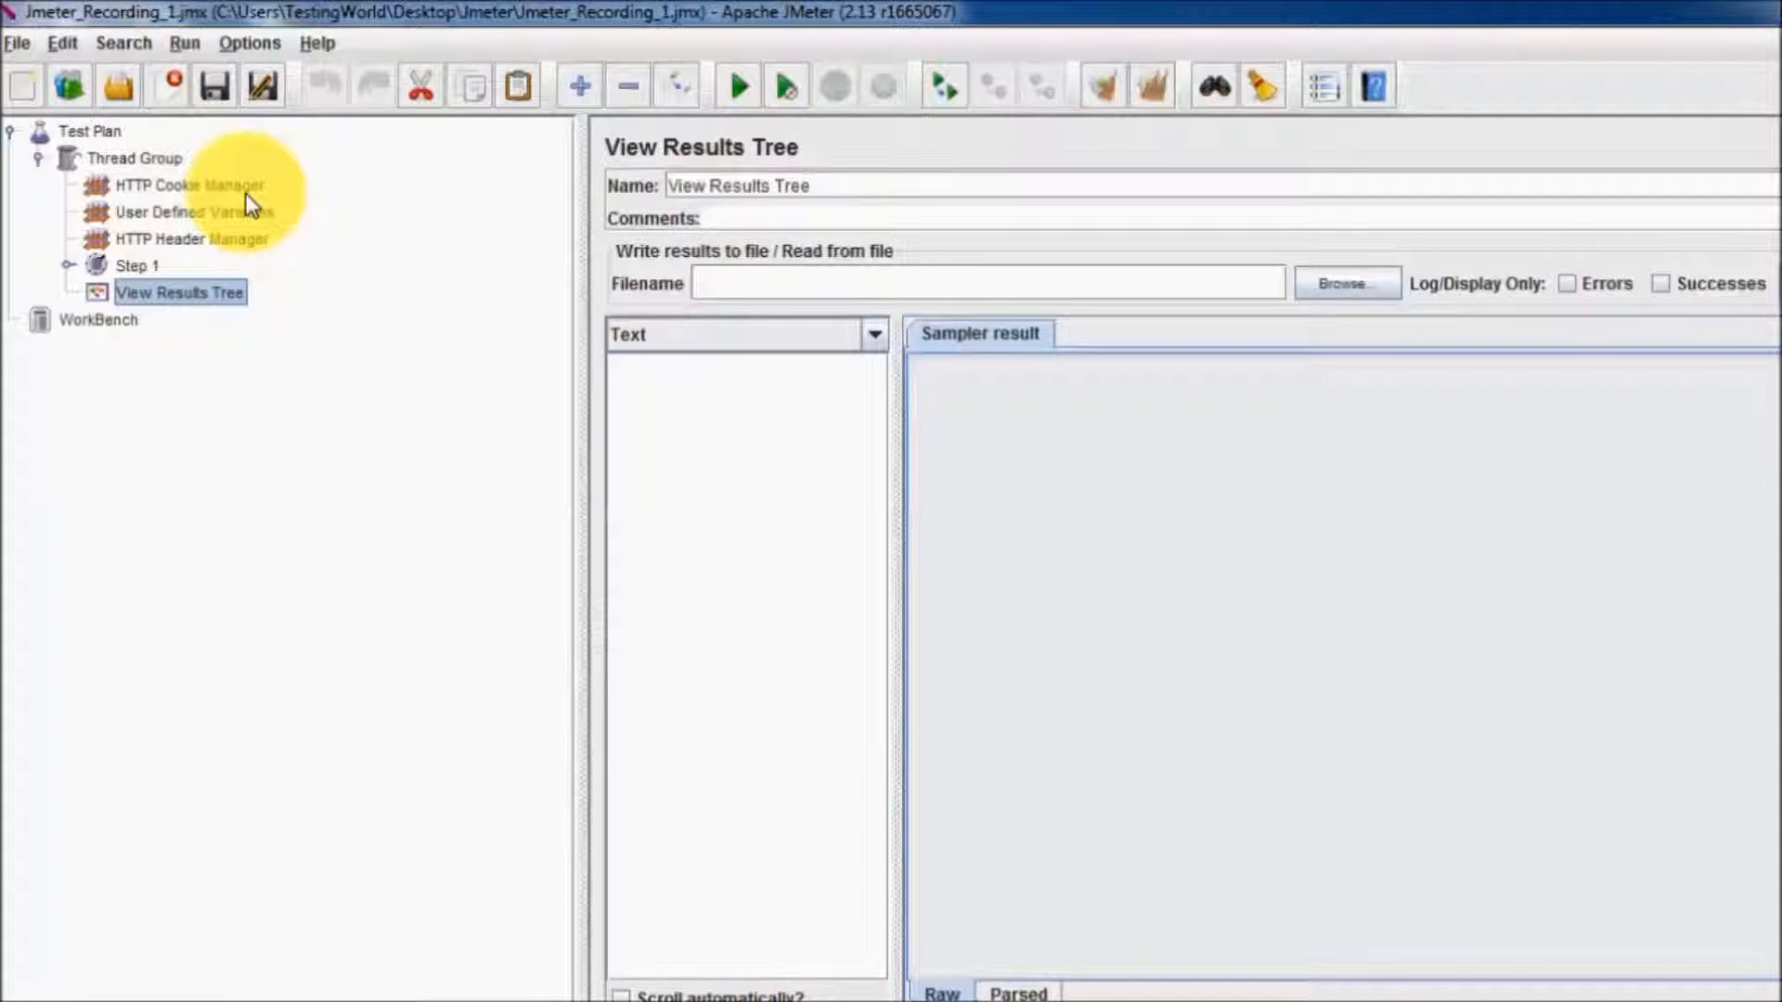
Expand Step 1 to list the recorded requests and open View Results Tree.
{"action": "left_click", "coordinate": [133, 158]}
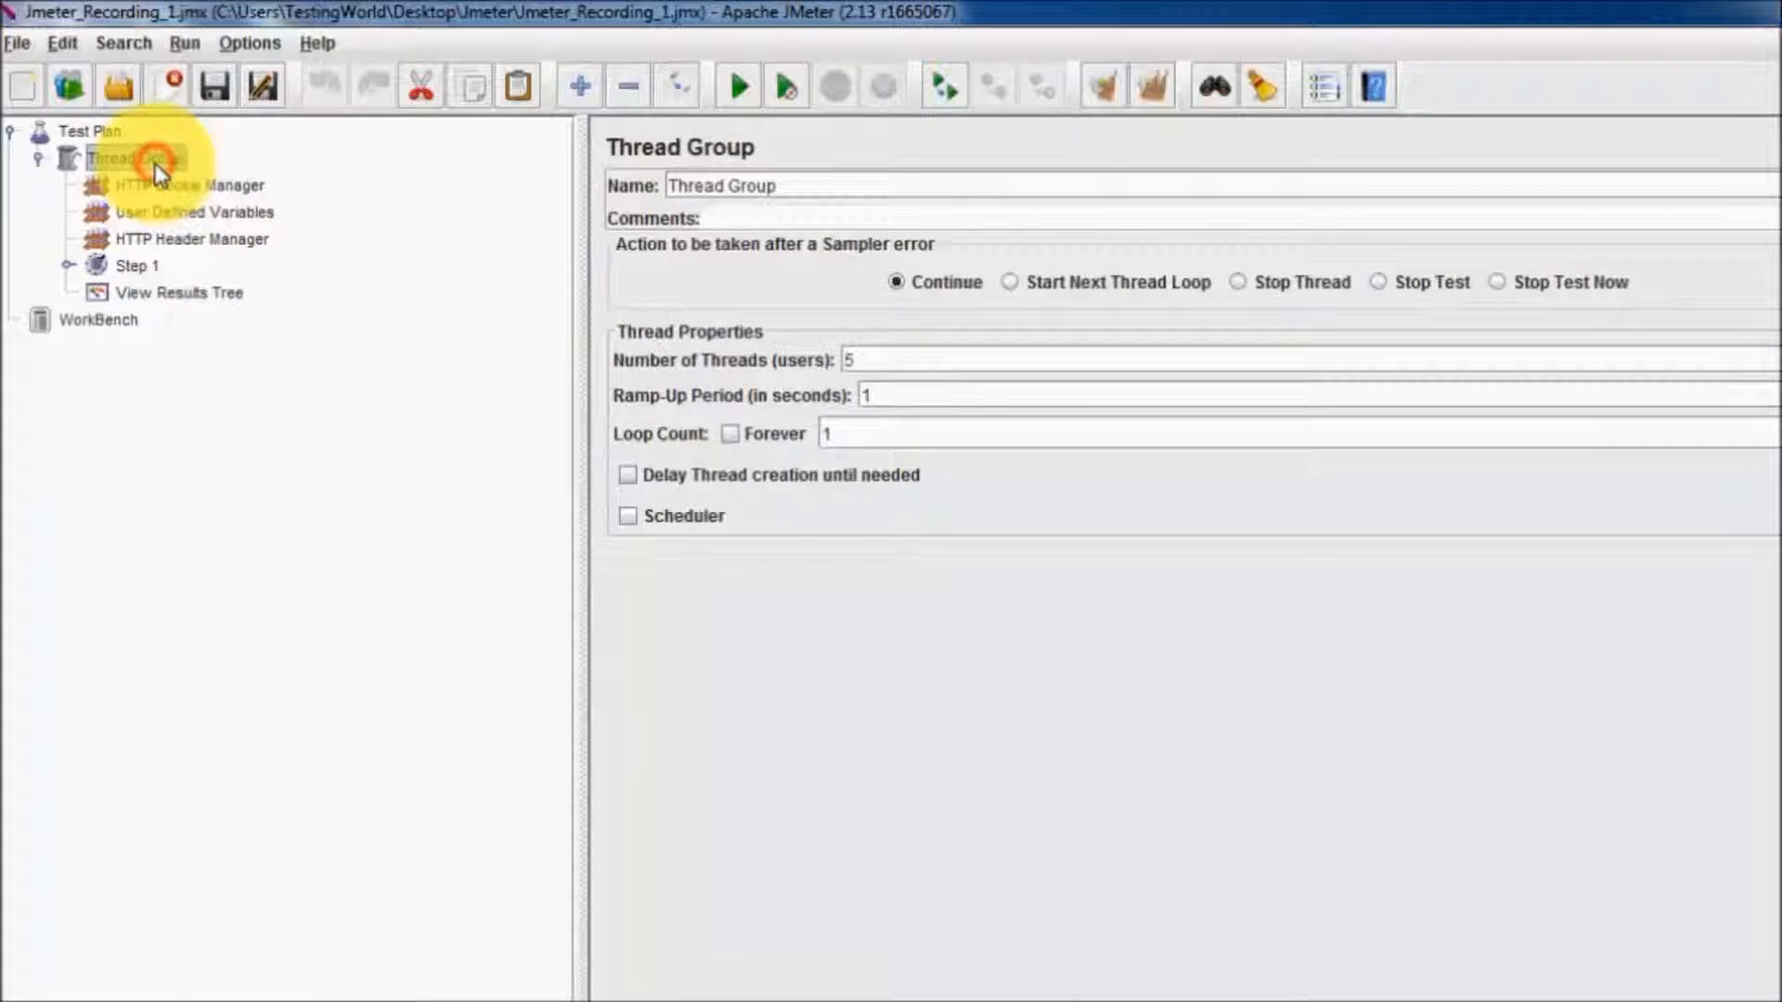
{"action": "left_click", "coordinate": [113, 157]}
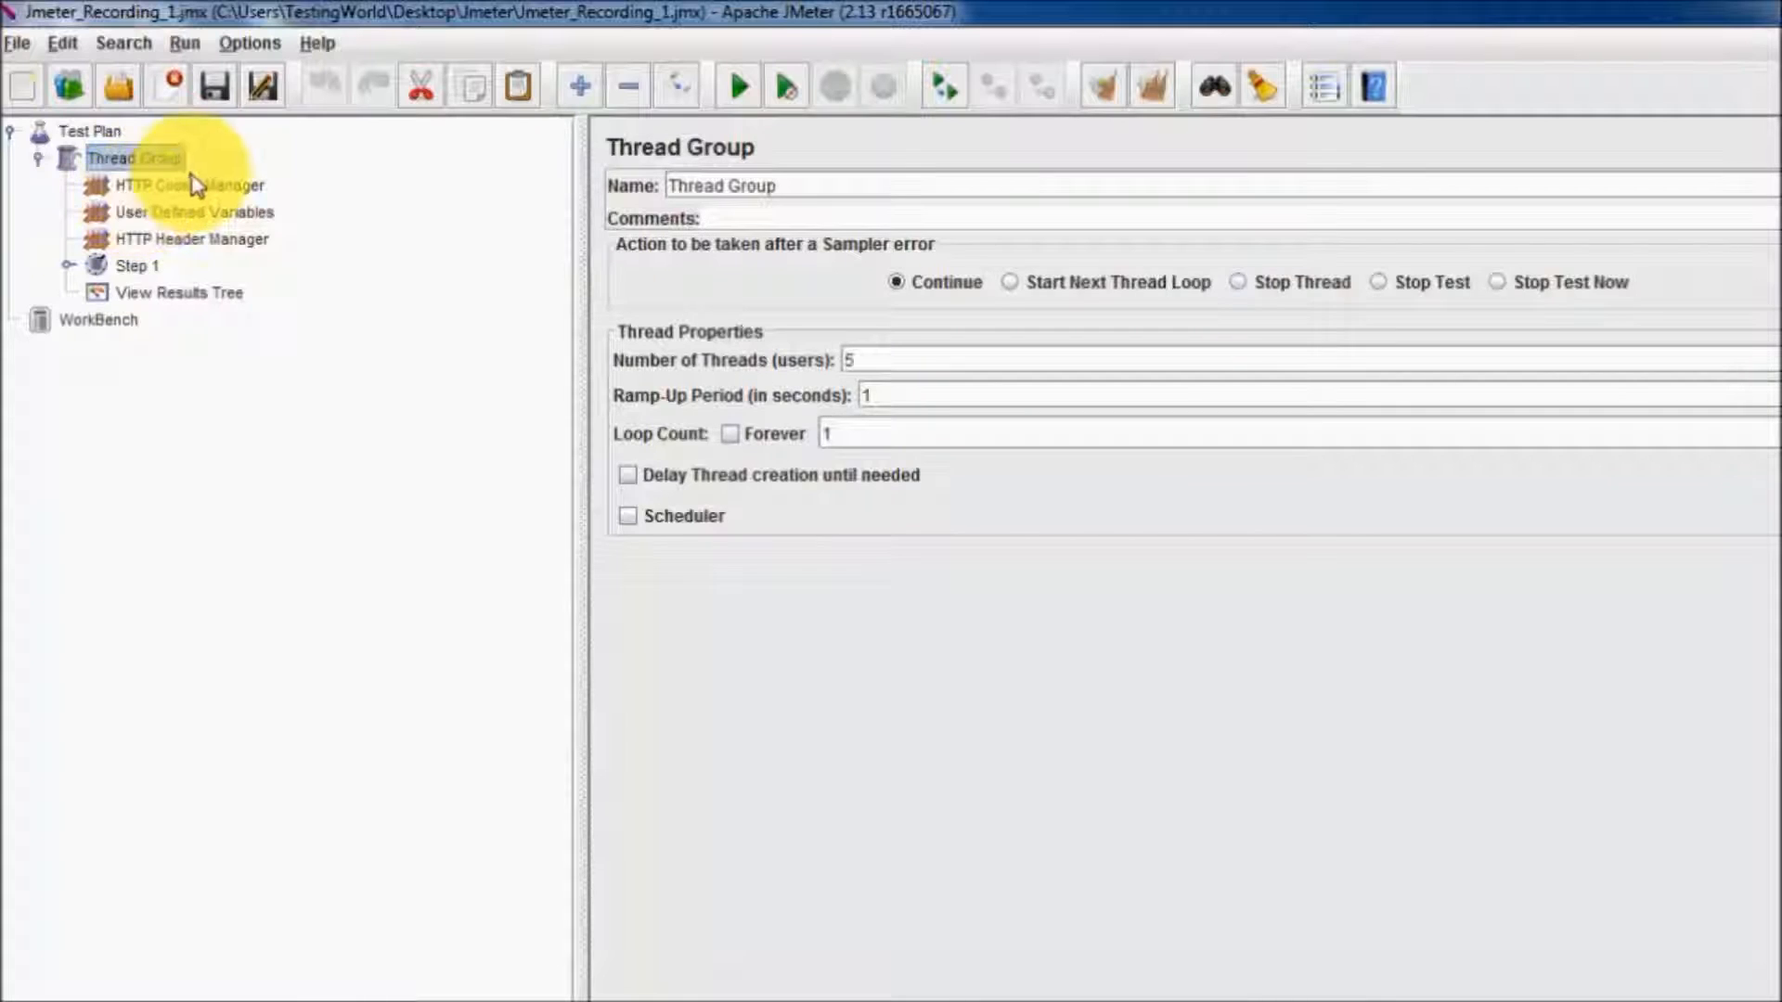
{"action": "left_click", "coordinate": [69, 264]}
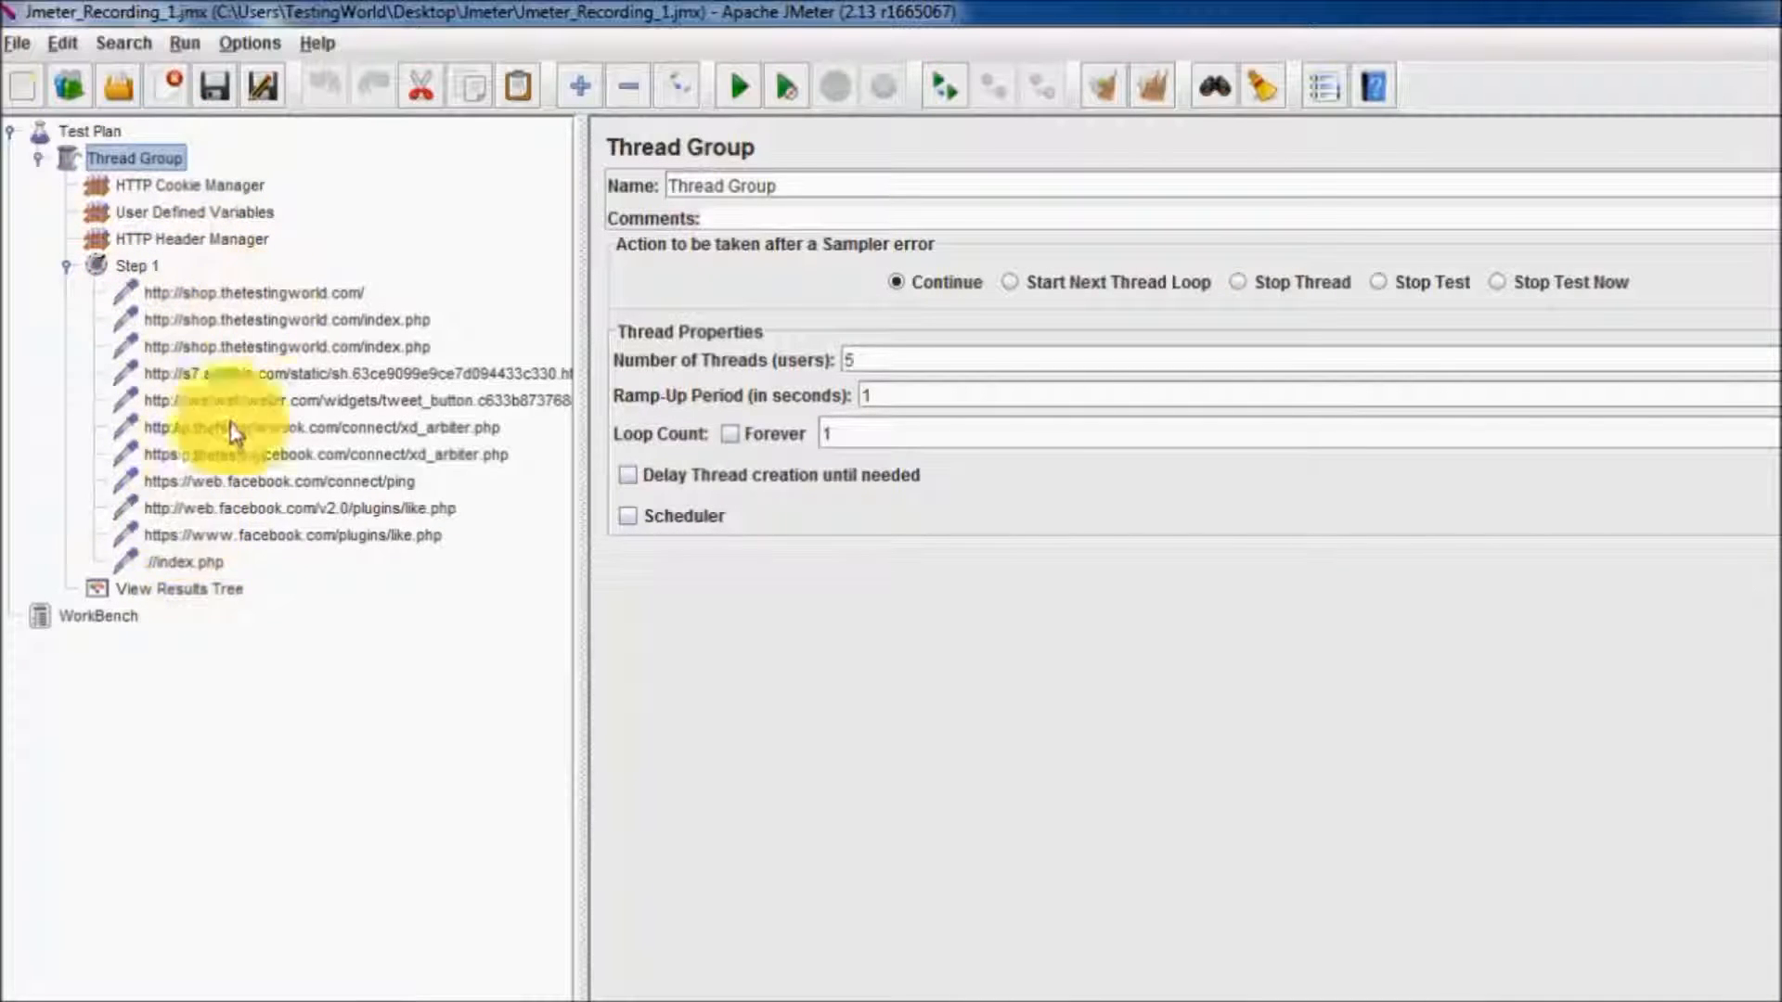
{"action": "left_click", "coordinate": [178, 587]}
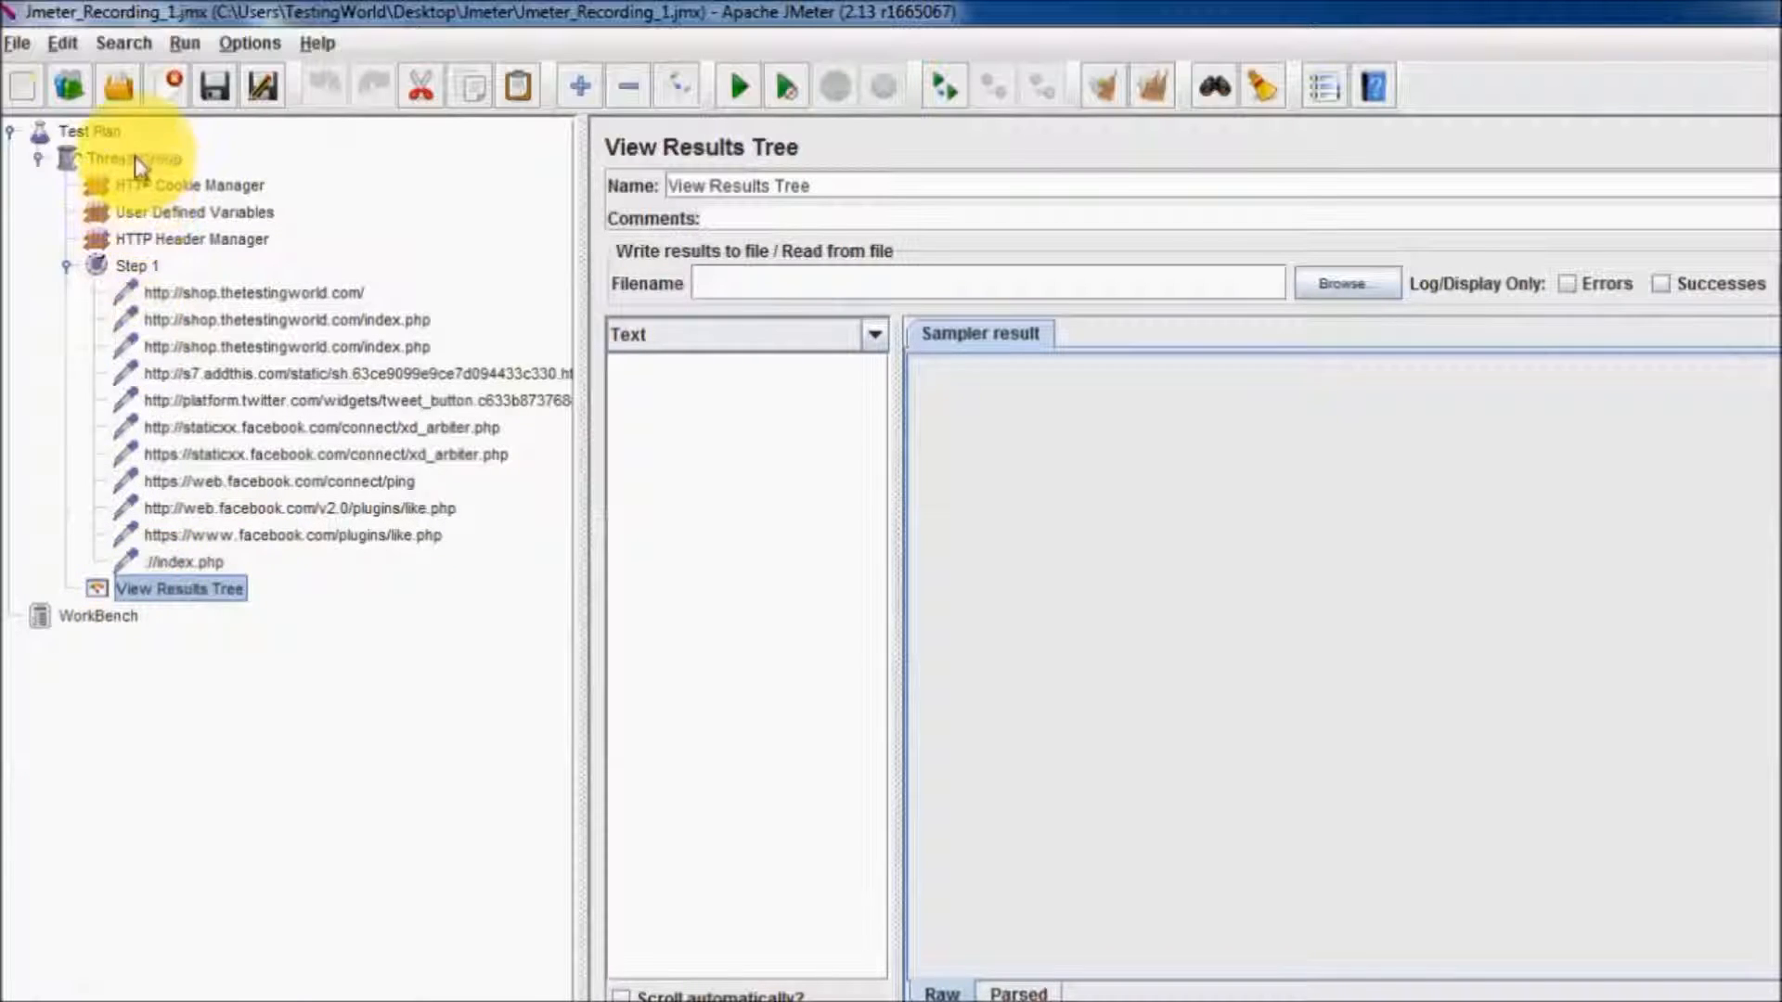
Enter 5 as the Thread Group's Number of Threads.
{"action": "left_click", "coordinate": [134, 157]}
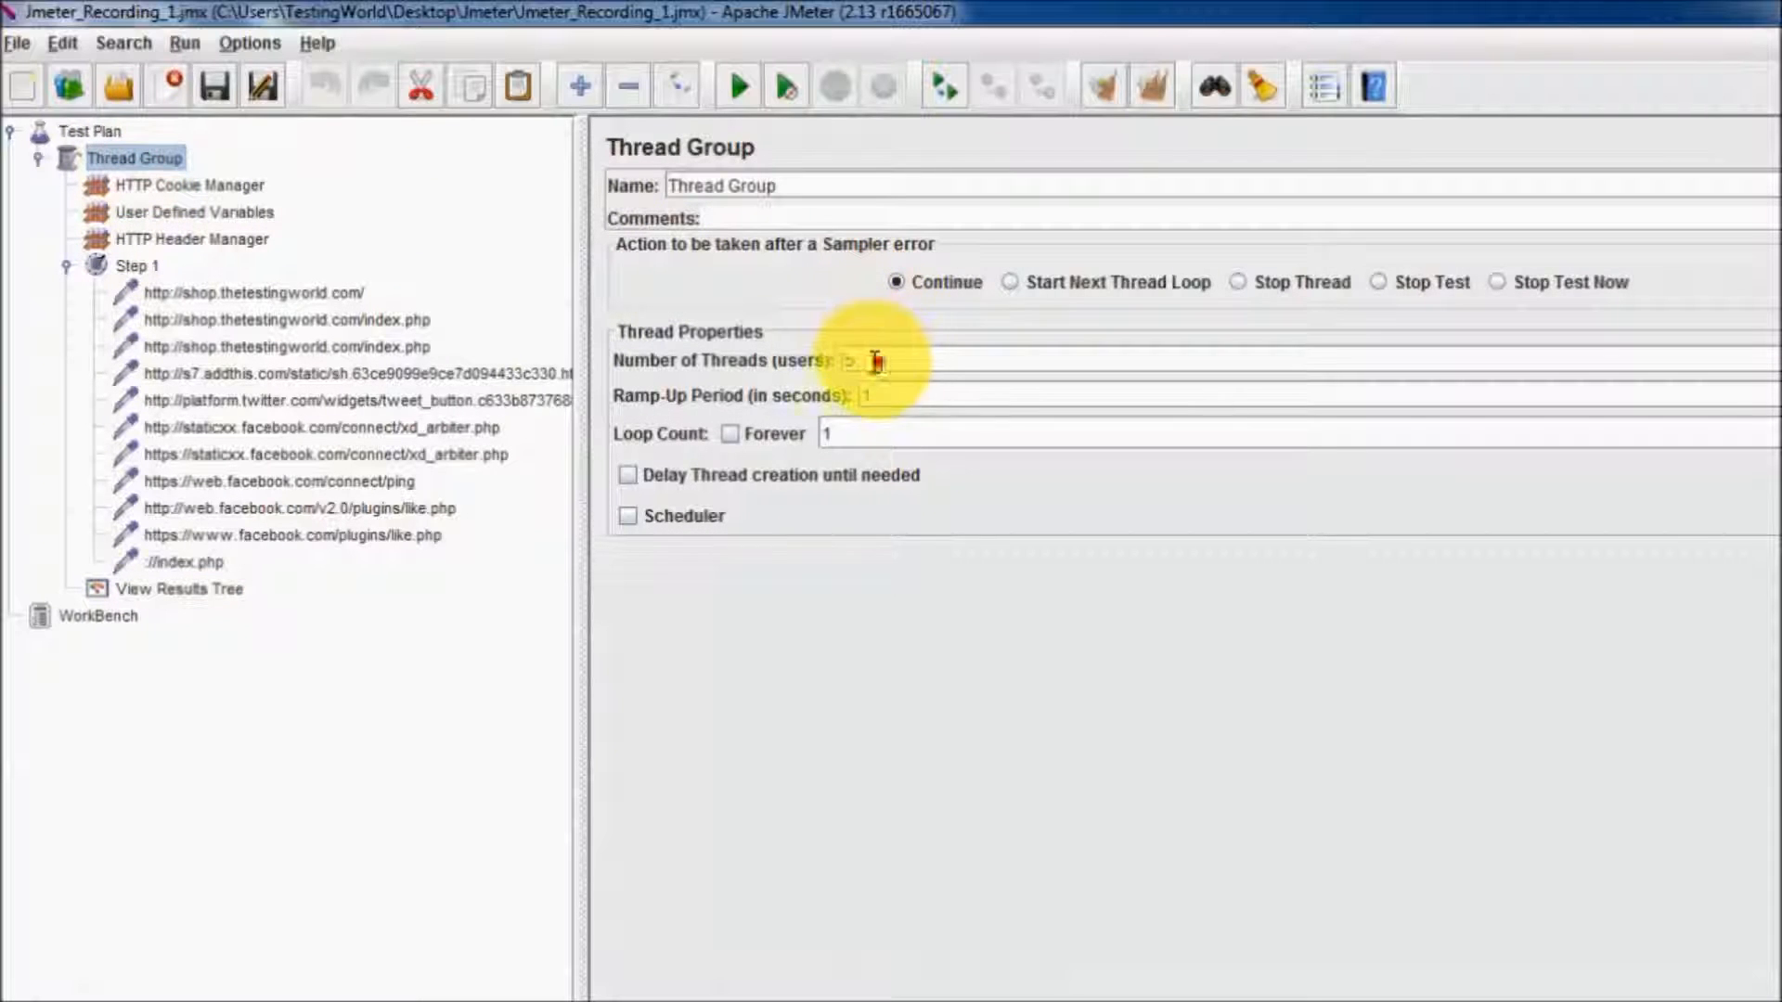
{"action": "type", "text": "5"}
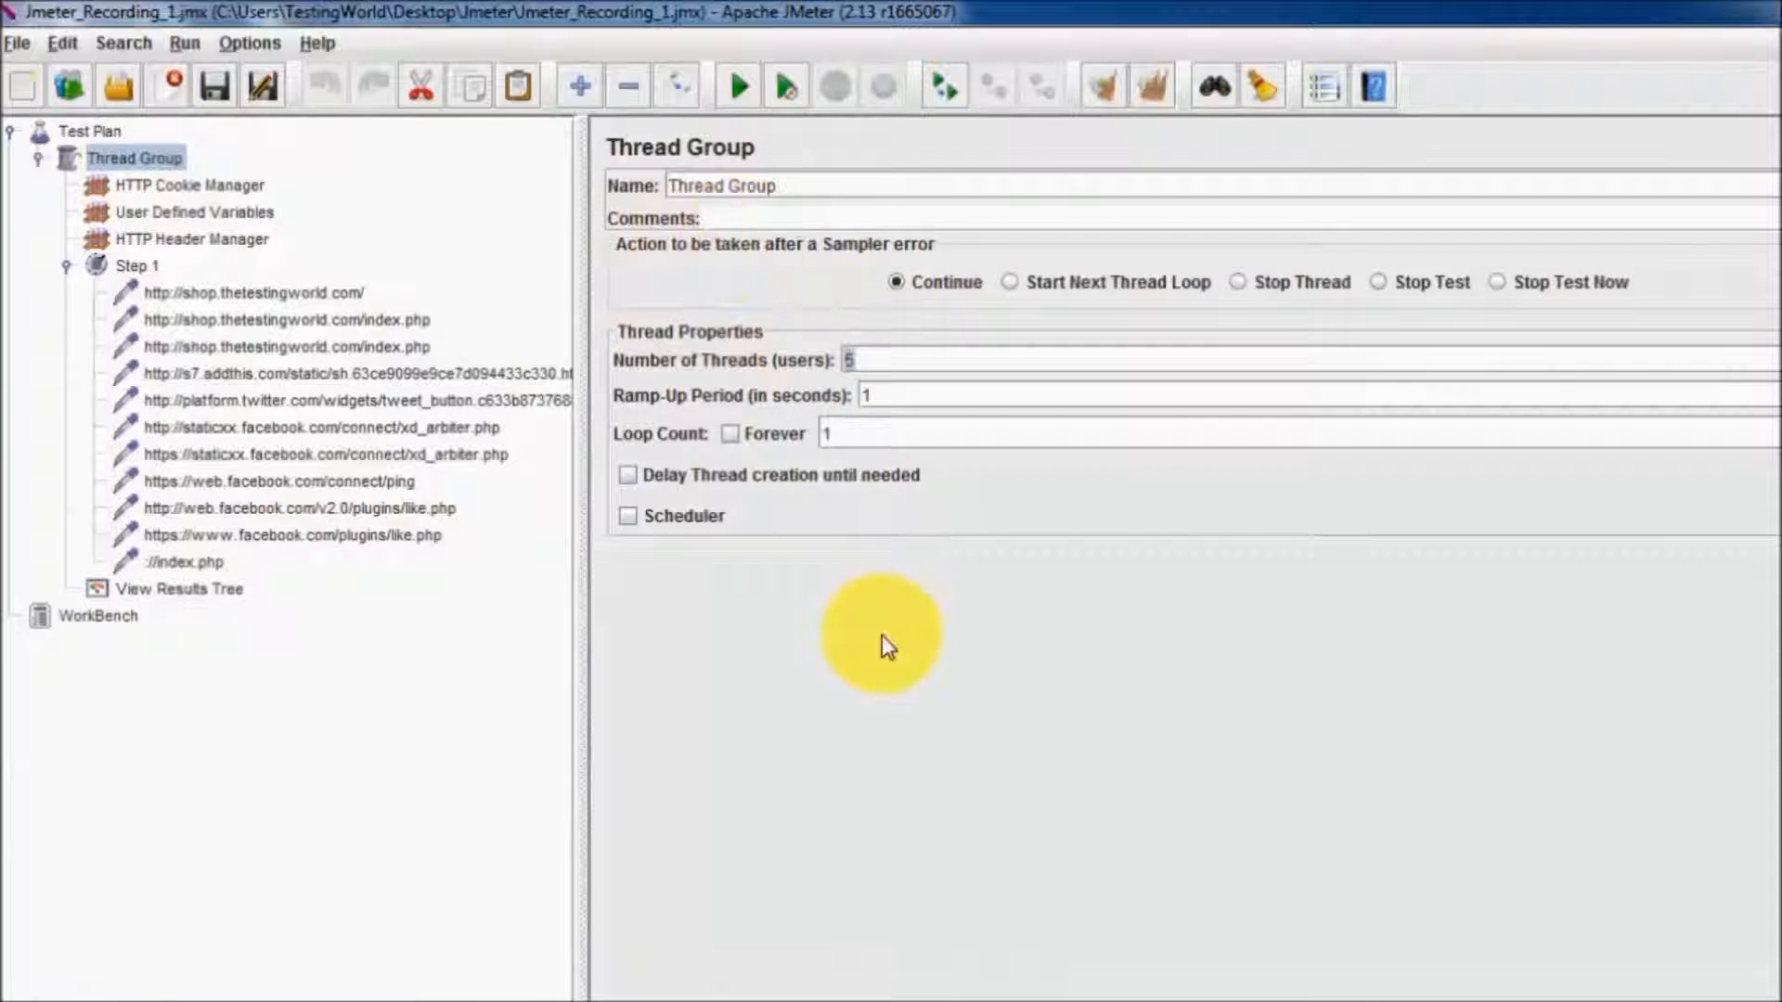
{"action": "left_click_drag", "start_coordinate": [582, 253], "coordinate": [432, 252]}
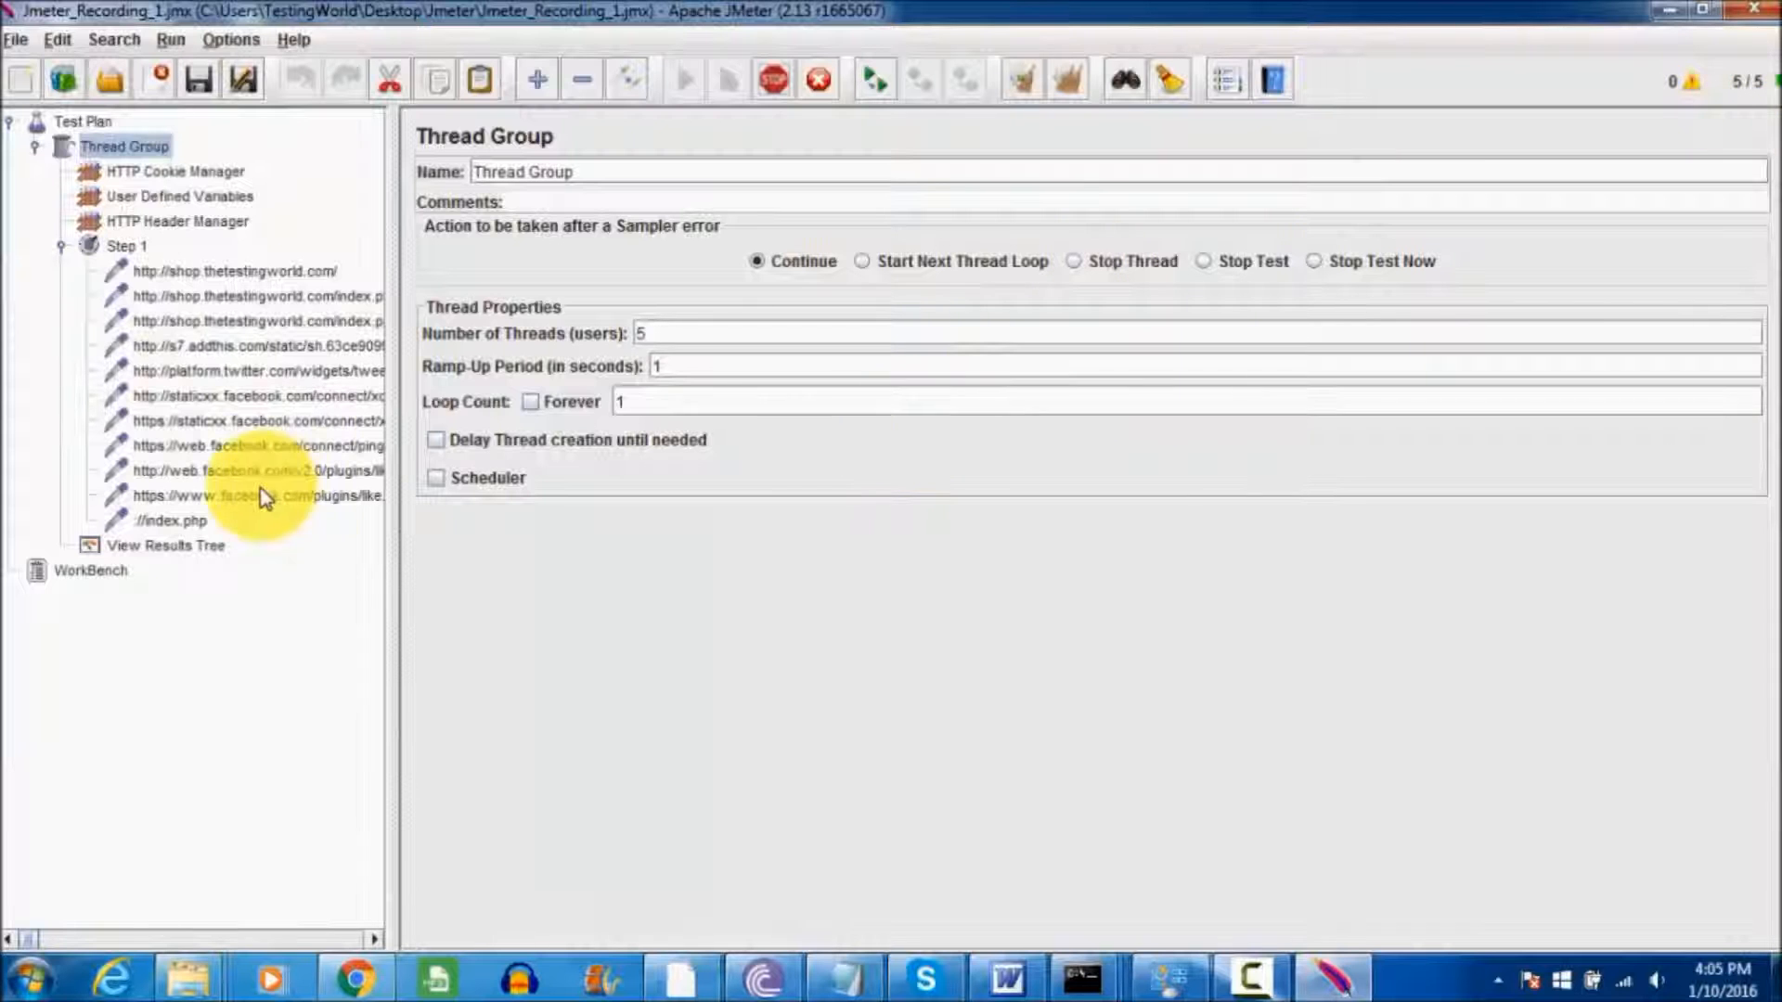
Watch results in View Results Tree and inspect one request's sampler result.
{"action": "left_click", "coordinate": [165, 545]}
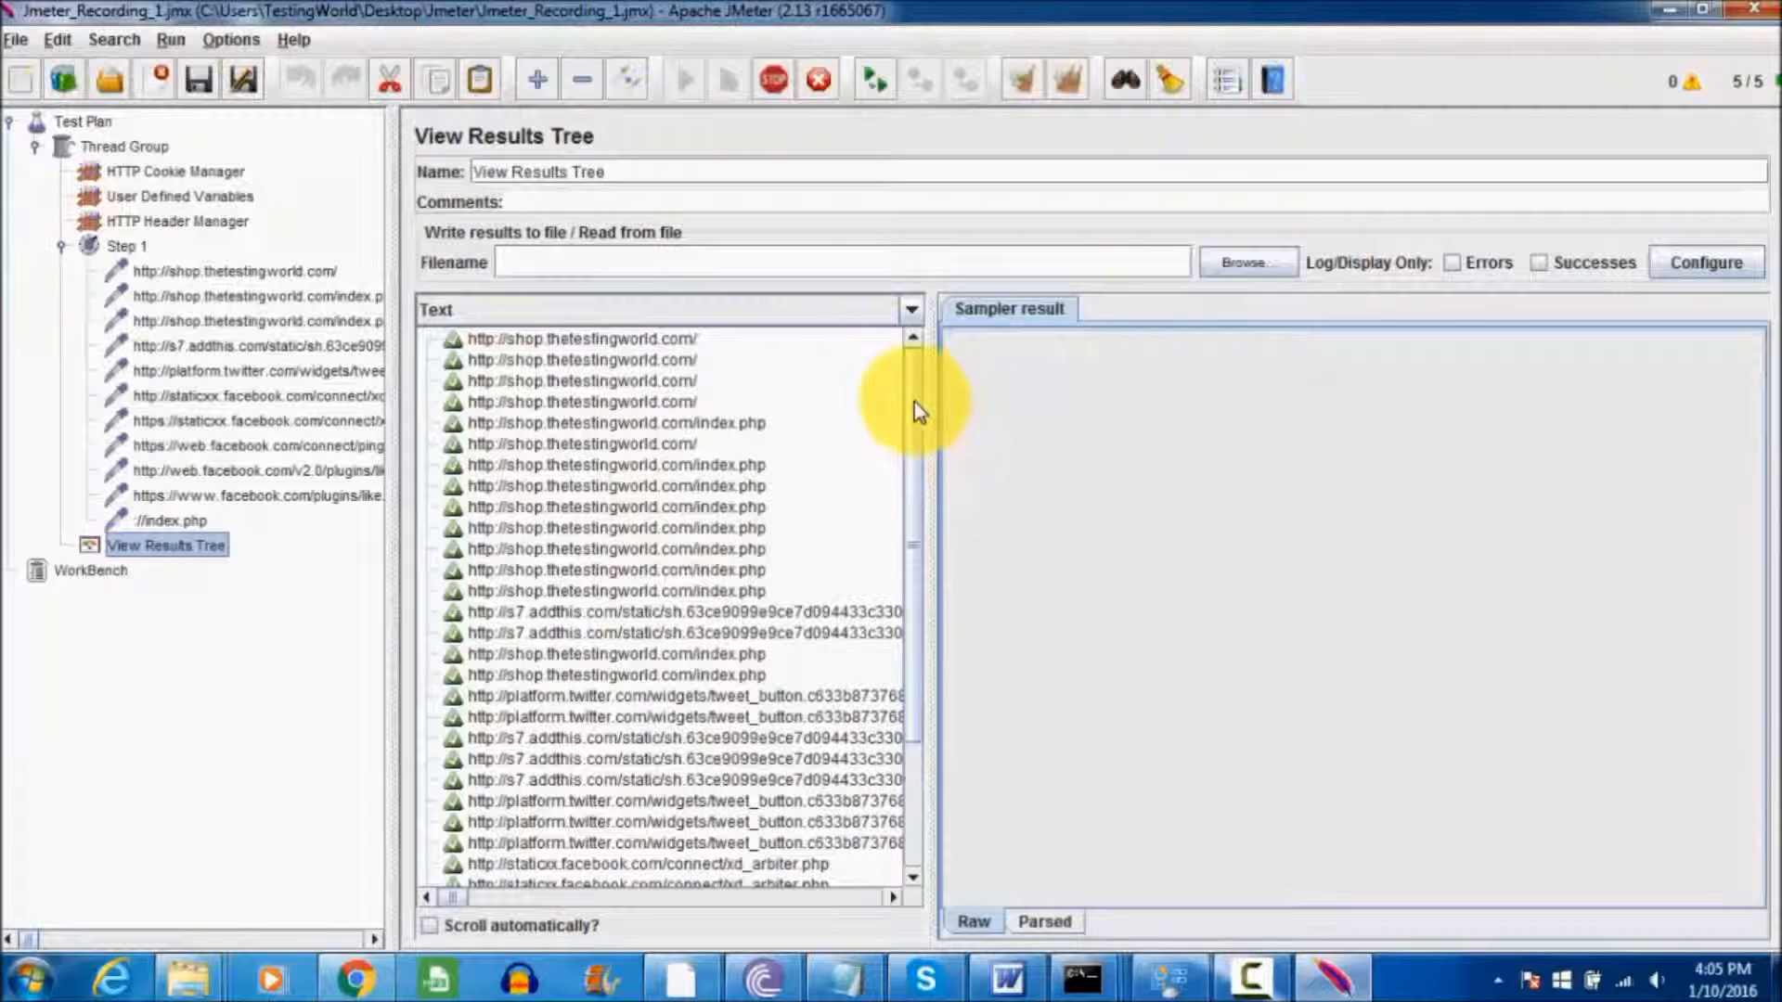
{"action": "left_click", "coordinate": [683, 78]}
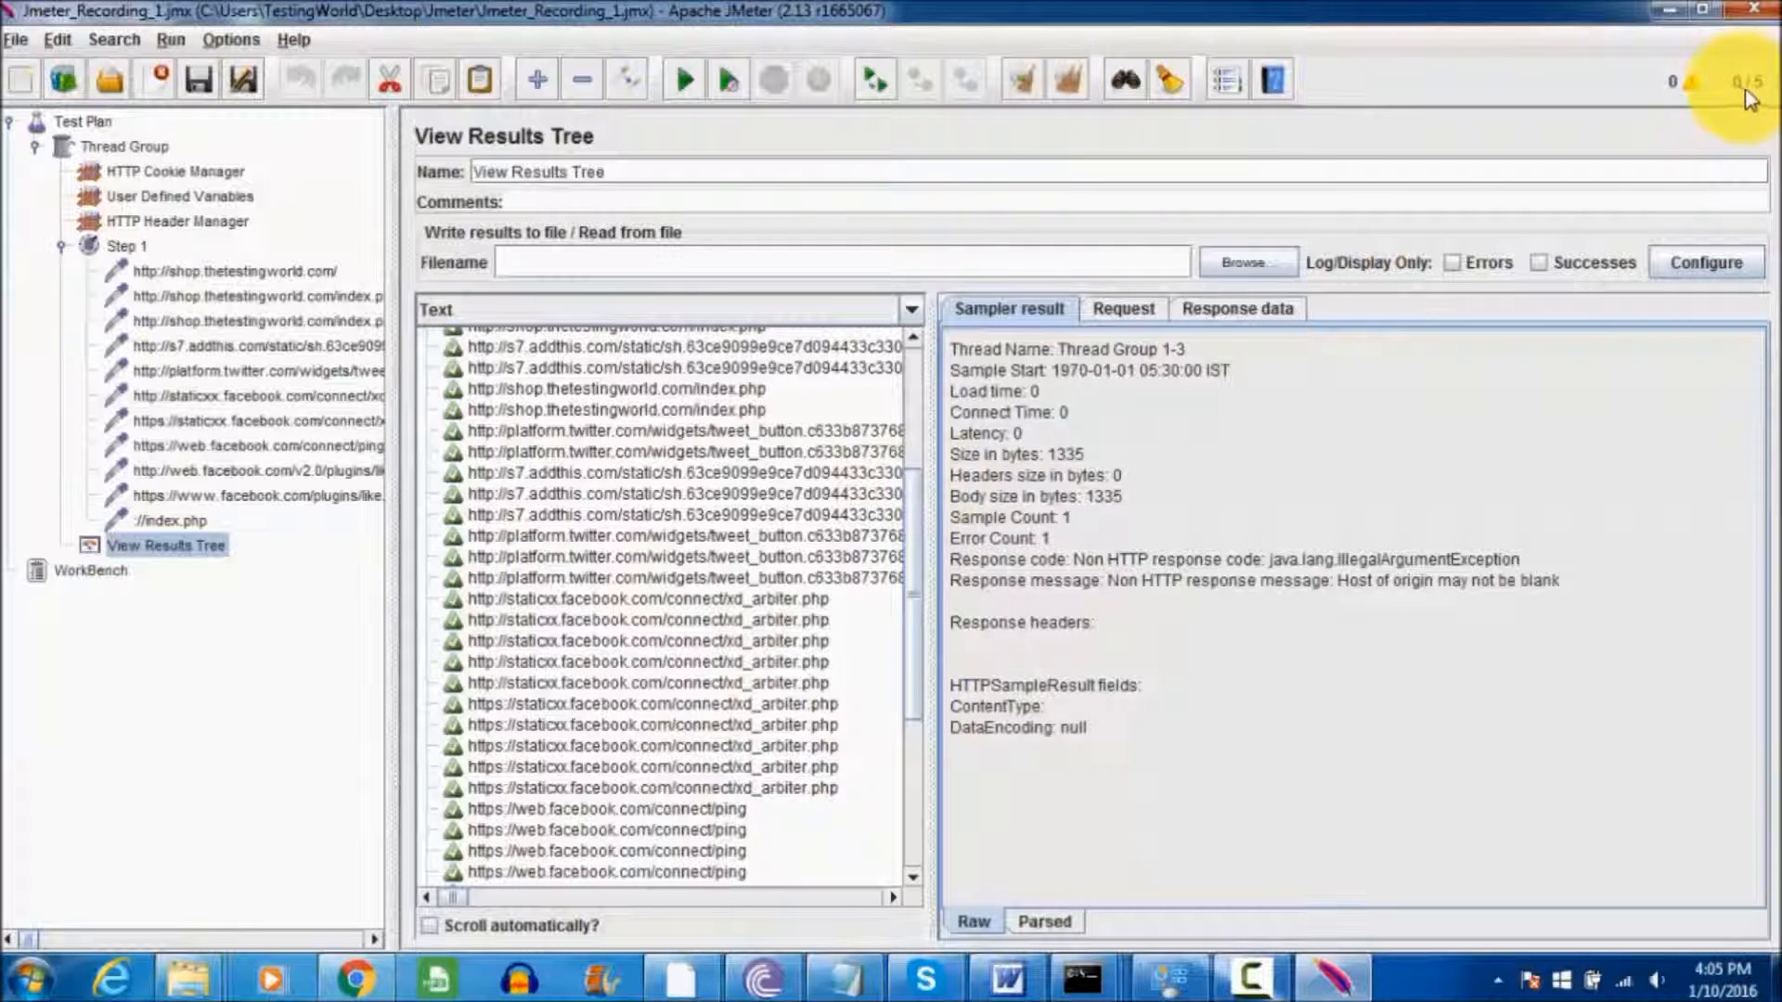
{"action": "mouse_move", "coordinate": [1733, 110]}
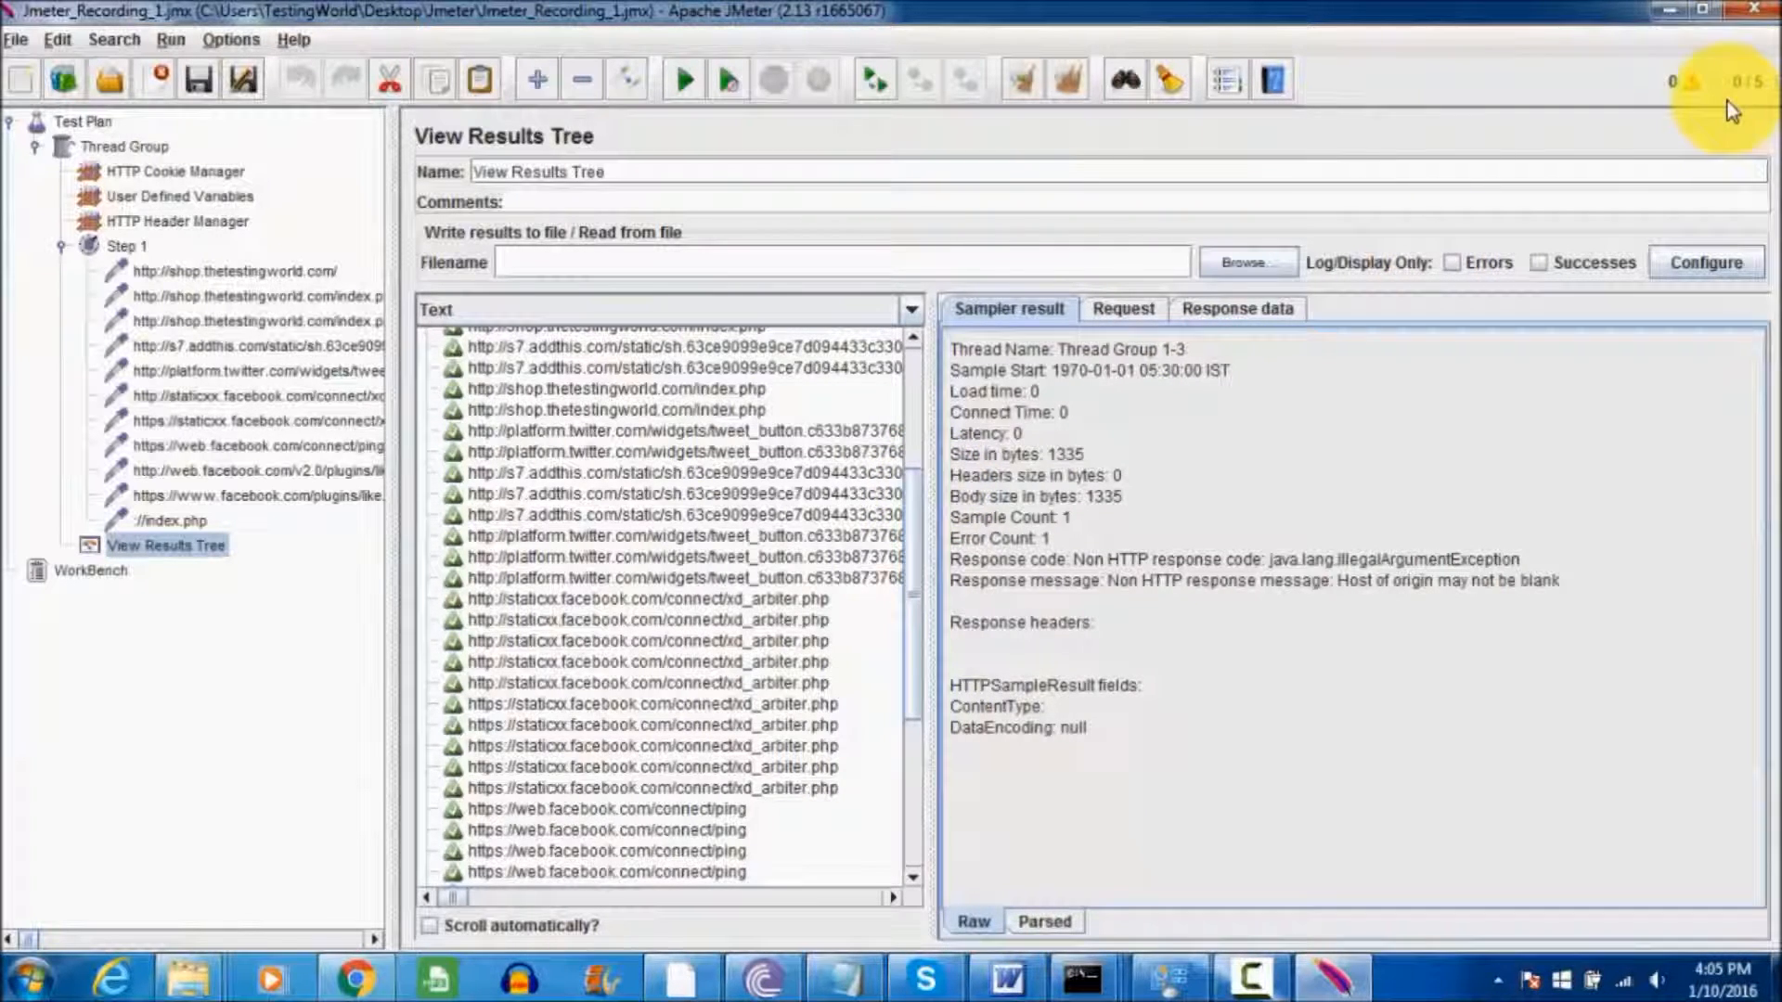
{"action": "mouse_move", "coordinate": [1726, 102]}
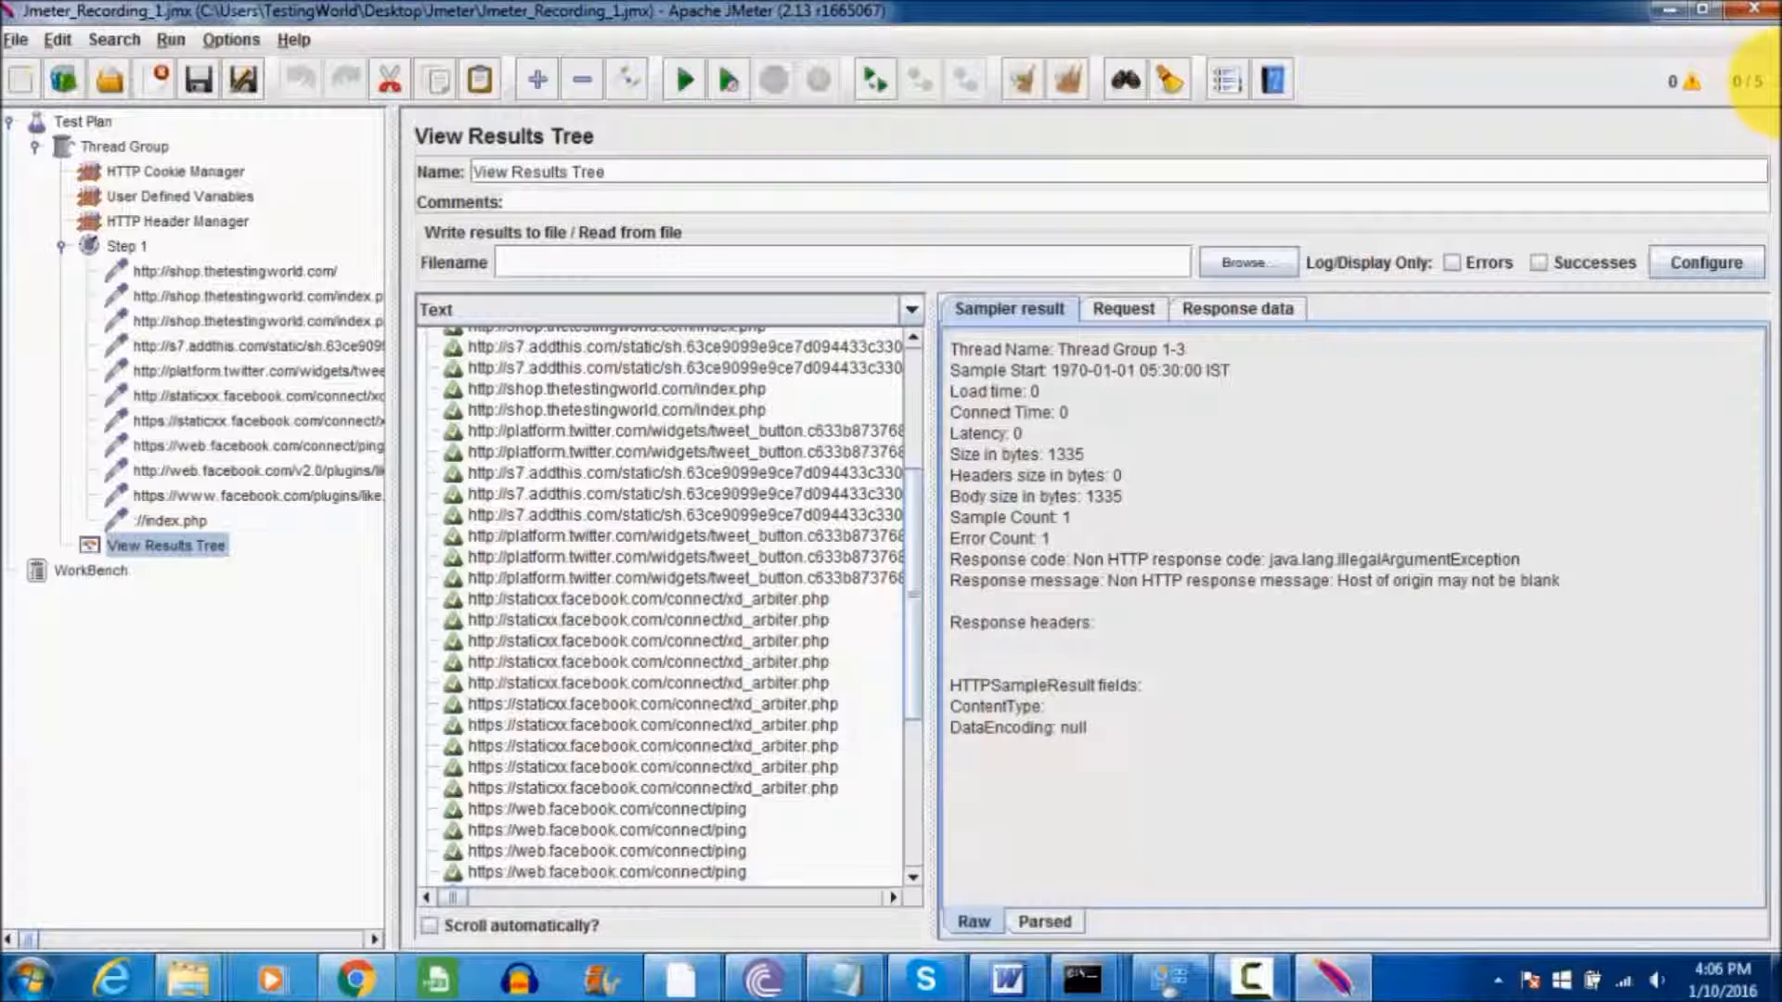
{"action": "mouse_move", "coordinate": [1341, 278]}
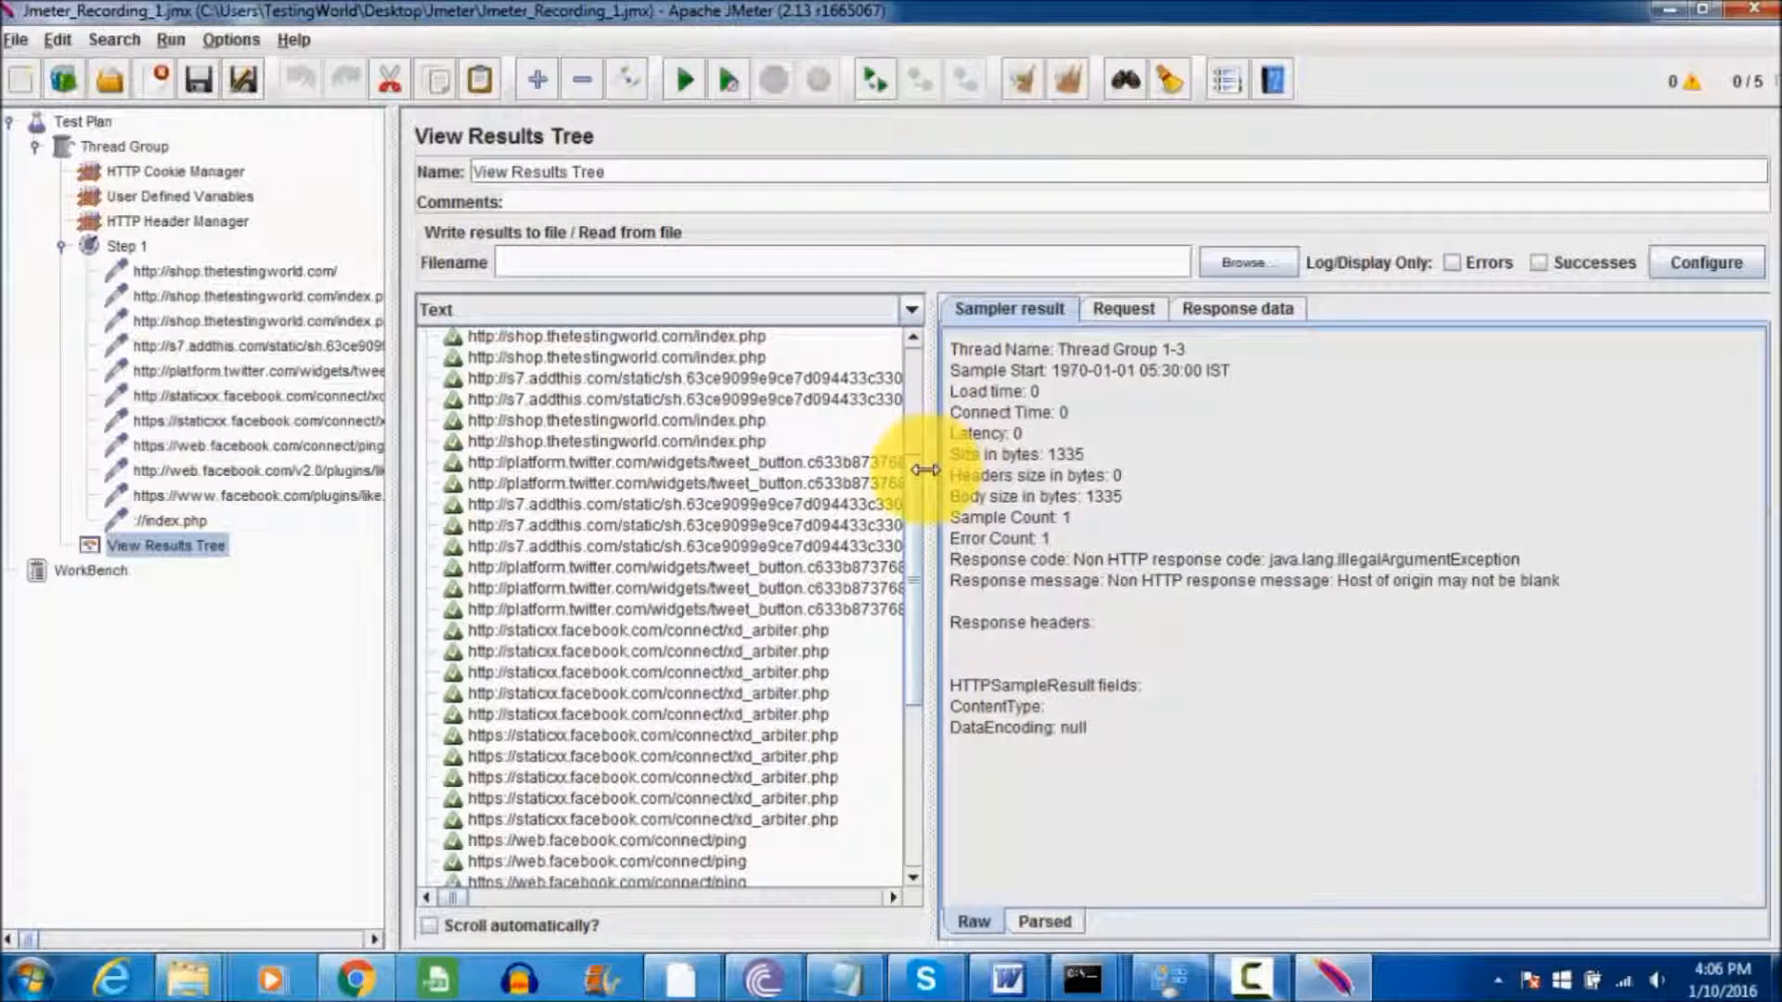
{"action": "mouse_move", "coordinate": [926, 511]}
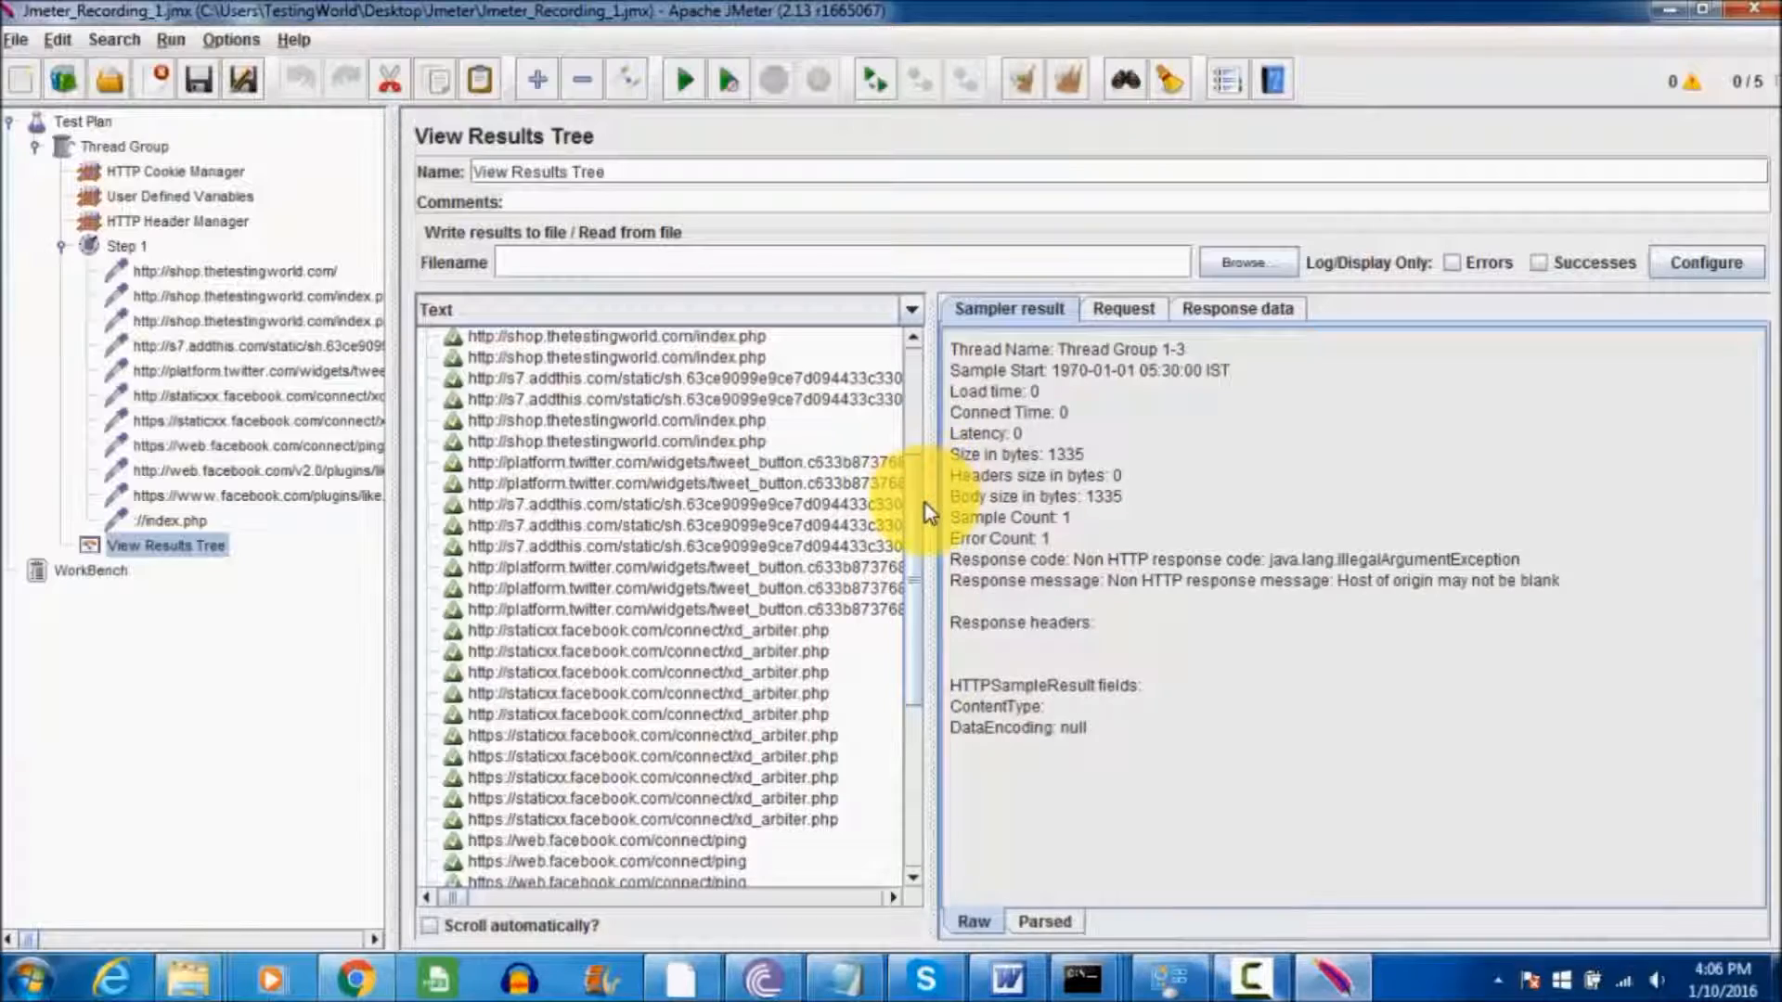
{"action": "scroll", "scroll_direction": "down", "scroll_amount": 3}
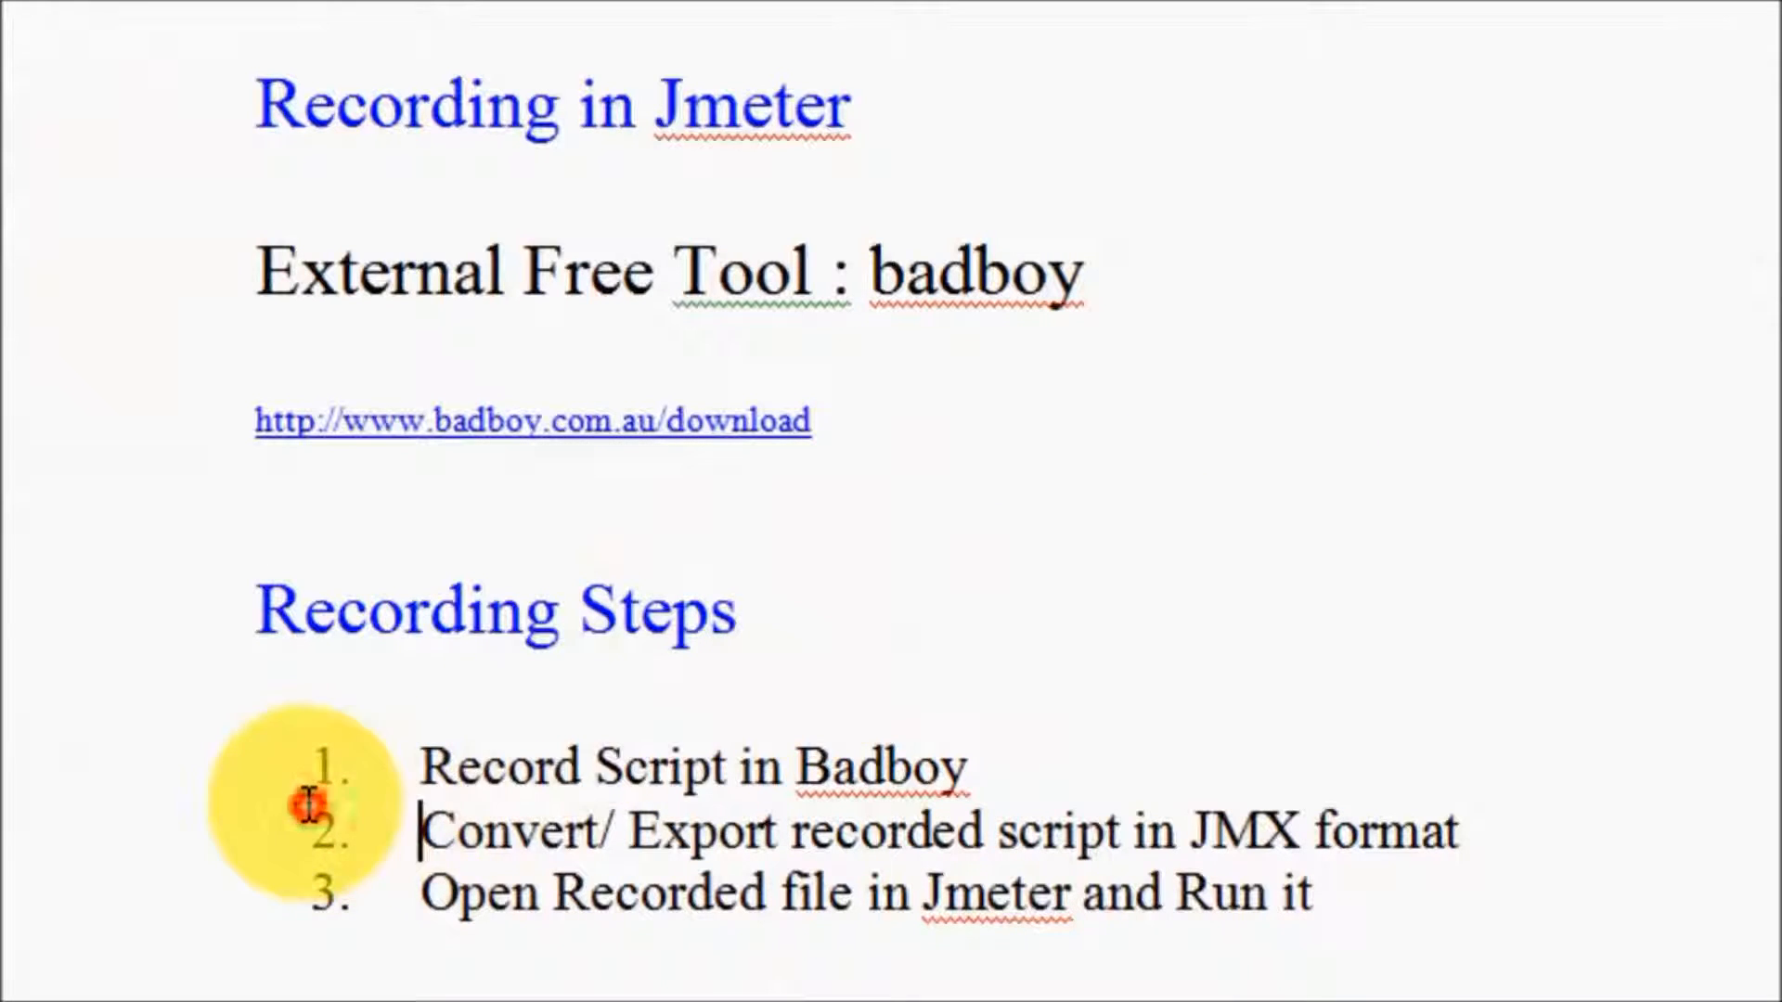
Highlight step 2, 'Convert/ Export recorded script in JMX format', in Word.
{"action": "left_click_drag", "start_coordinate": [421, 830], "coordinate": [1284, 829]}
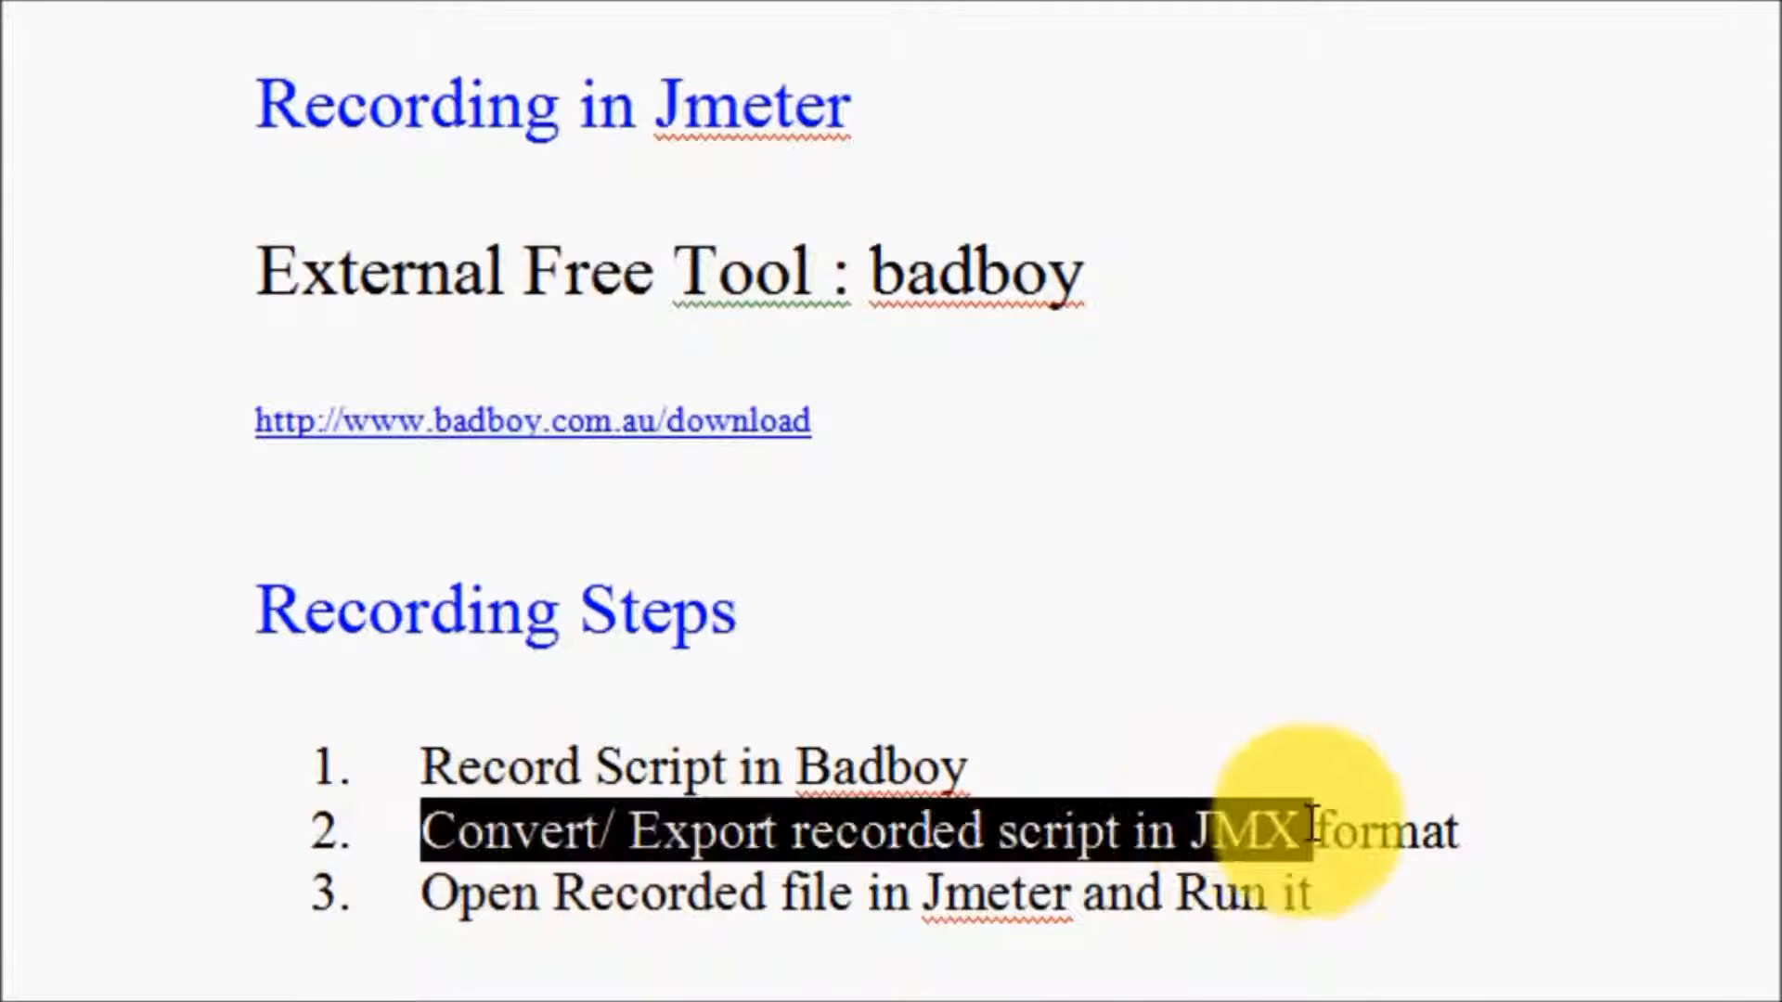